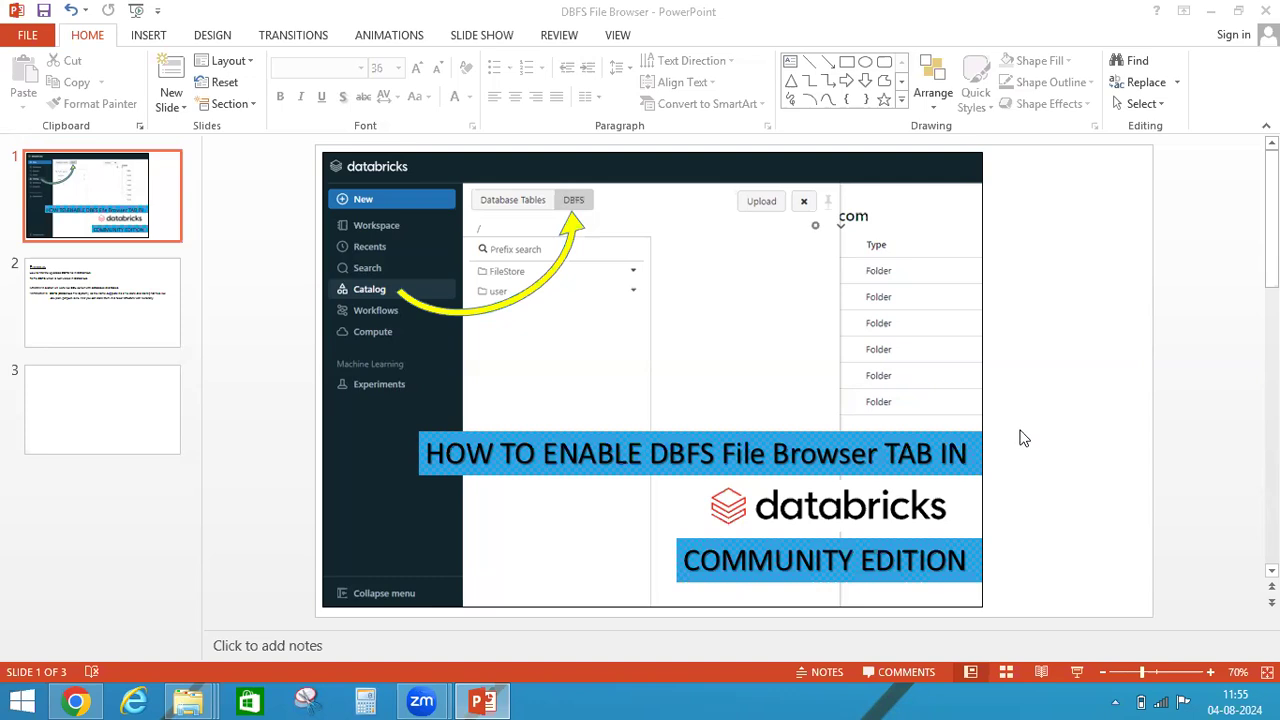
mouse_move(530, 166)
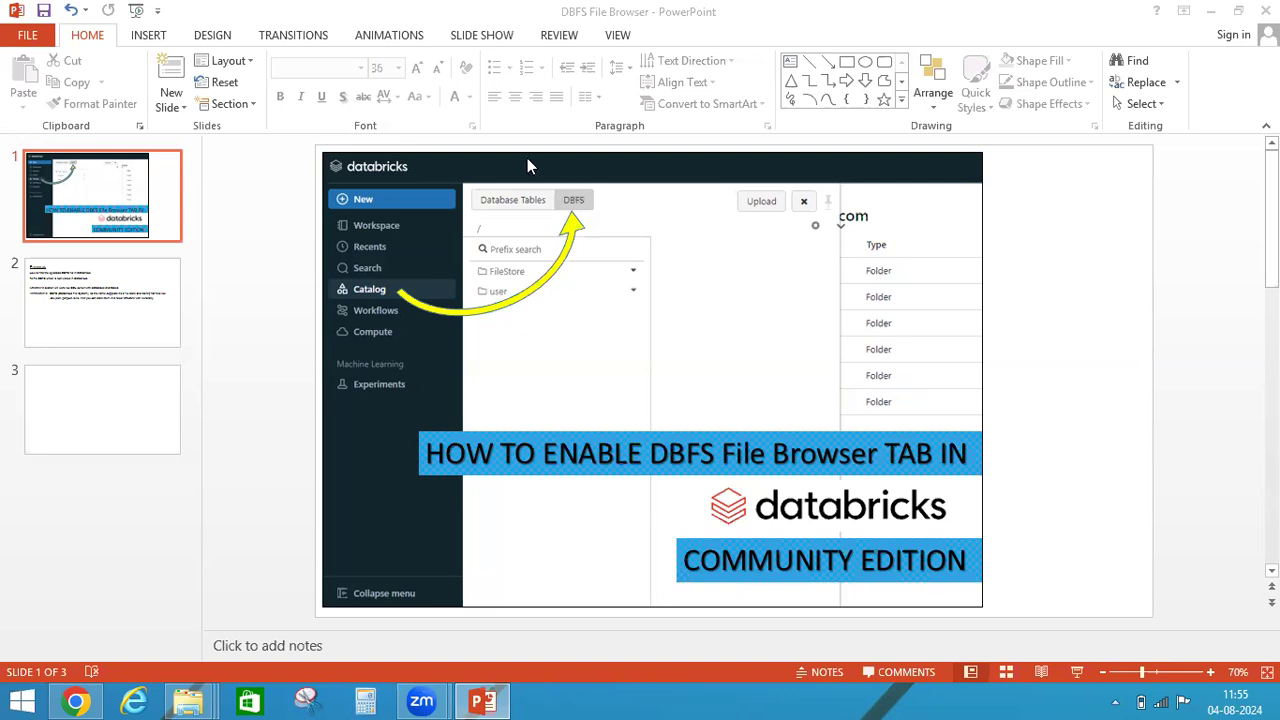
mouse_move(590, 195)
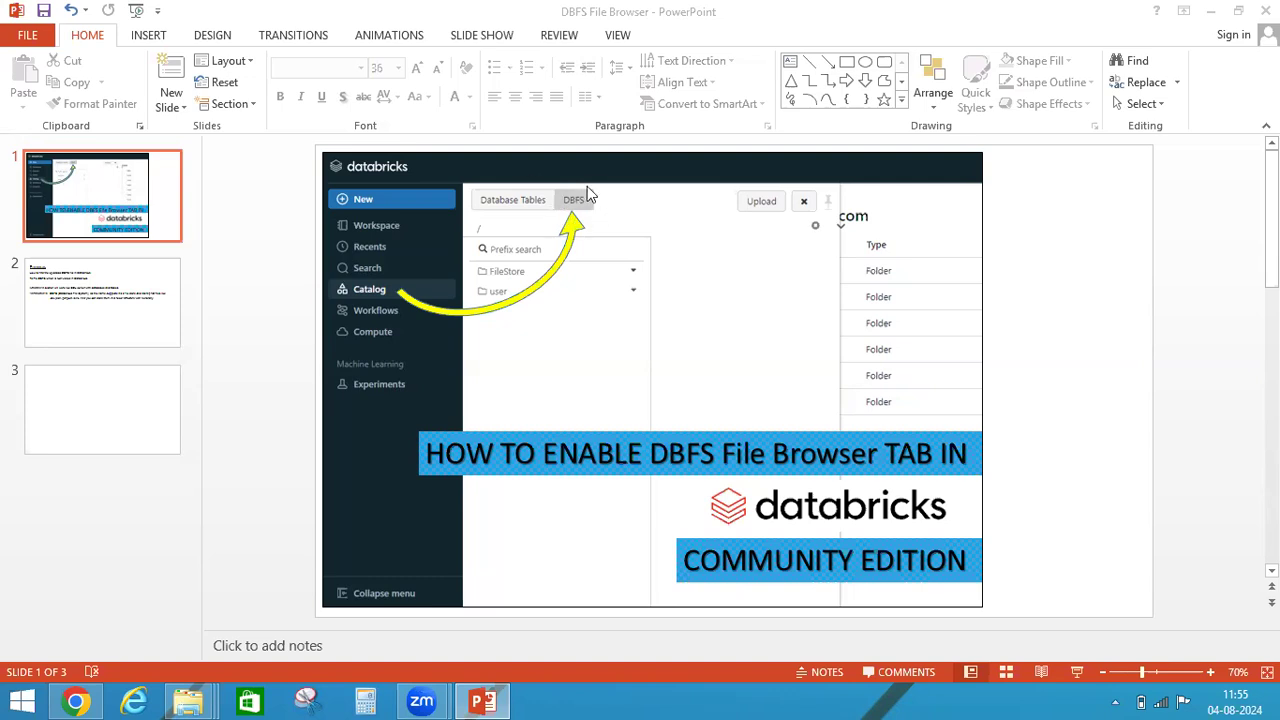
mouse_move(560, 272)
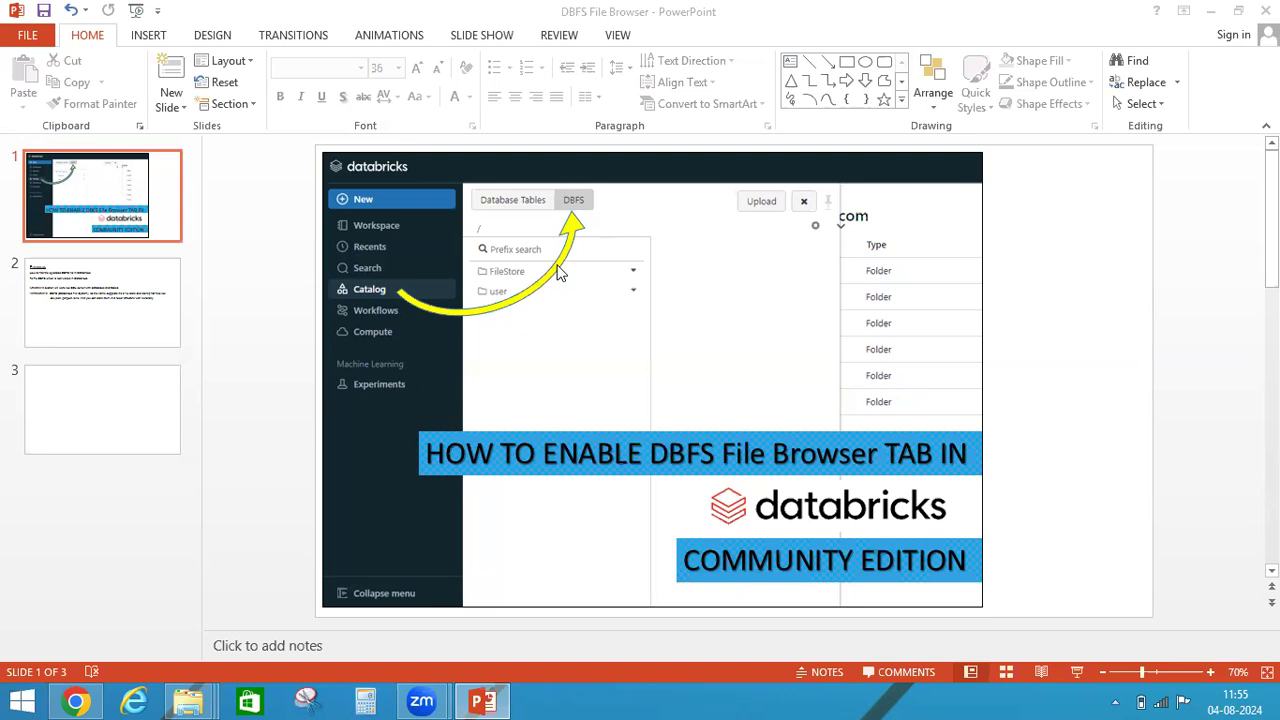
mouse_move(575, 197)
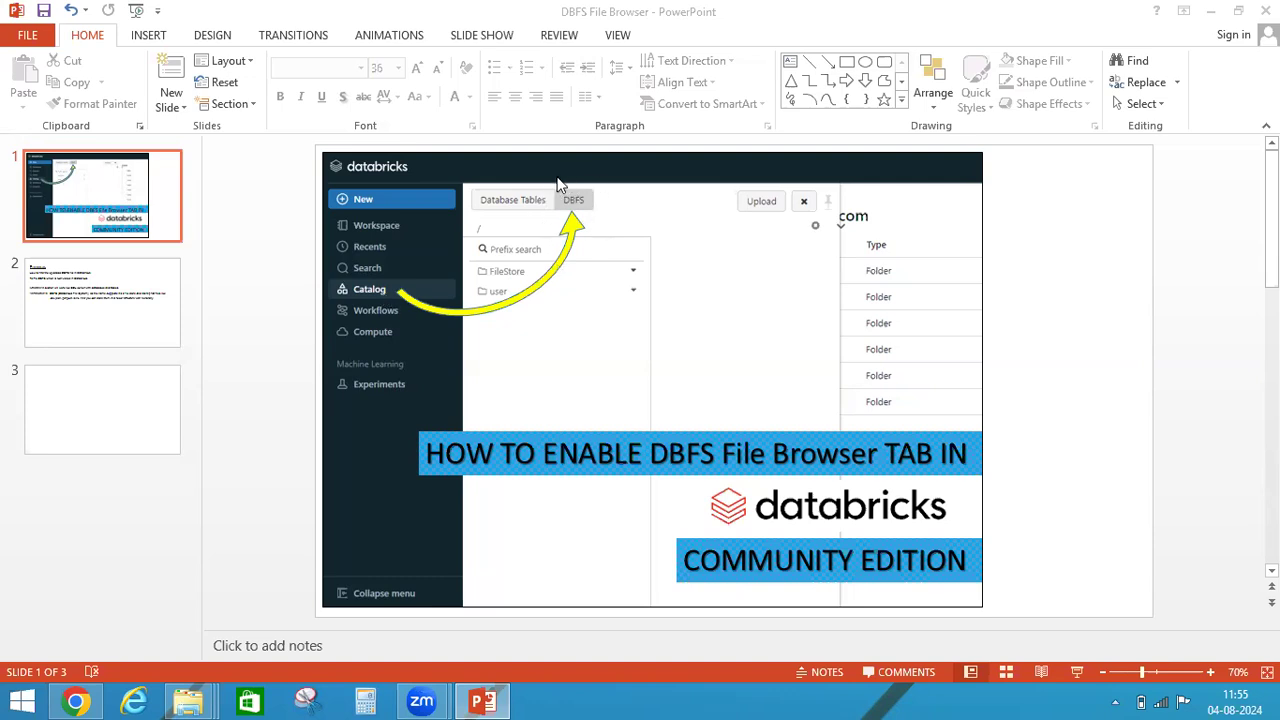
mouse_move(613, 220)
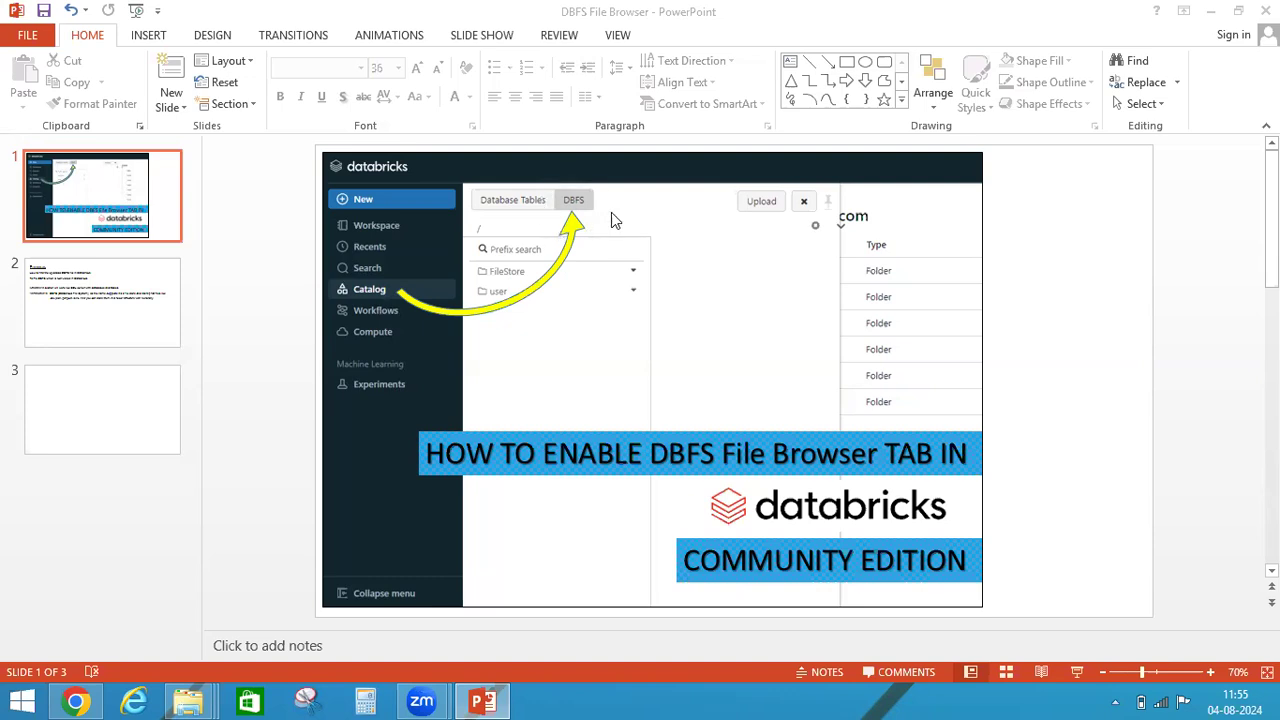
mouse_move(616, 197)
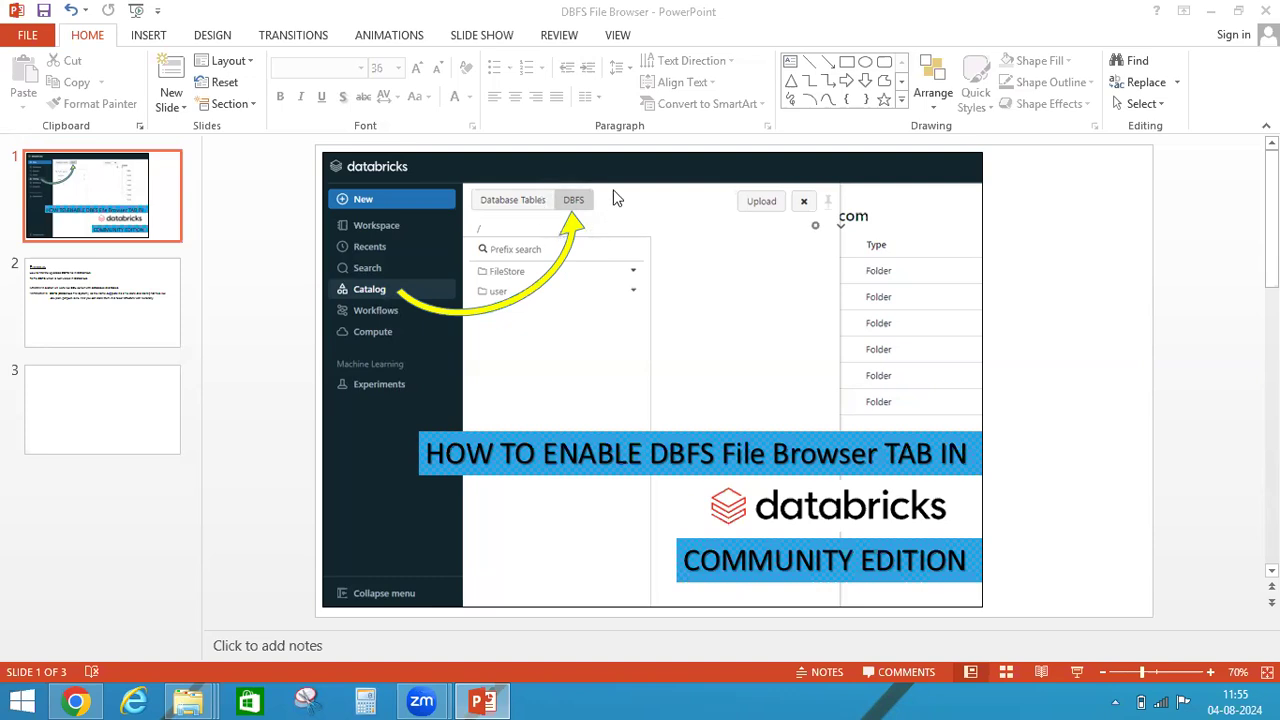
mouse_move(55, 695)
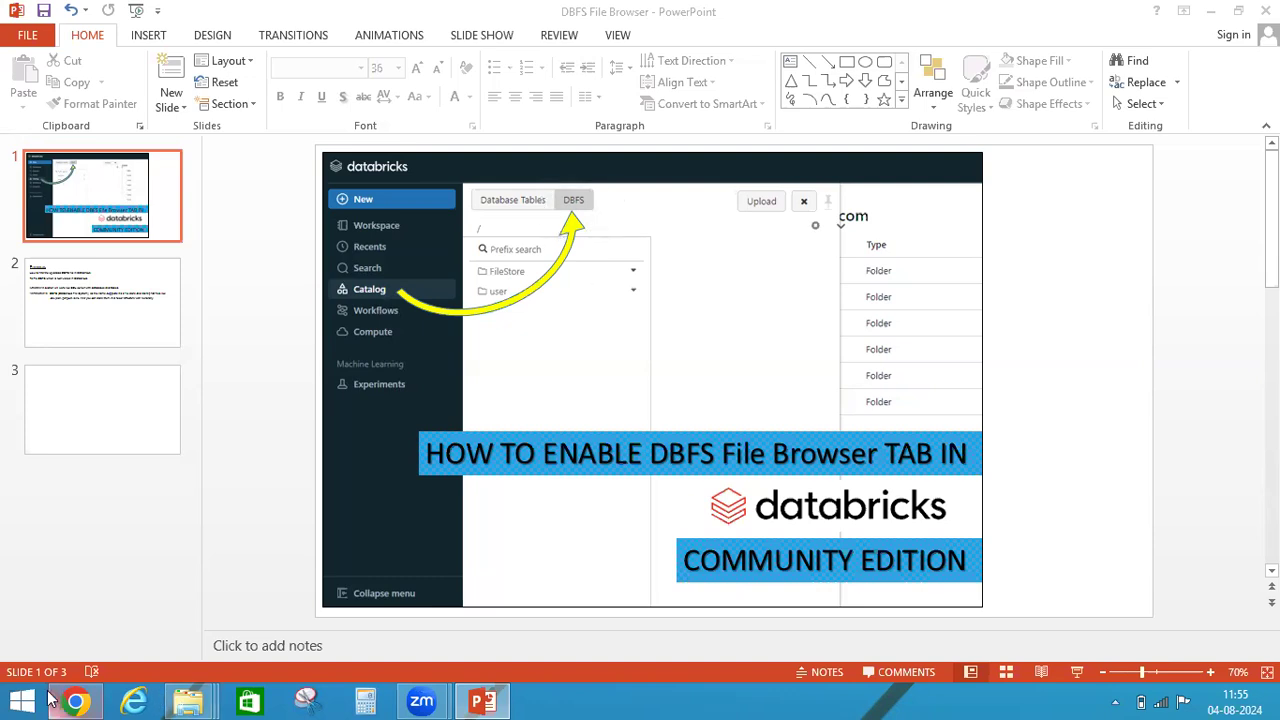
In Chrome, confirm the Catalog Data panel has no DBFS tab, then open the account menu.
left_click(75, 700)
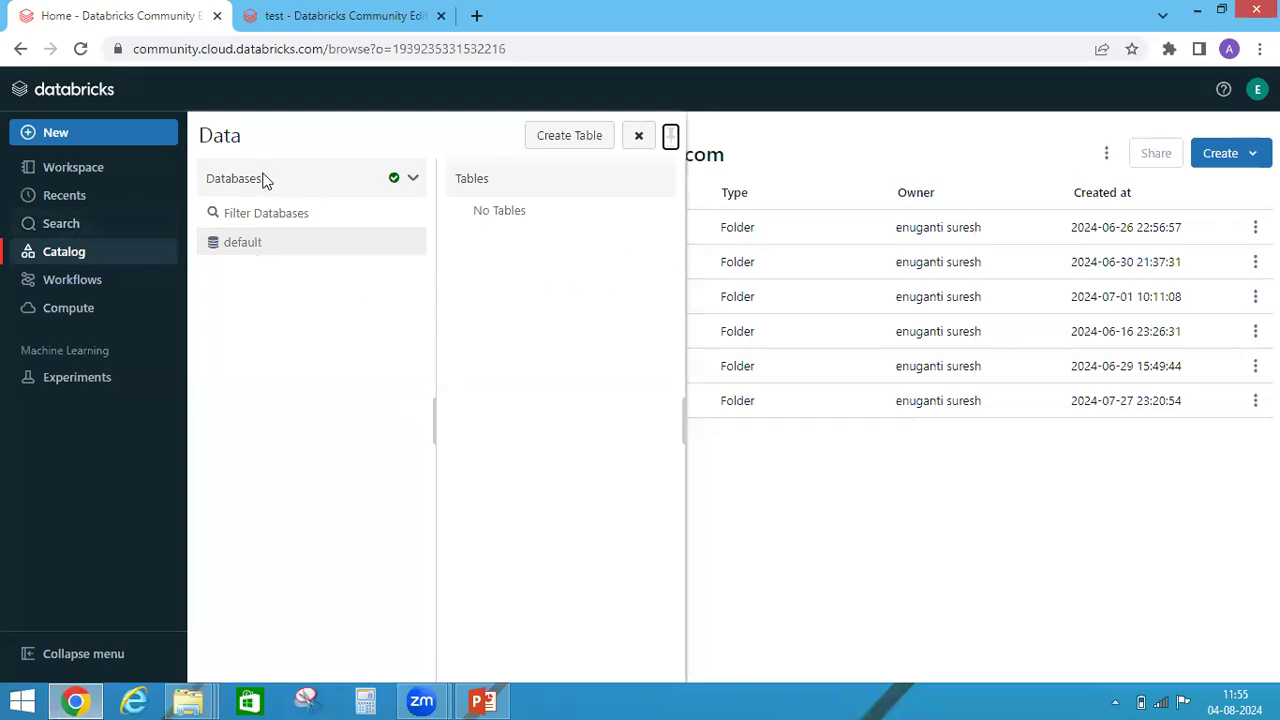
mouse_move(273, 193)
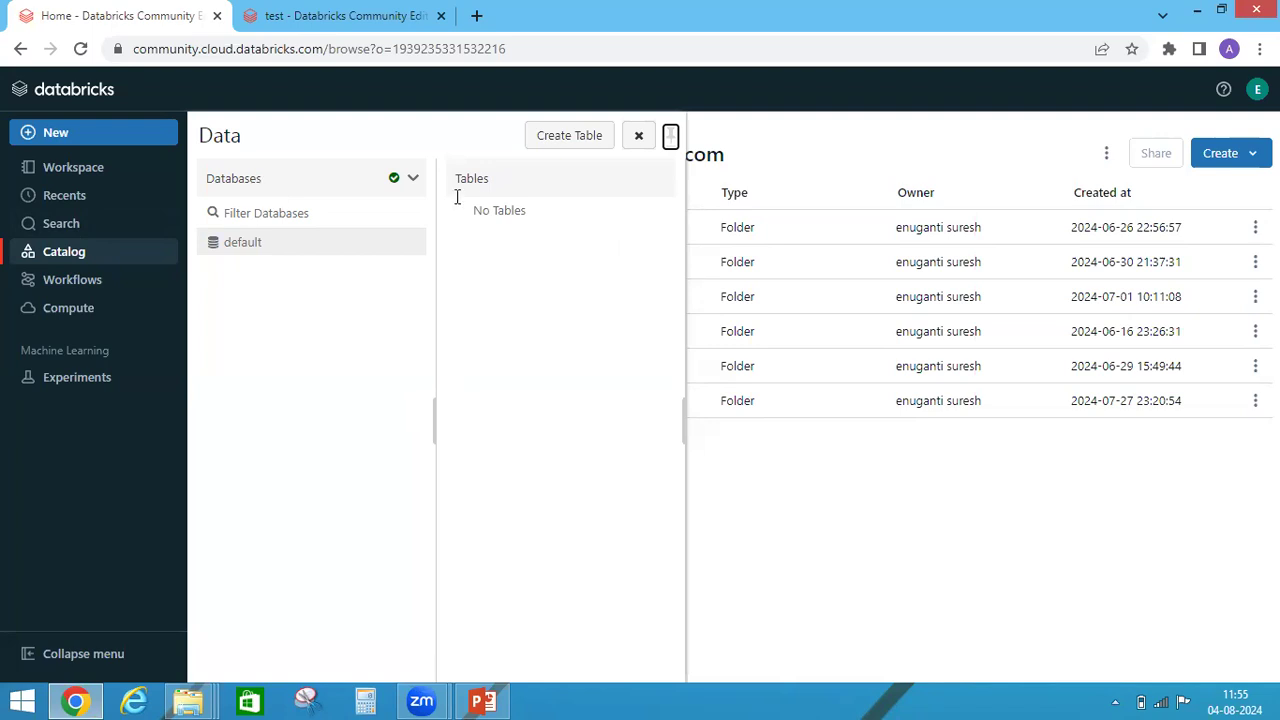
mouse_move(72, 251)
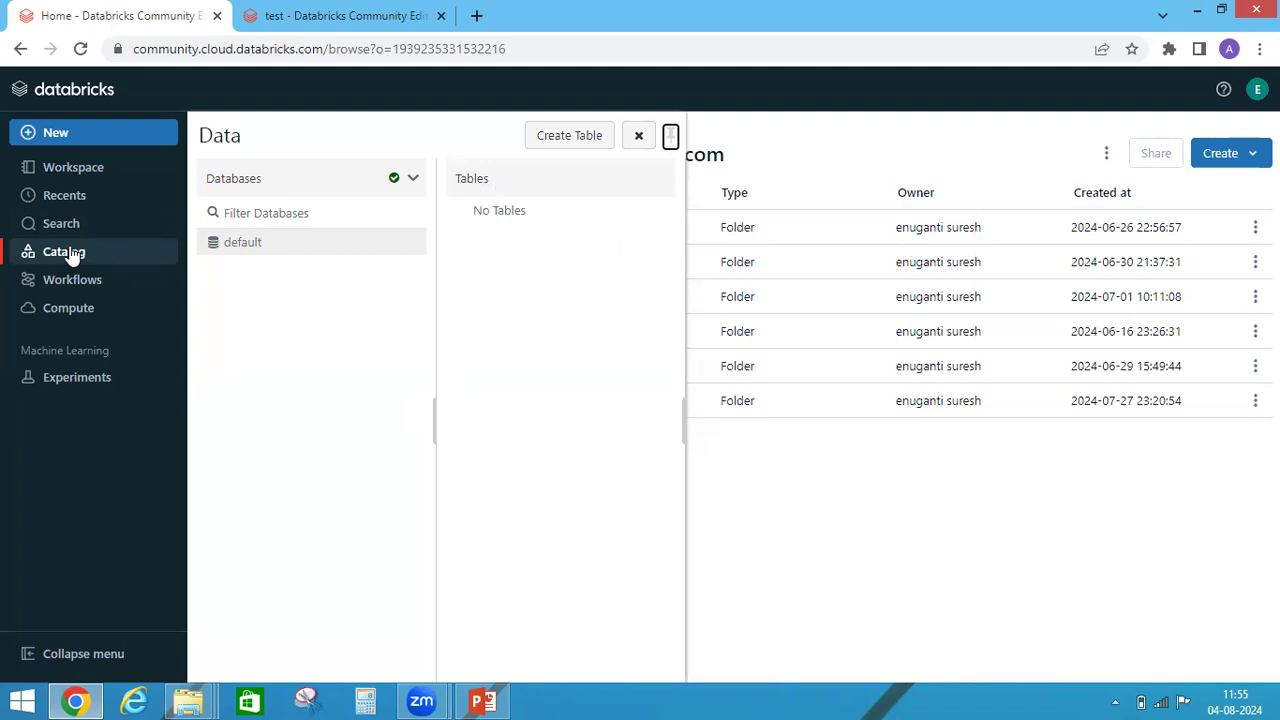
left_click(72, 167)
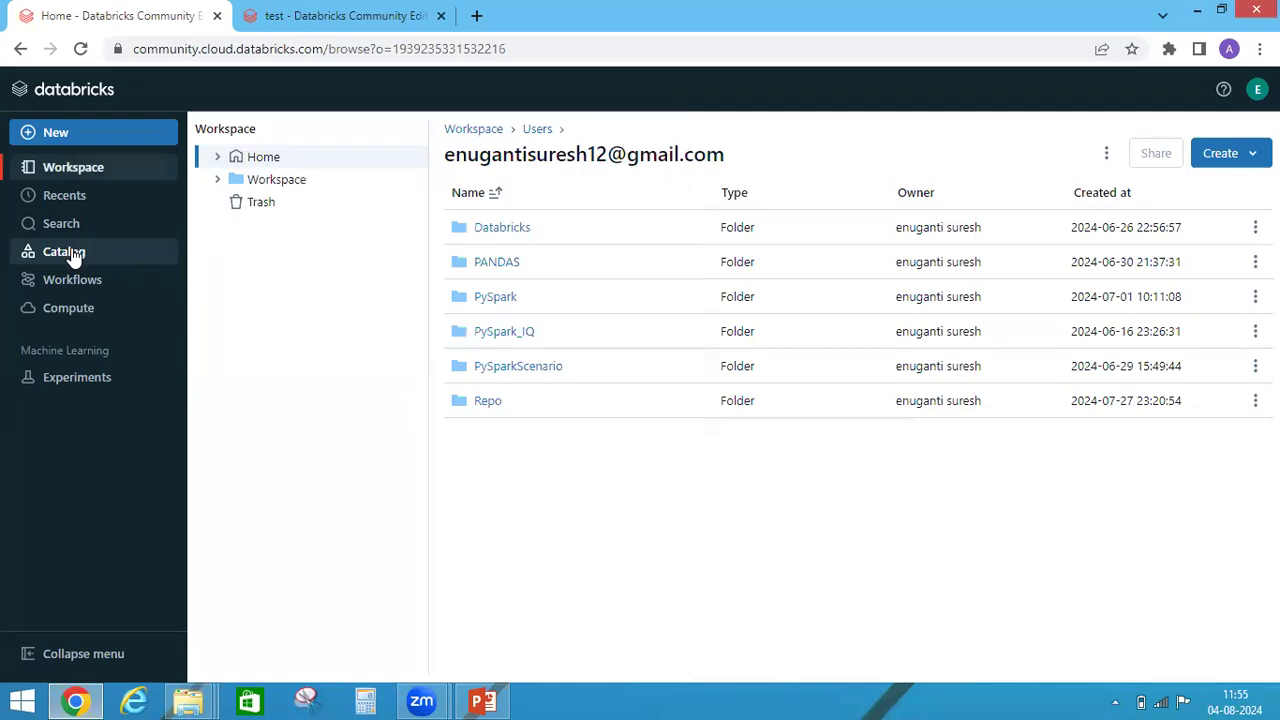
left_click(64, 251)
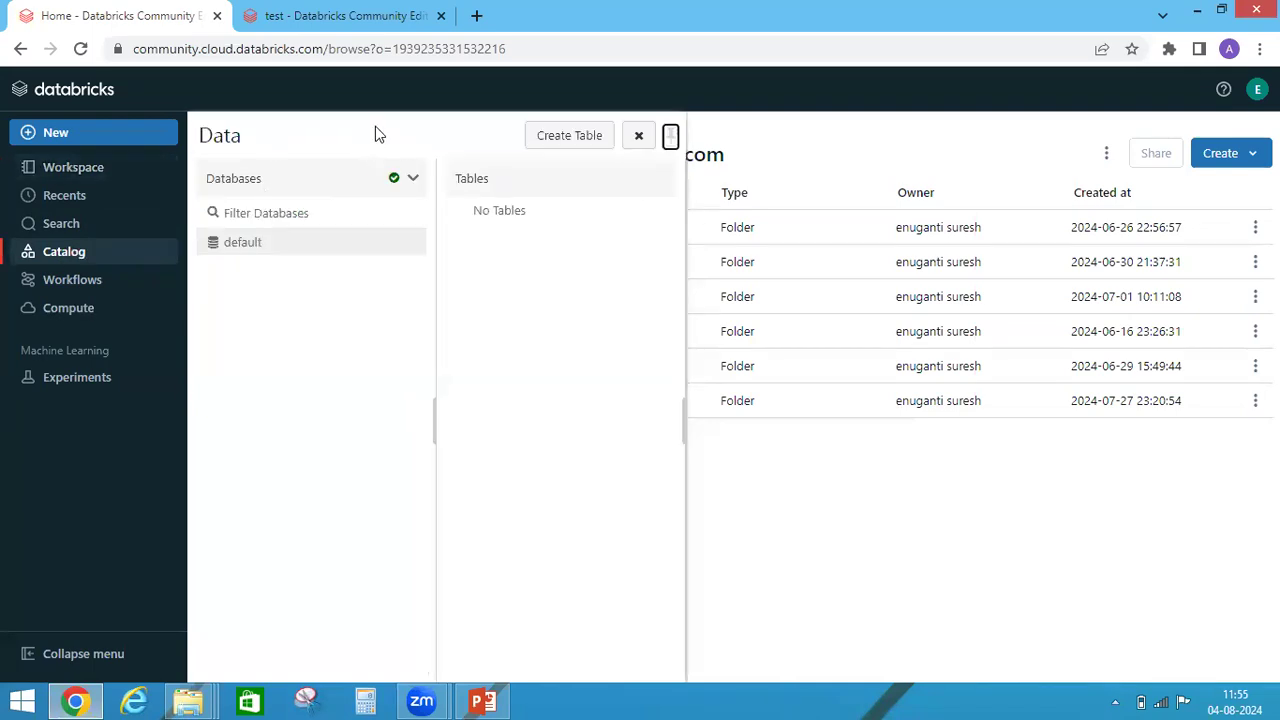
mouse_move(390, 350)
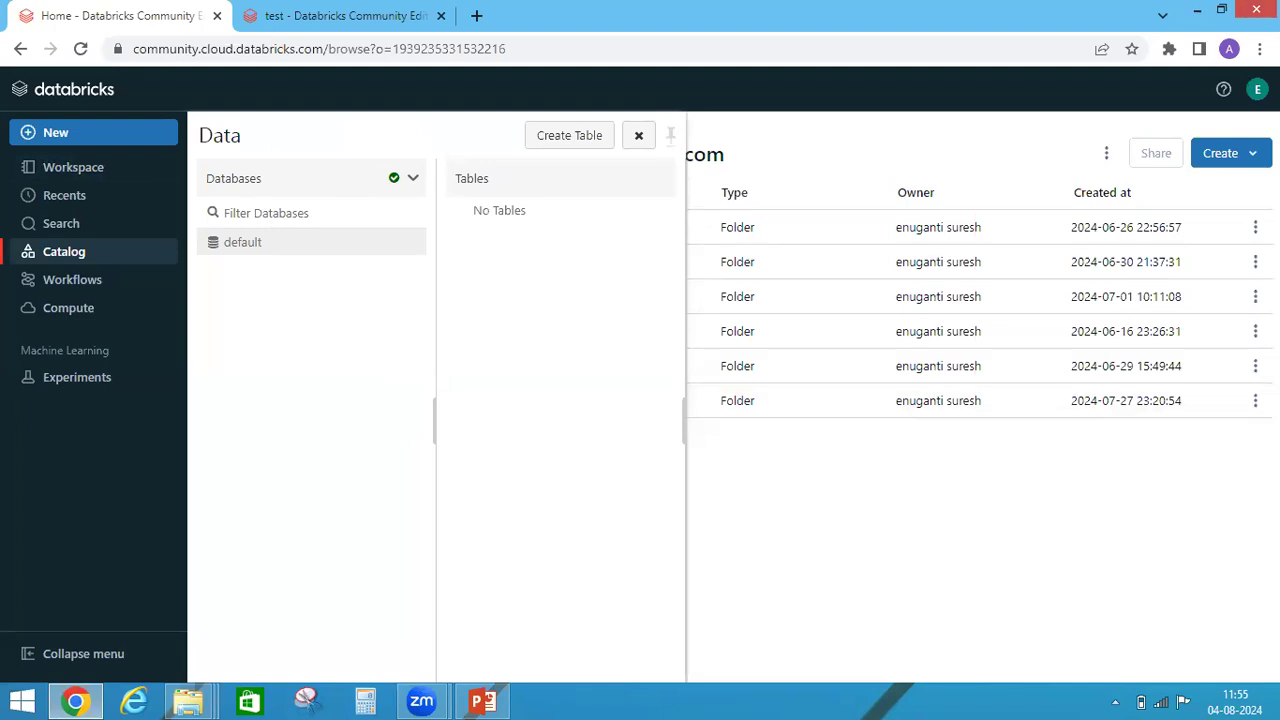
left_click(1257, 89)
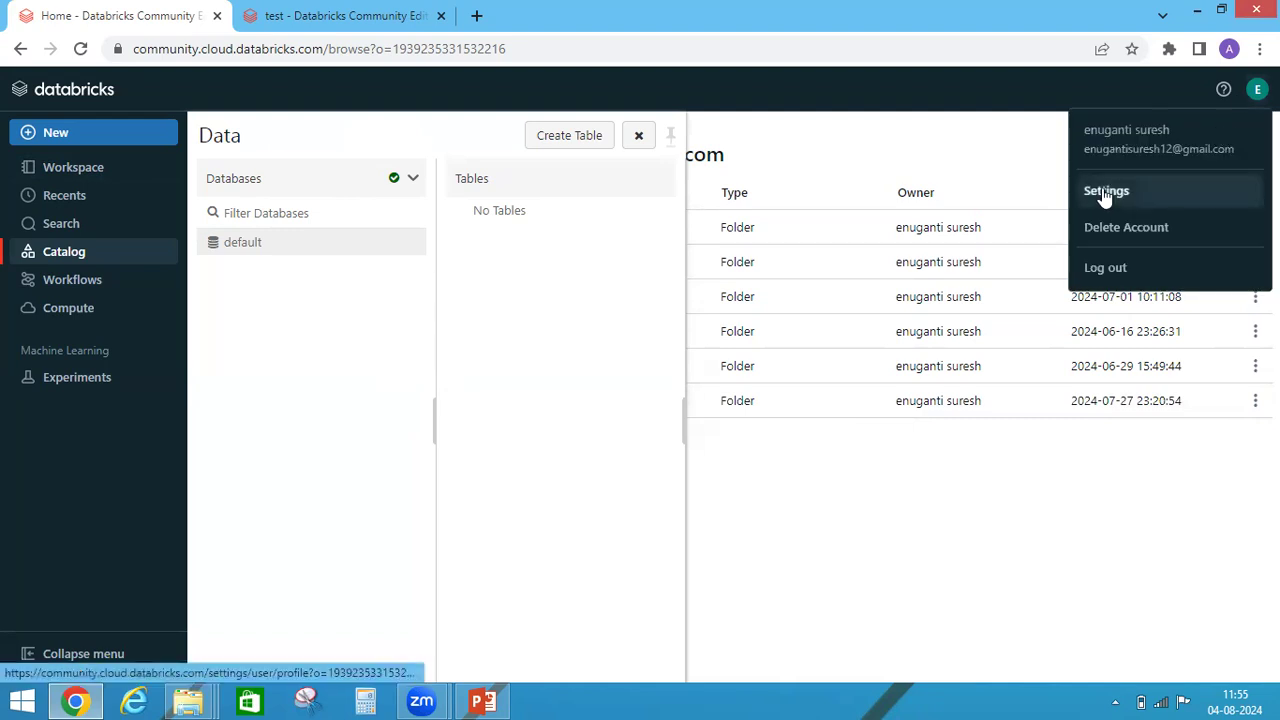
Go to Settings > Advanced and scroll to the DBFS File Browser option, currently off.
left_click(1106, 190)
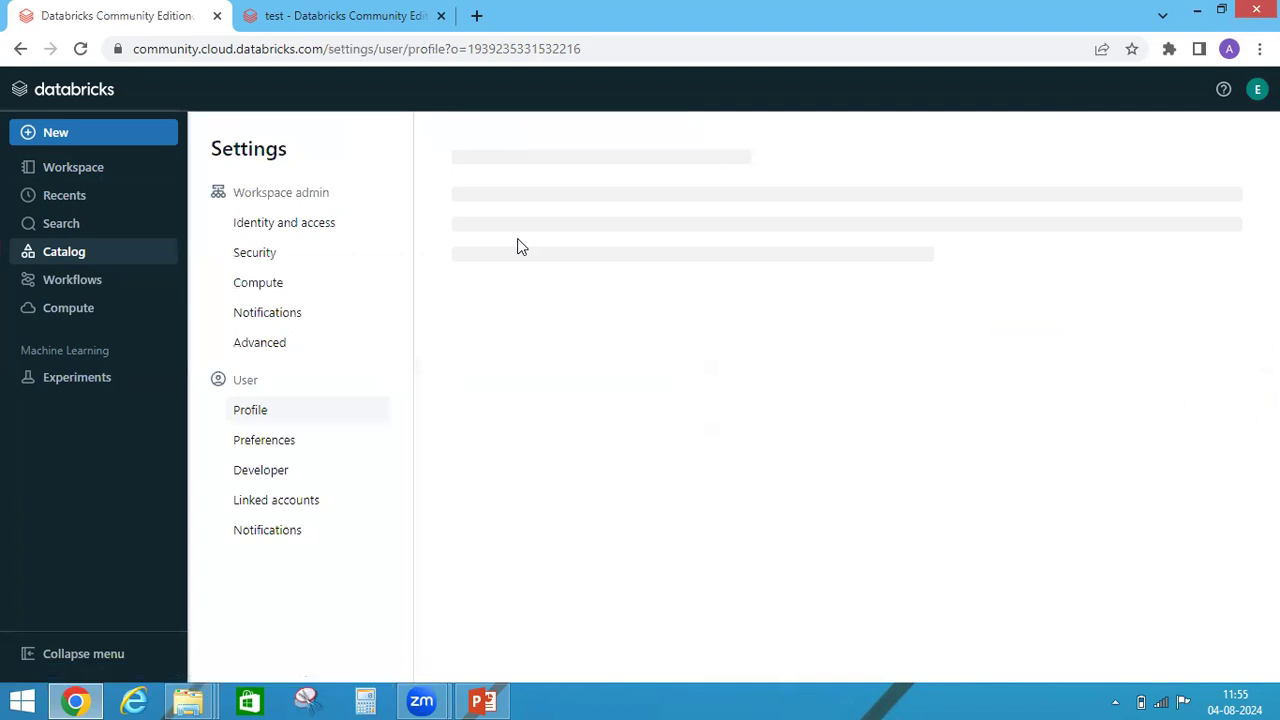
left_click(250, 410)
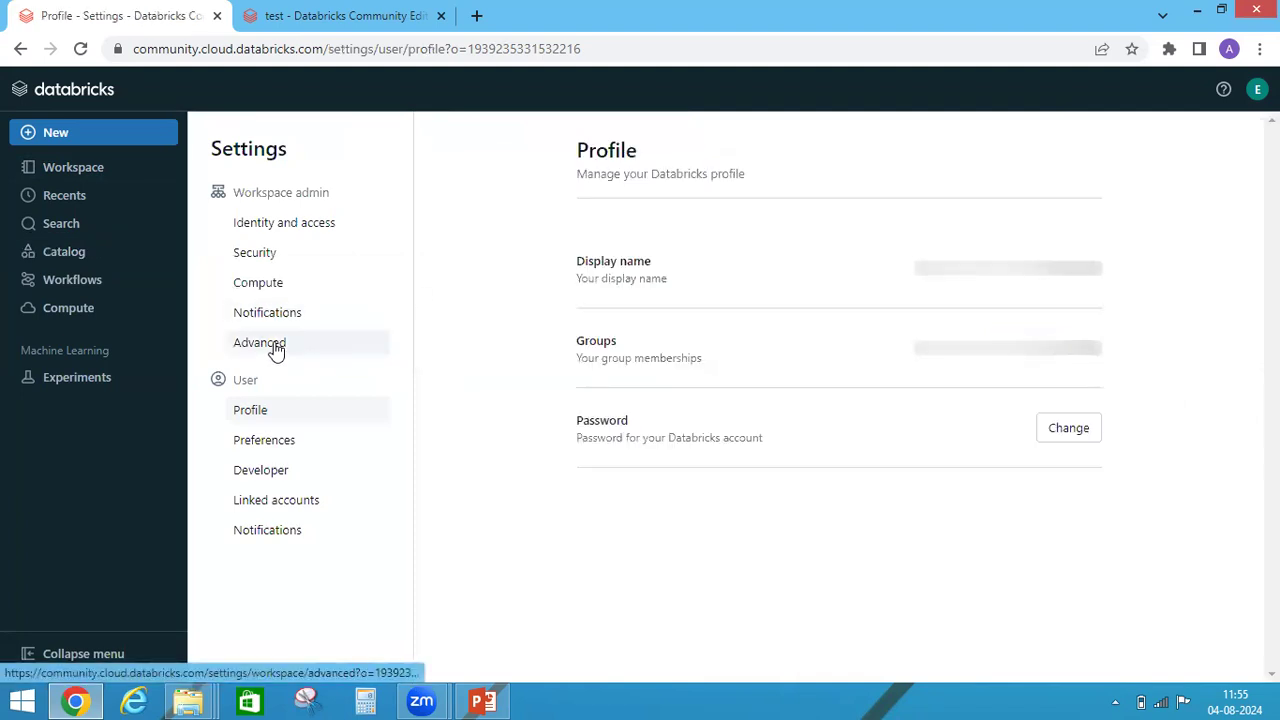
left_click(259, 342)
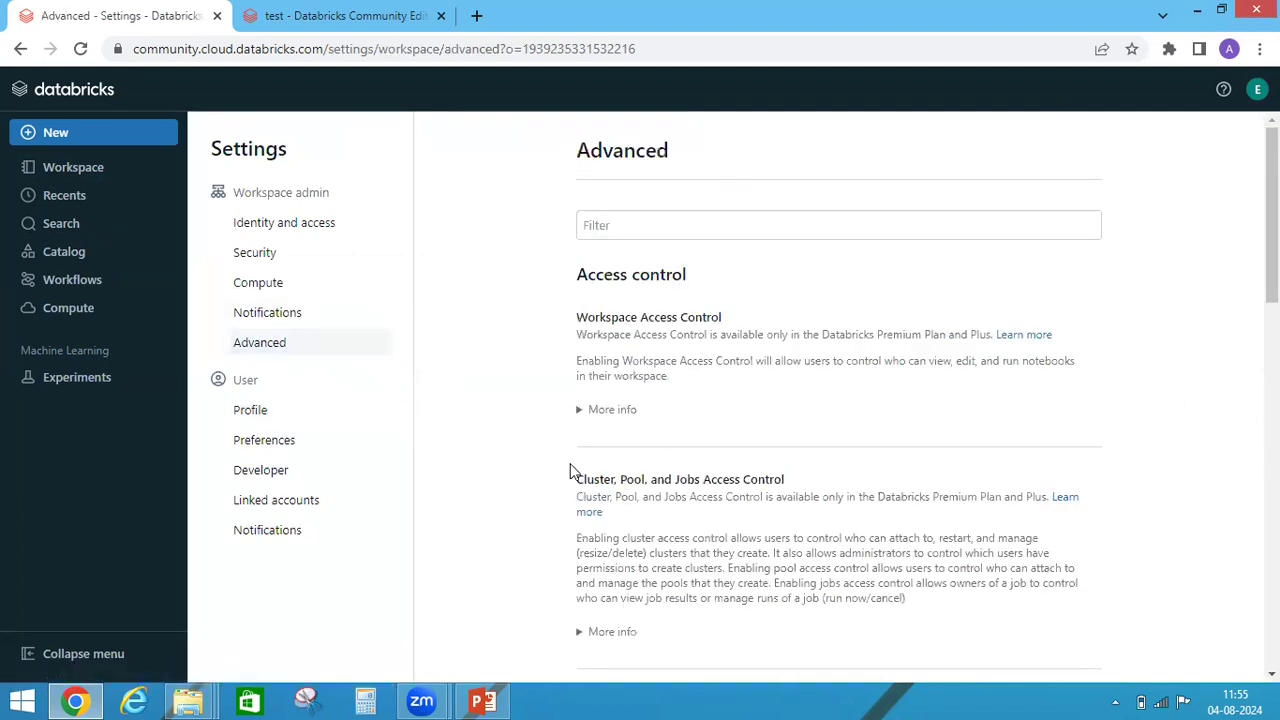
scroll("down", 3)
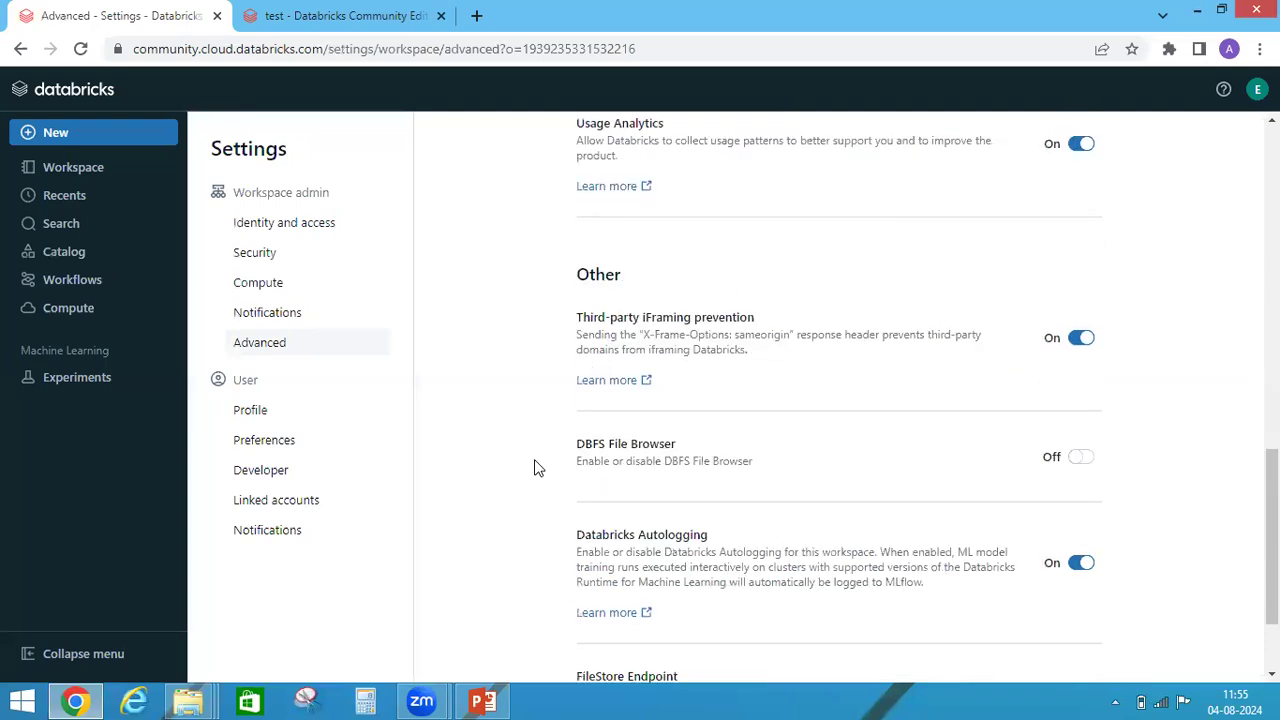
scroll("down", 3)
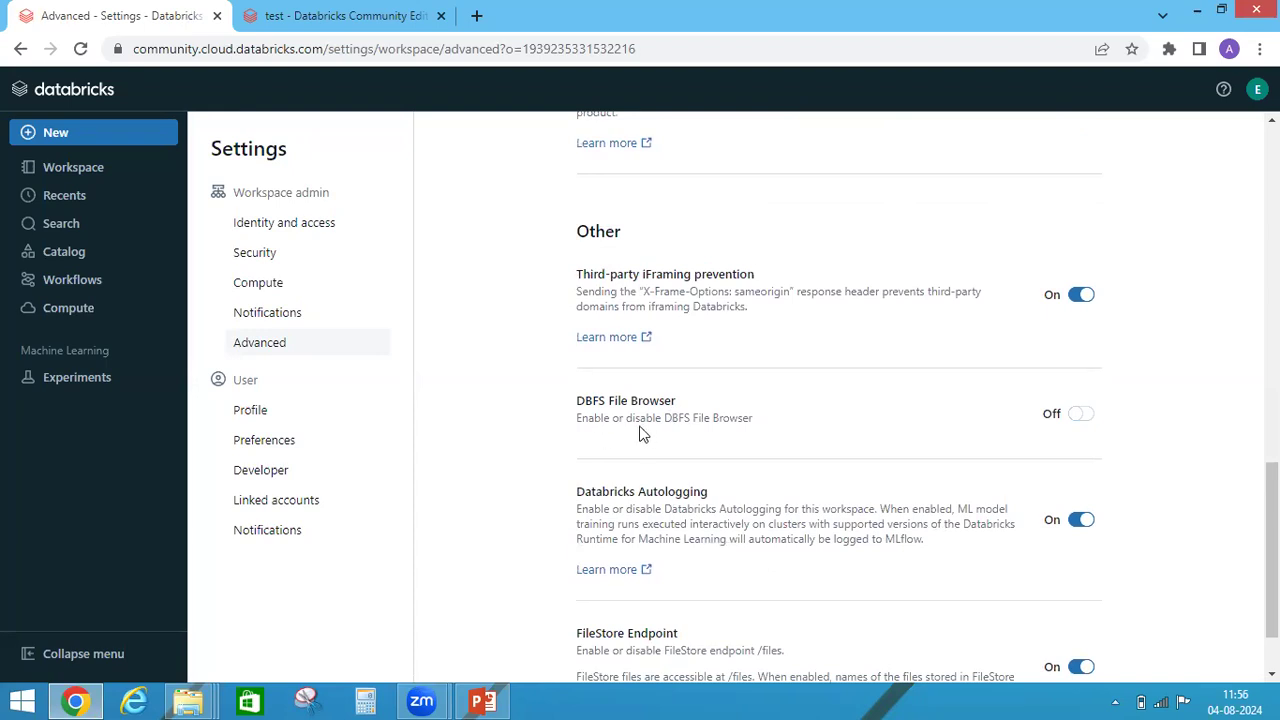
mouse_move(1077, 460)
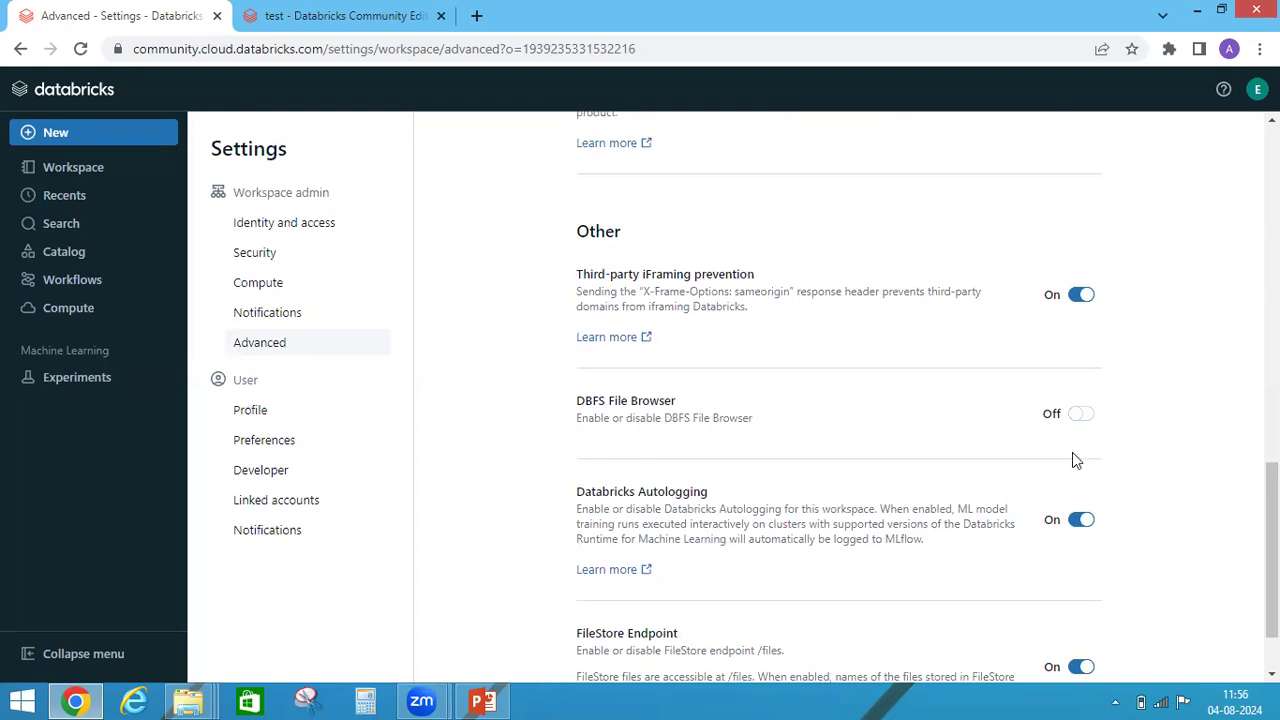
mouse_move(1174, 448)
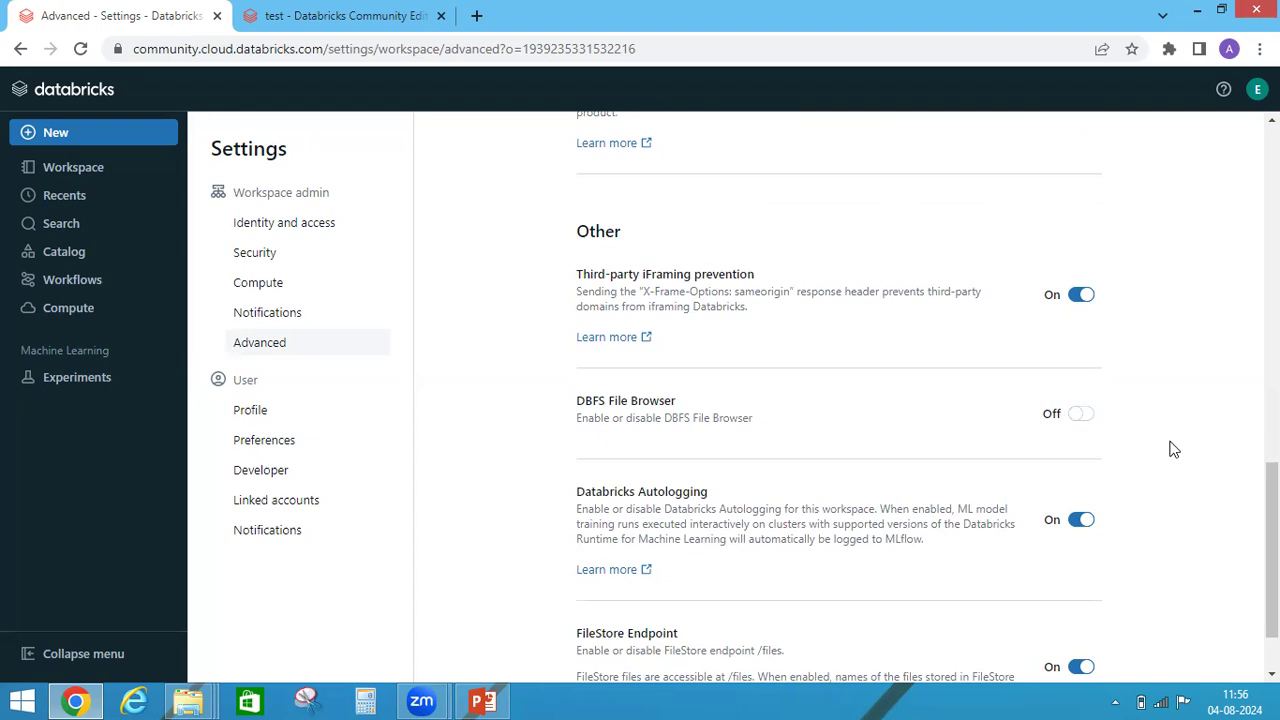
mouse_move(1179, 447)
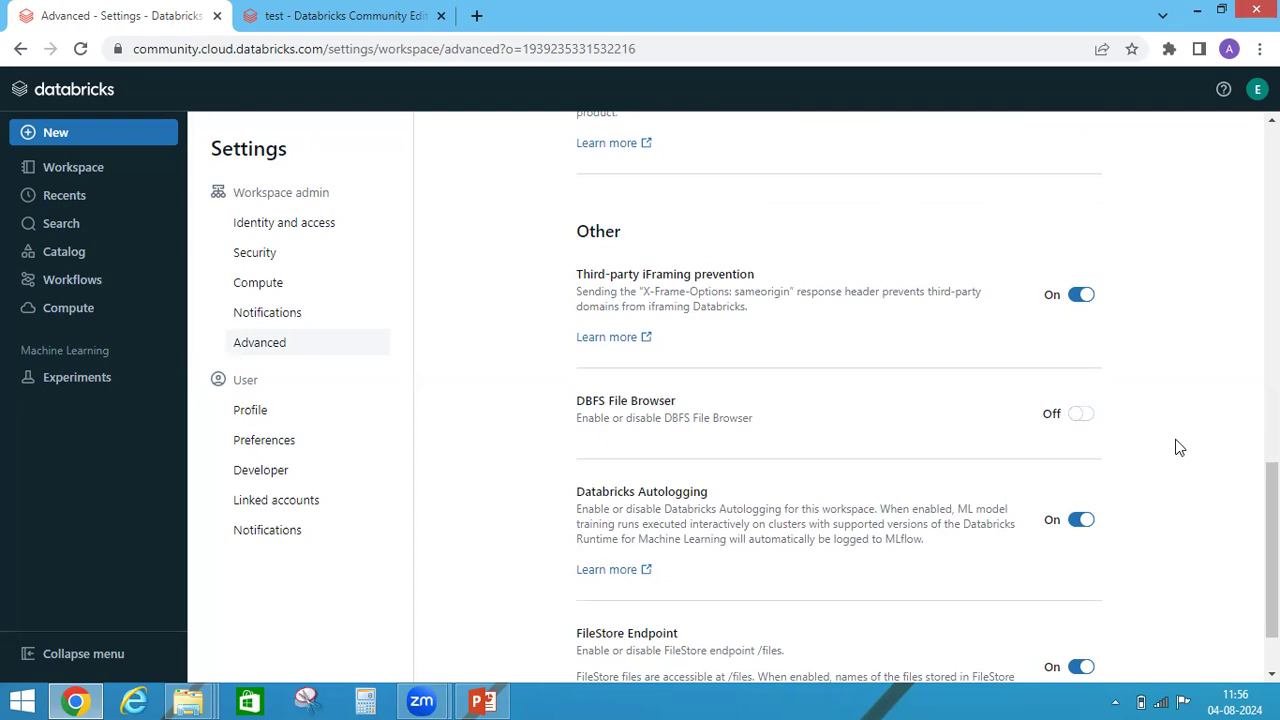
mouse_move(1118, 432)
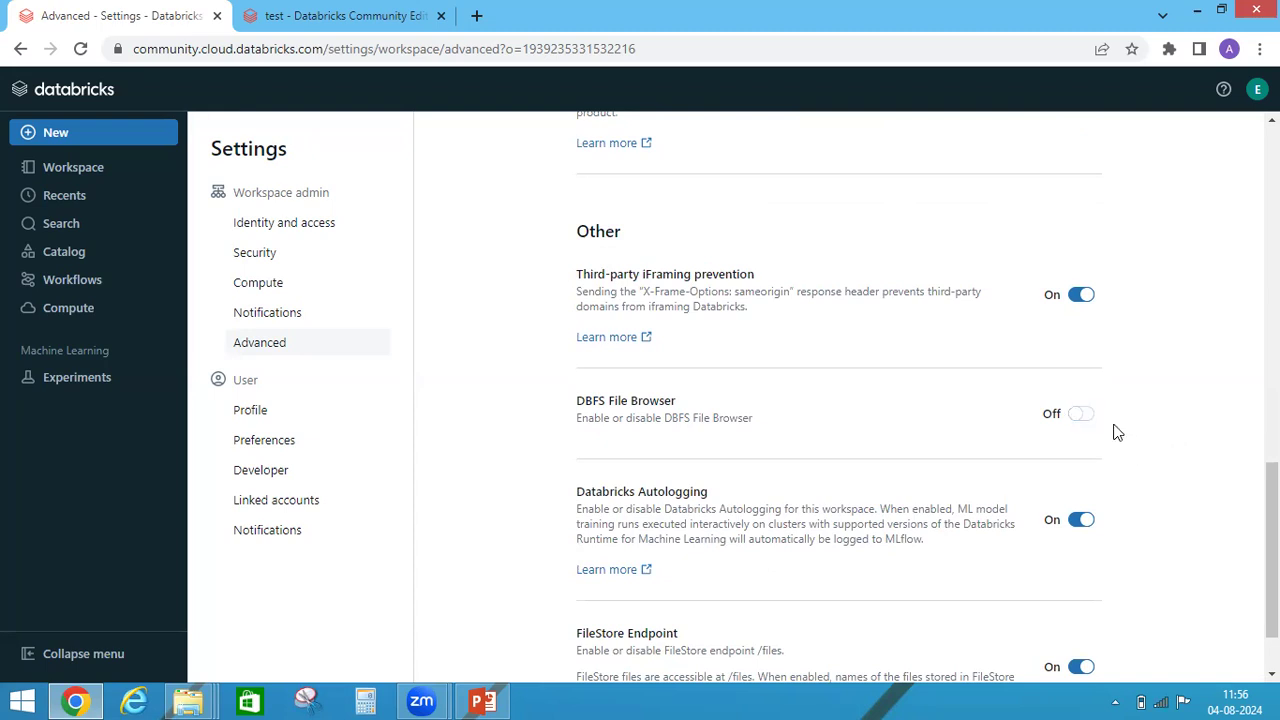
Switch DBFS File Browser to On, dismiss the refresh notice, and reload the page.
left_click(1080, 413)
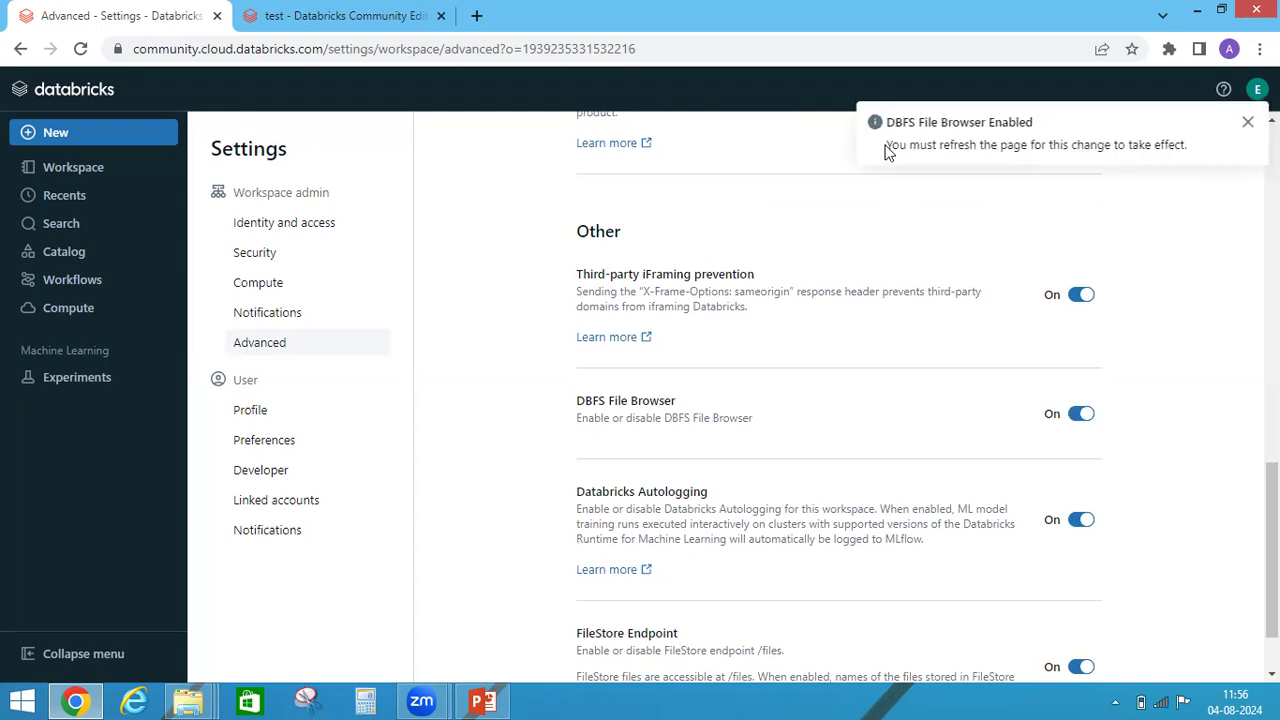
left_click(1248, 121)
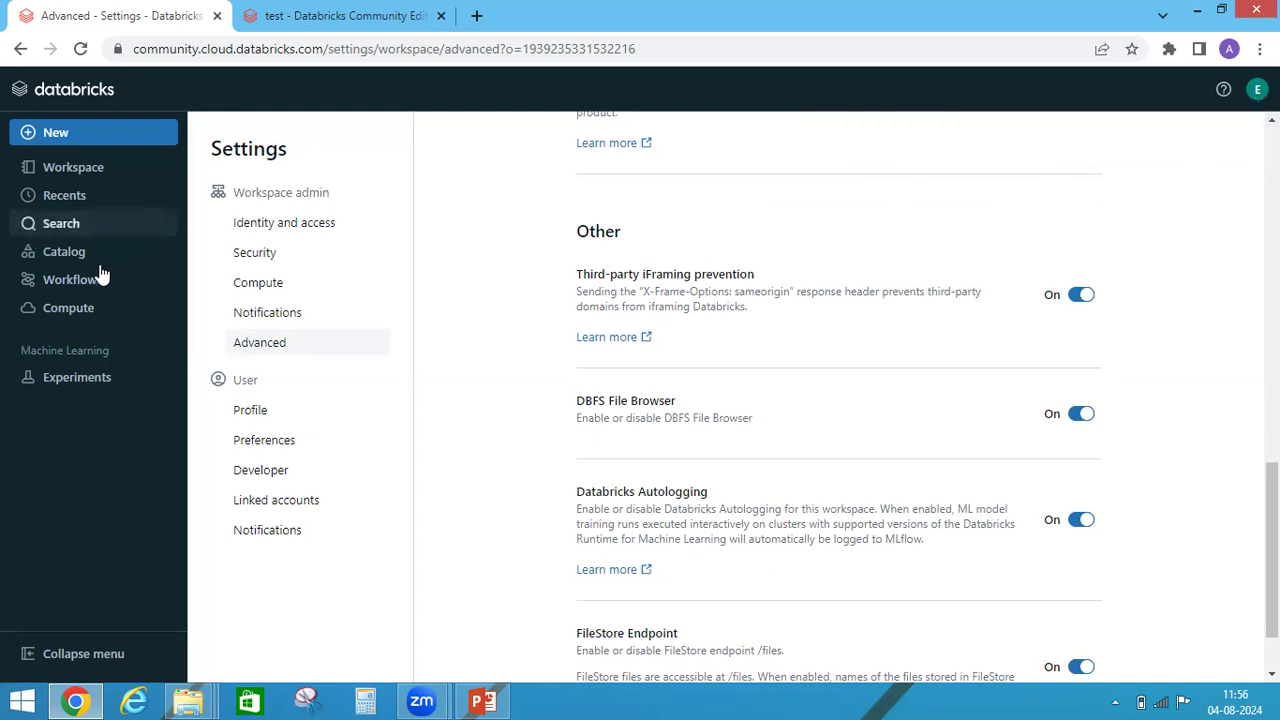
left_click(64, 251)
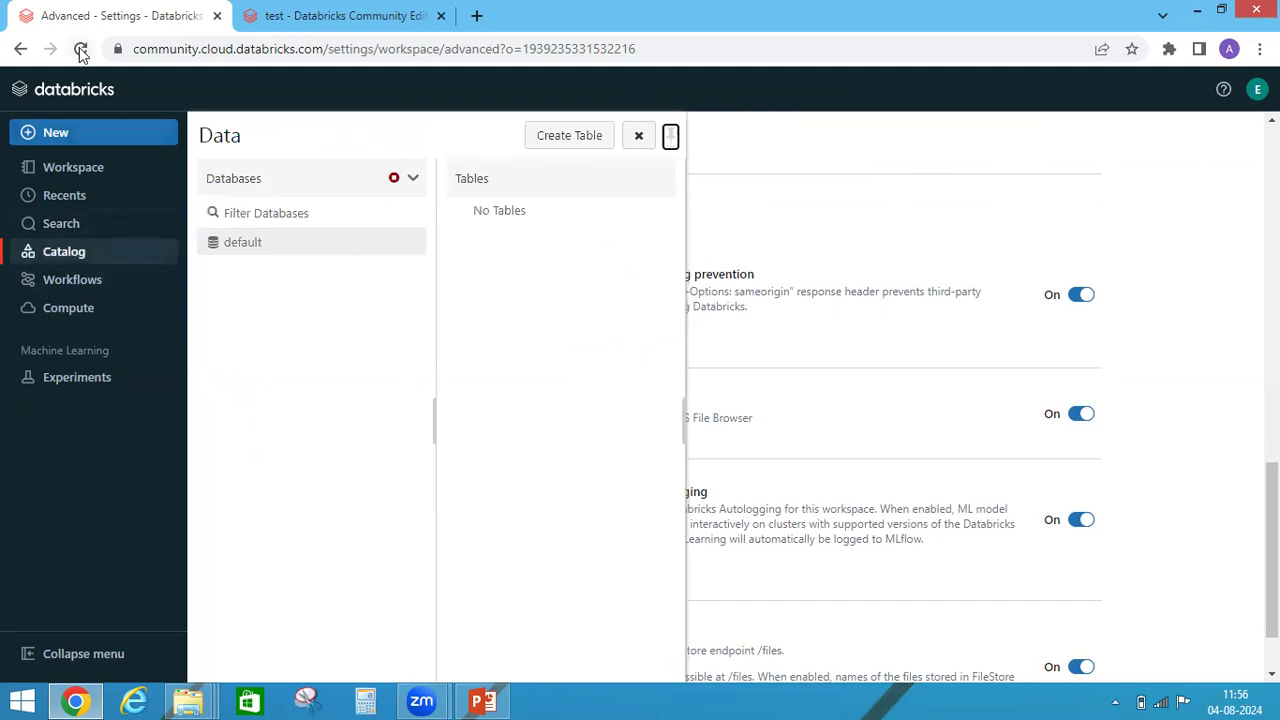
left_click(81, 48)
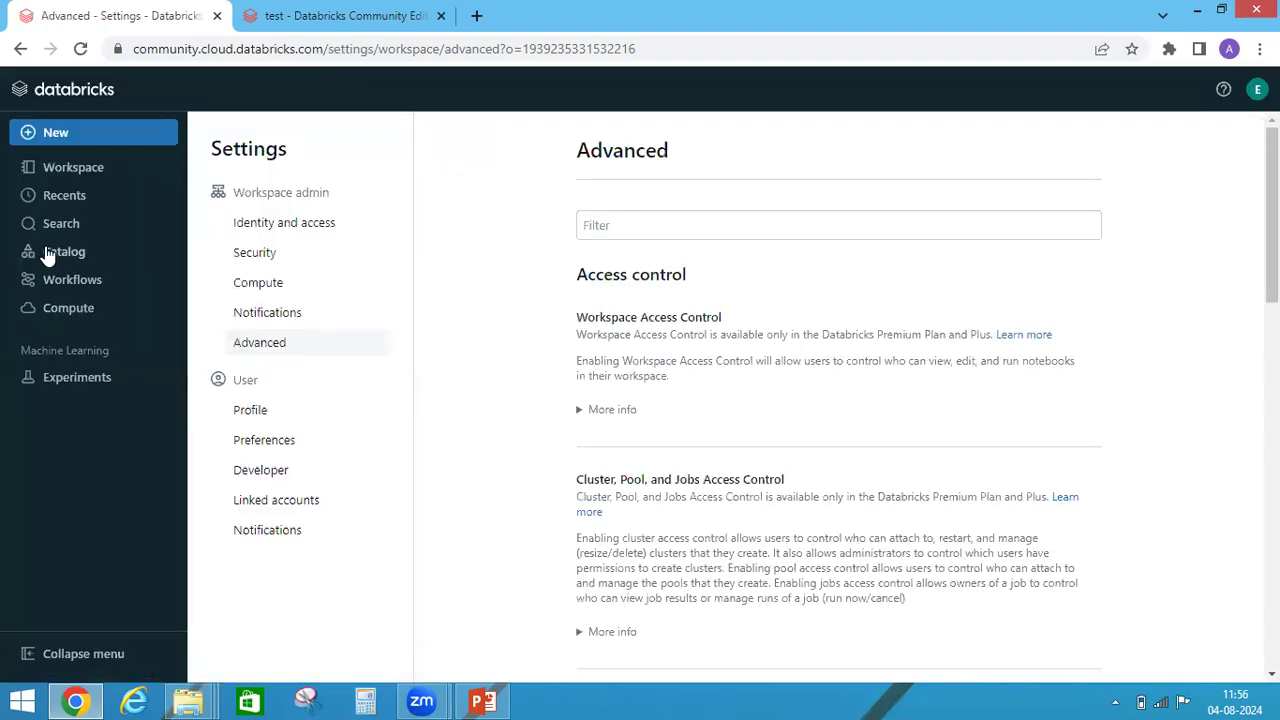
Browse the Catalog DBFS tab to FileStore/tables, listing files like cast_data.txt and Question7.csv.
left_click(64, 251)
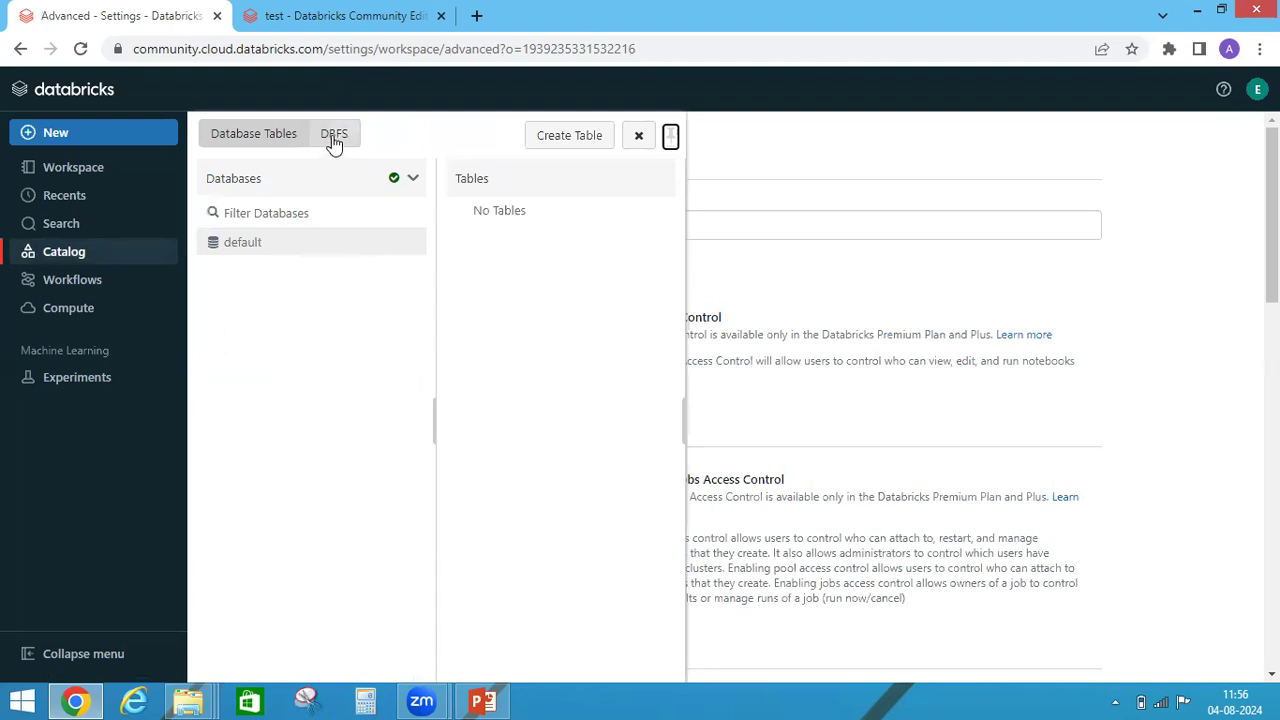
left_click(334, 133)
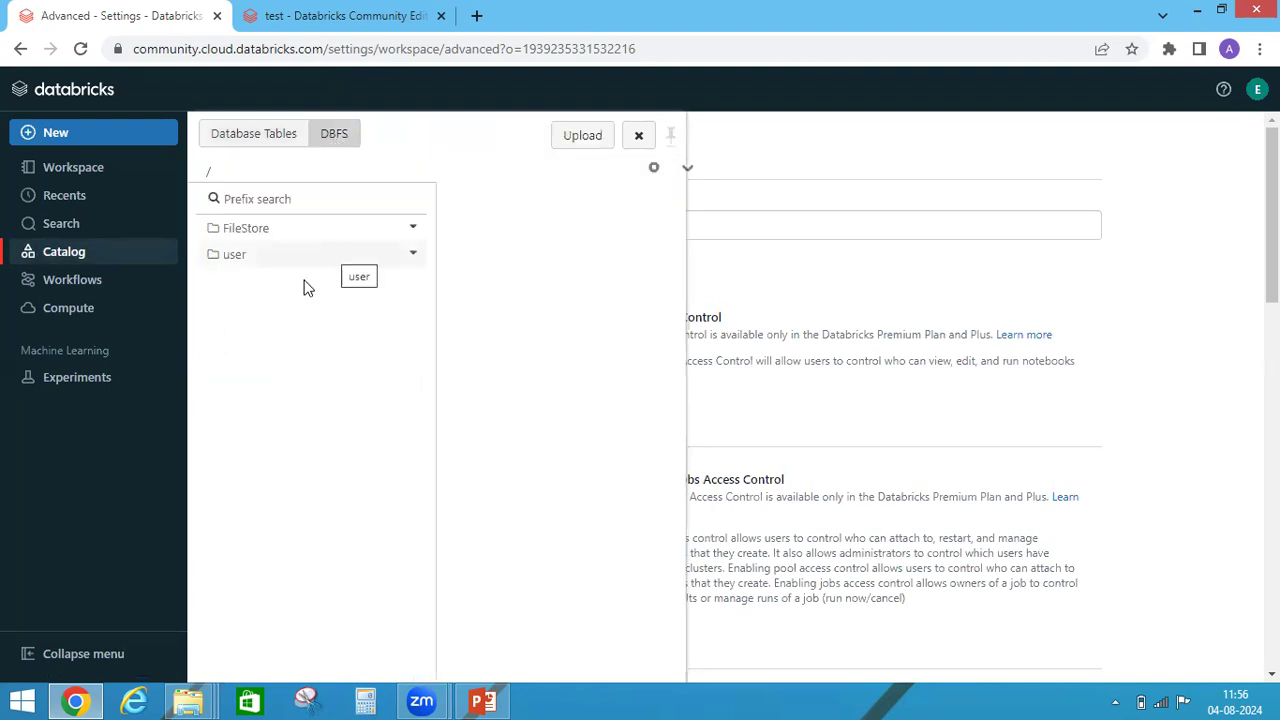
left_click(246, 228)
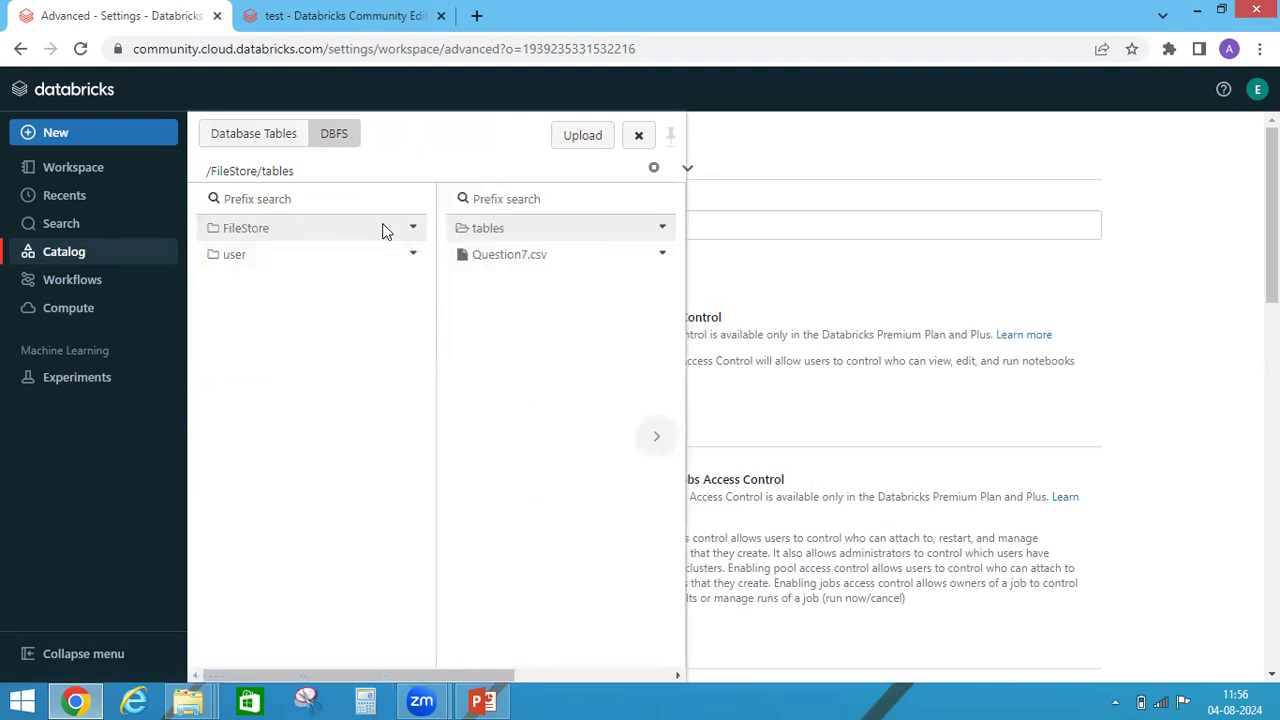
left_click(246, 228)
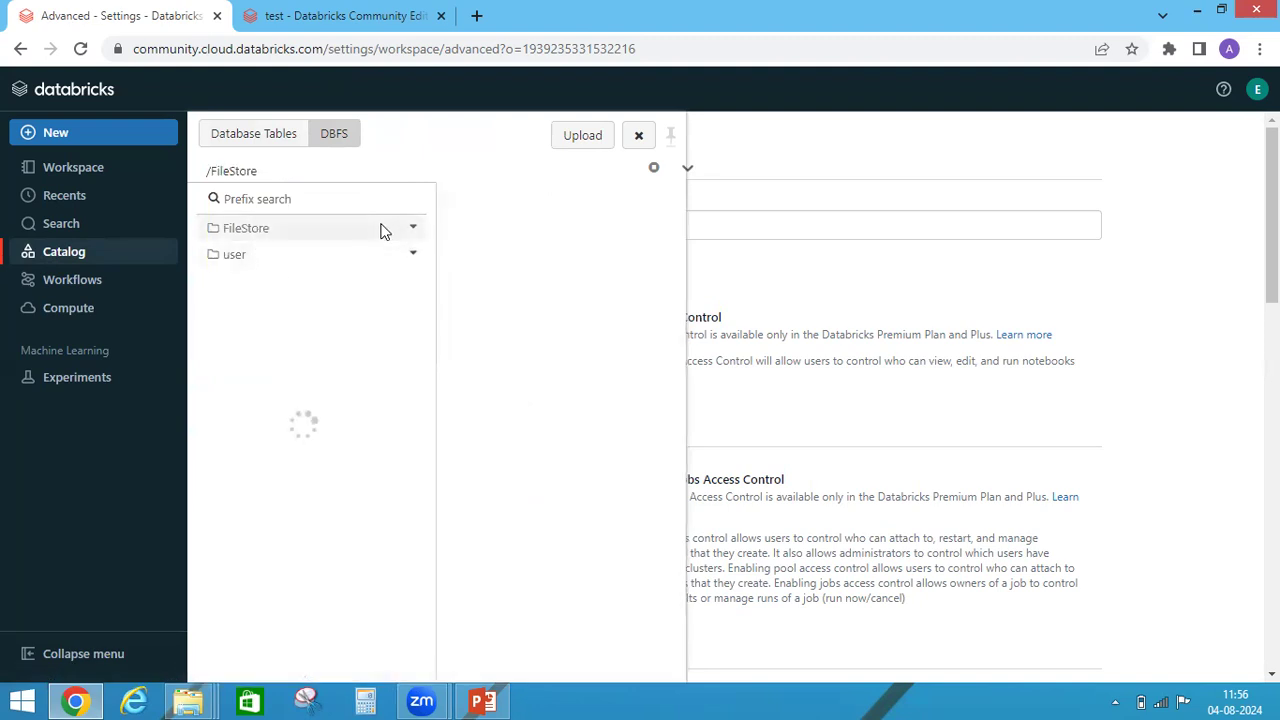
left_click(246, 228)
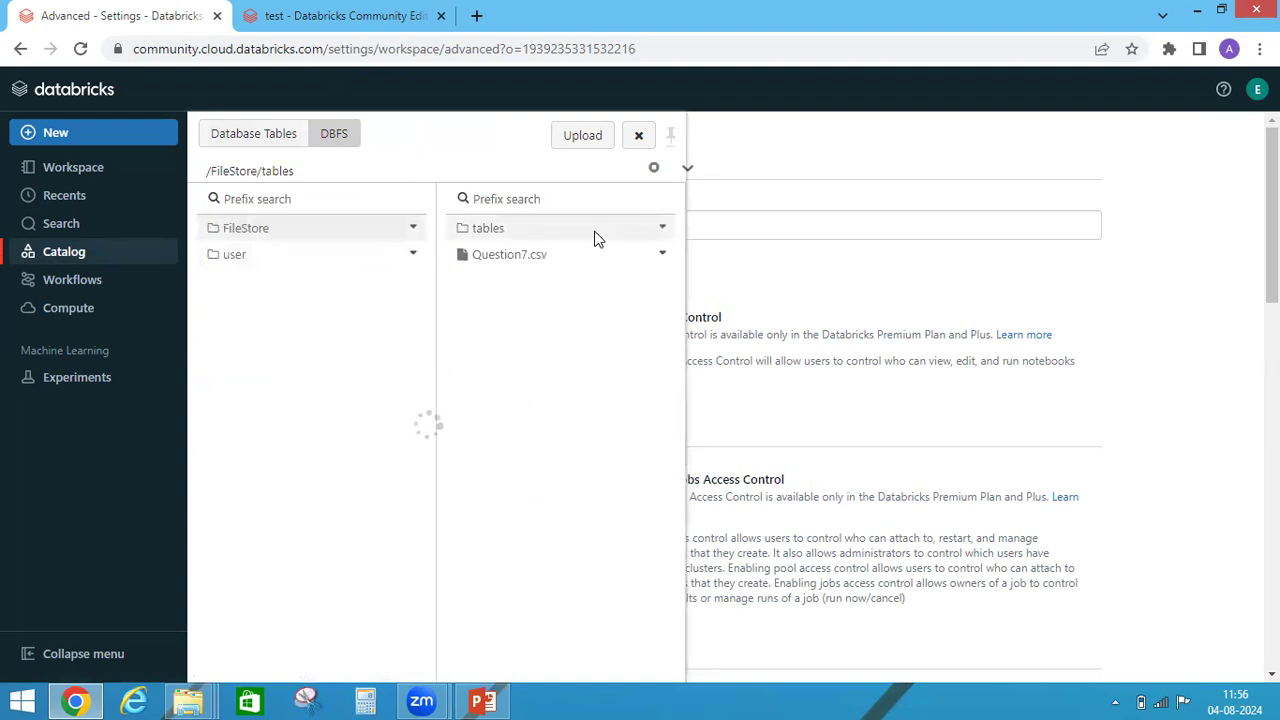
left_click(488, 227)
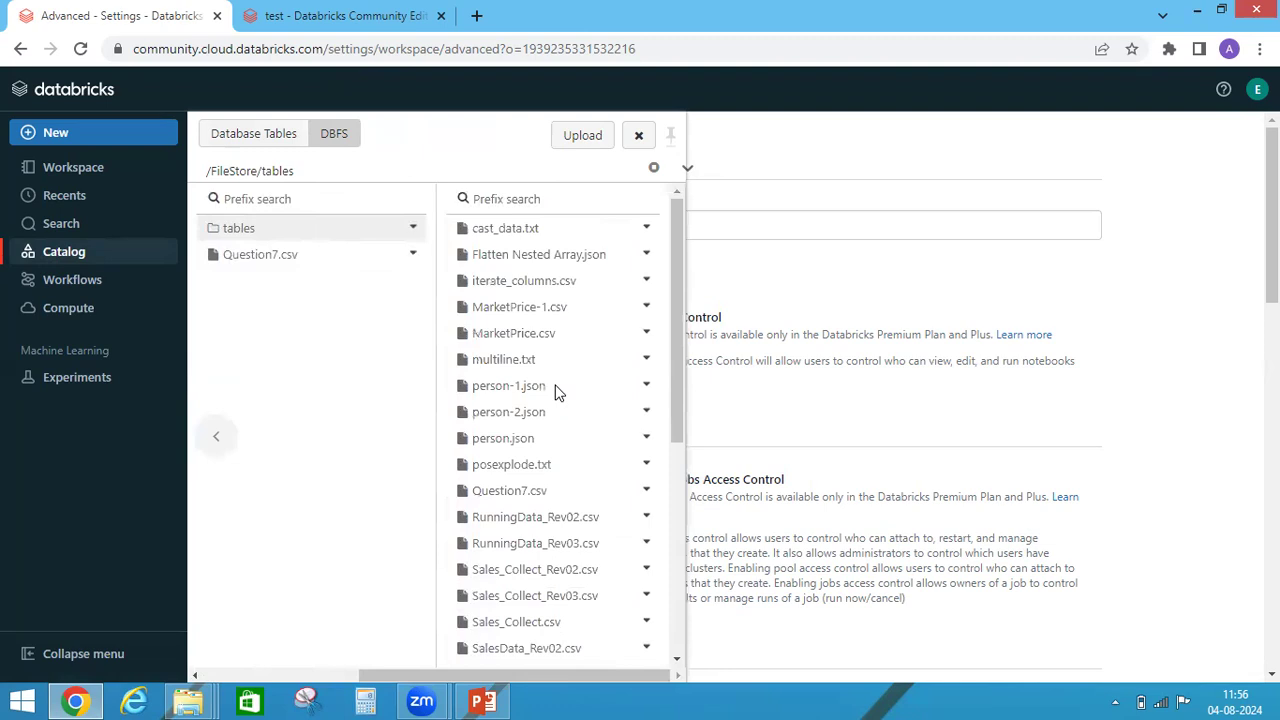
mouse_move(524, 281)
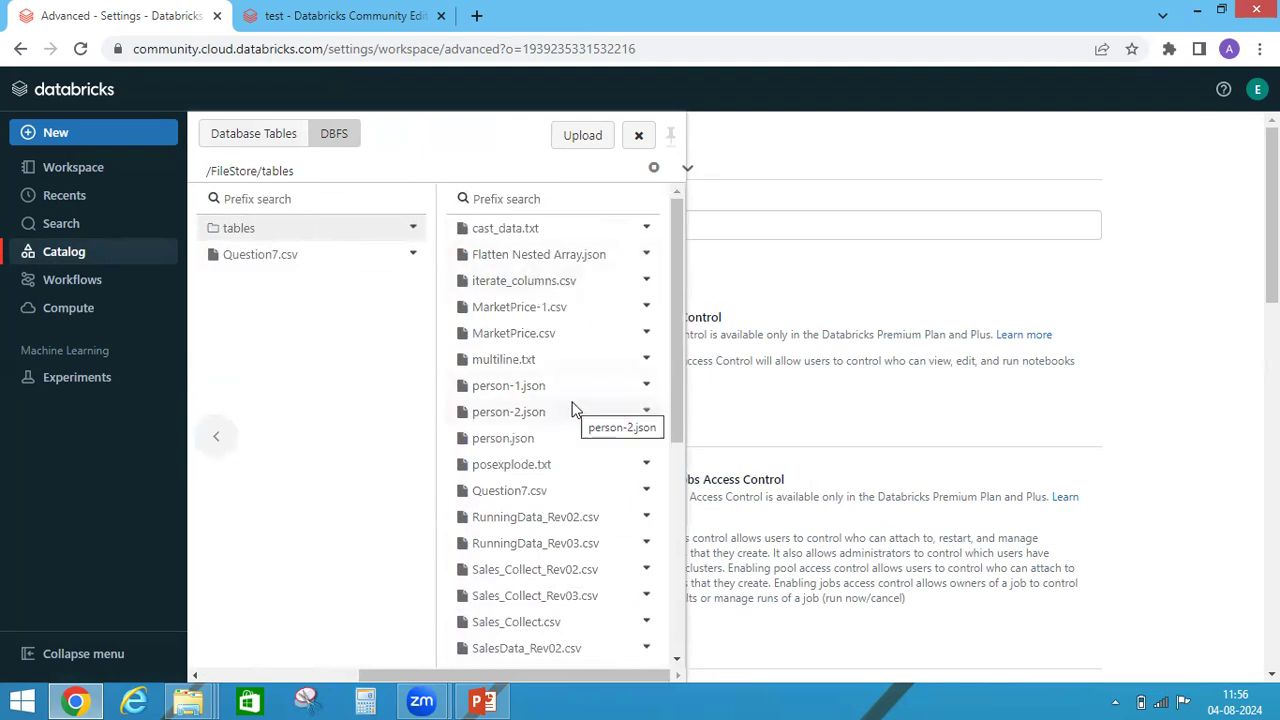
mouse_move(568, 375)
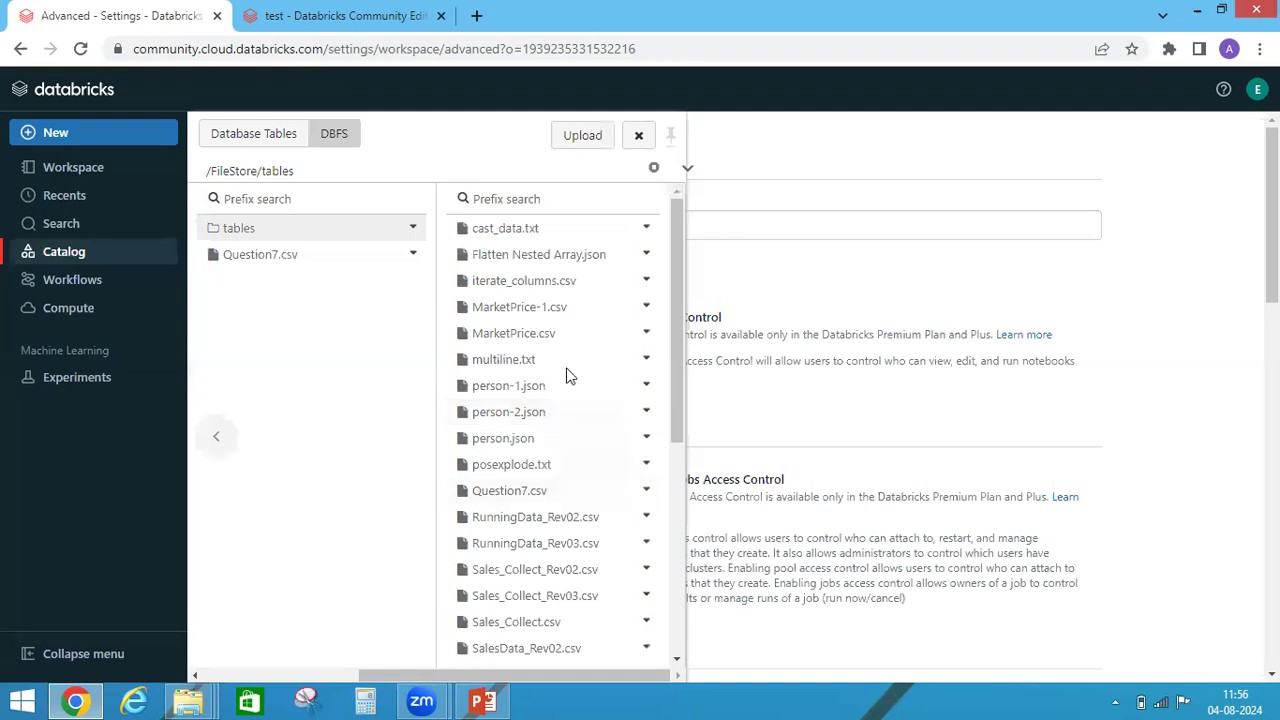
mouse_move(580, 498)
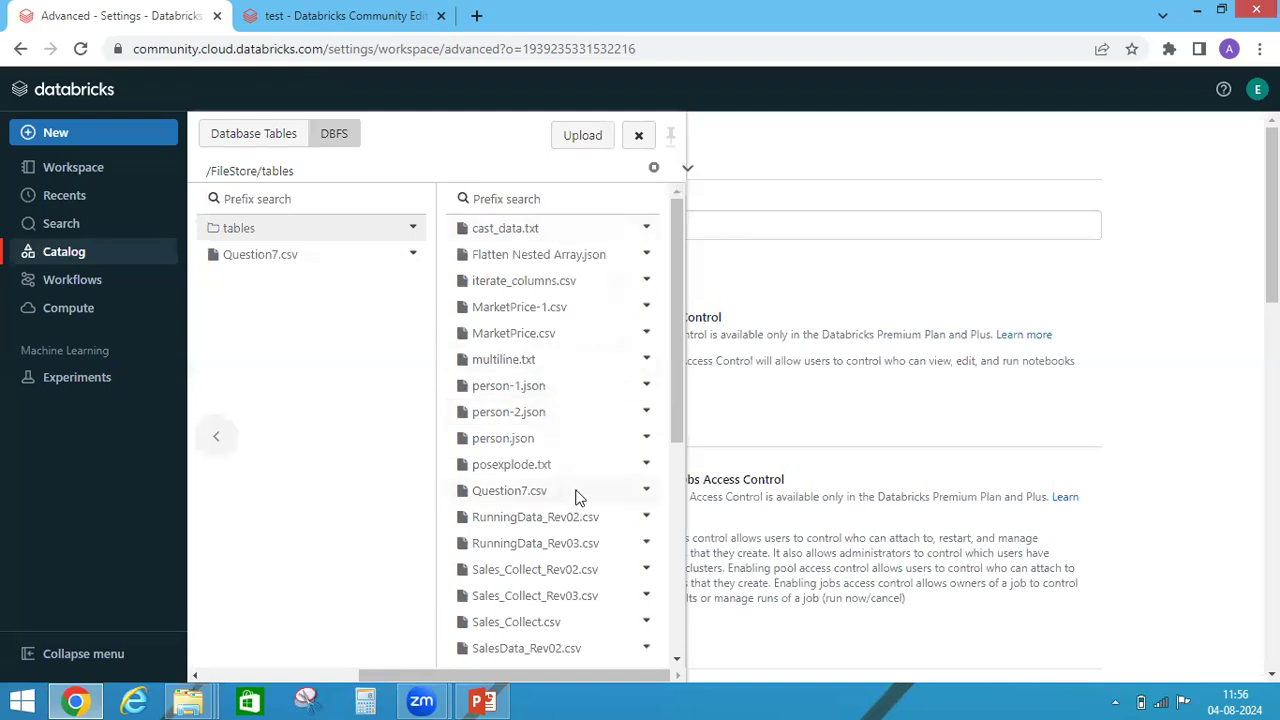
mouse_move(224, 478)
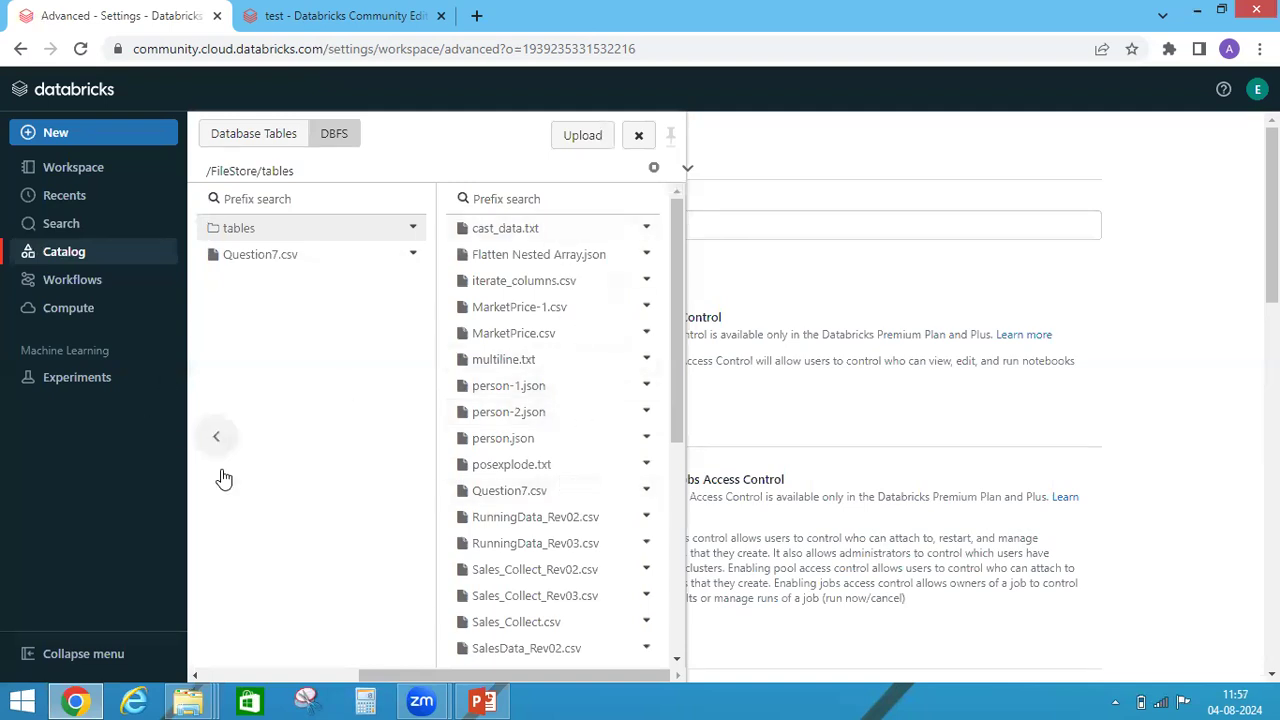
Browse DBFS through user, hive and warehouse into the tbl_enriched_marketprice folder.
left_click(216, 436)
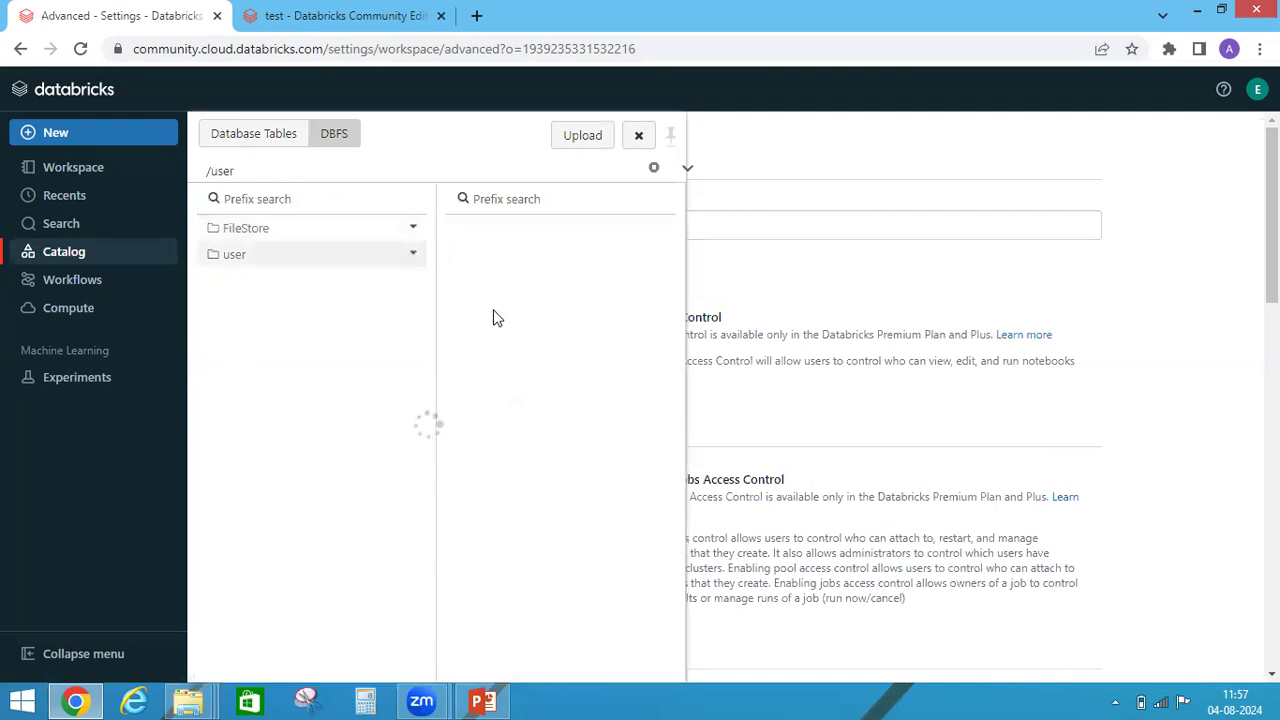
mouse_move(443, 267)
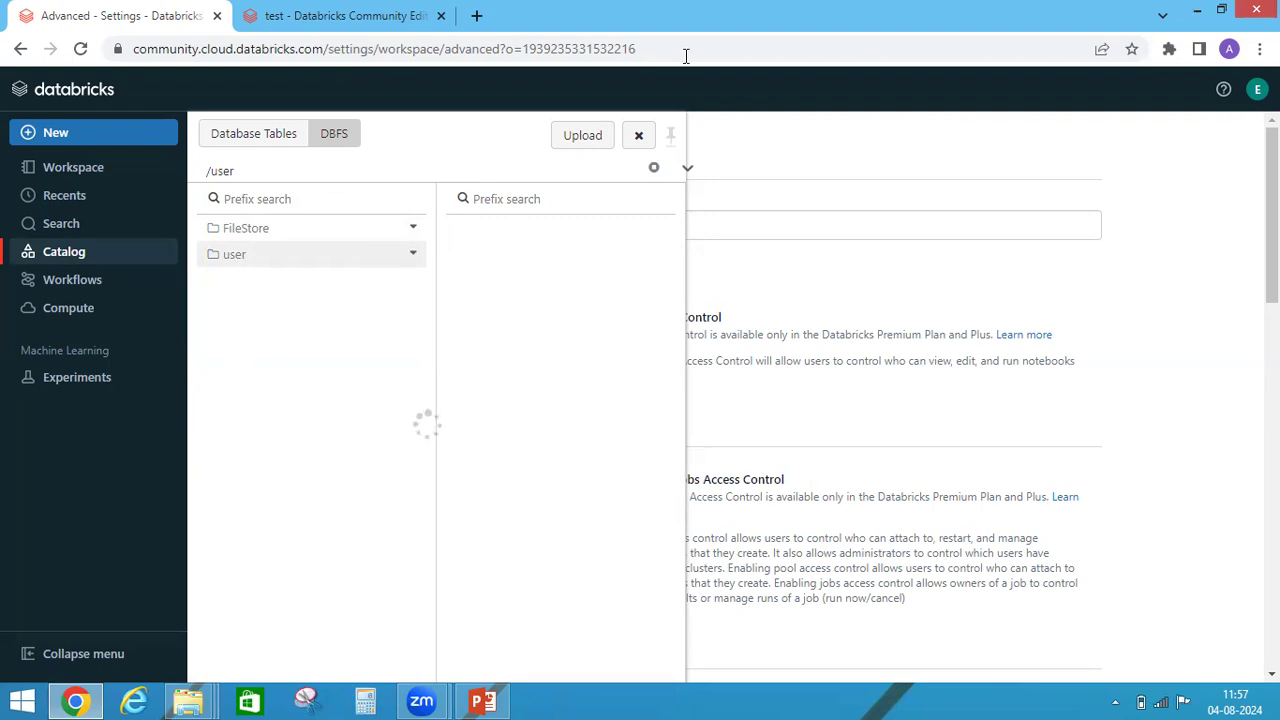
left_click(233, 254)
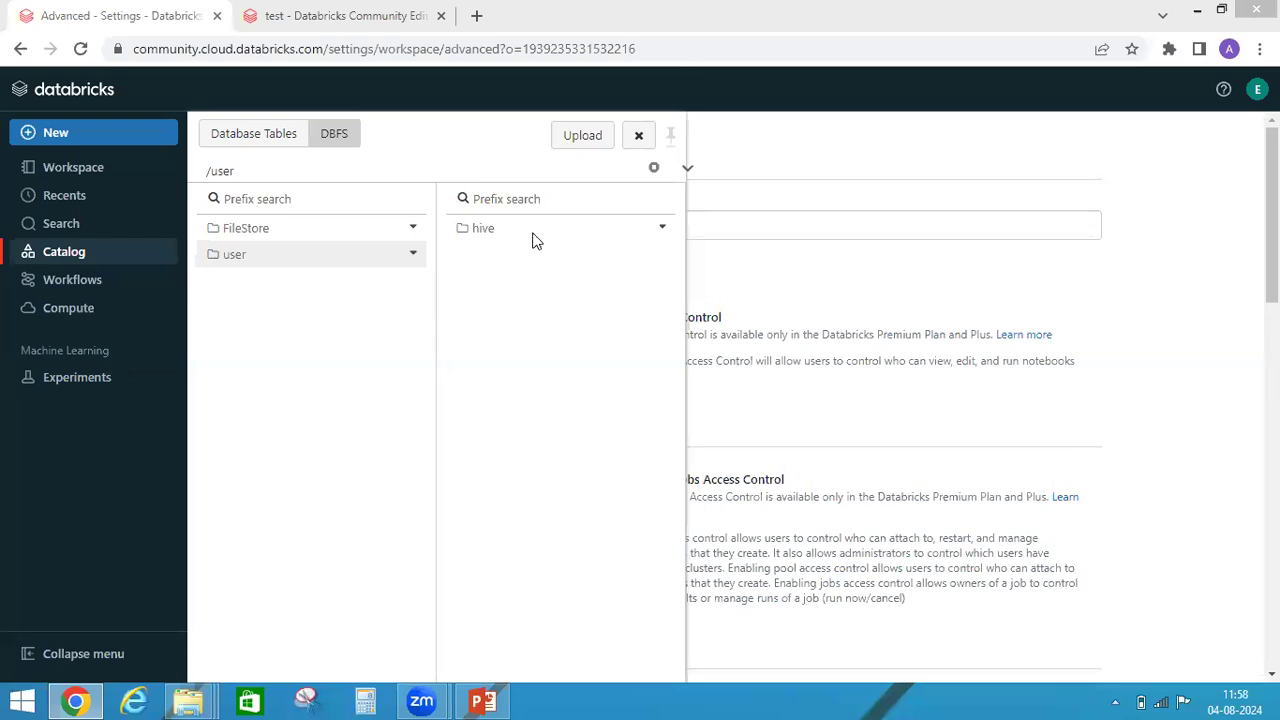
mouse_move(397, 276)
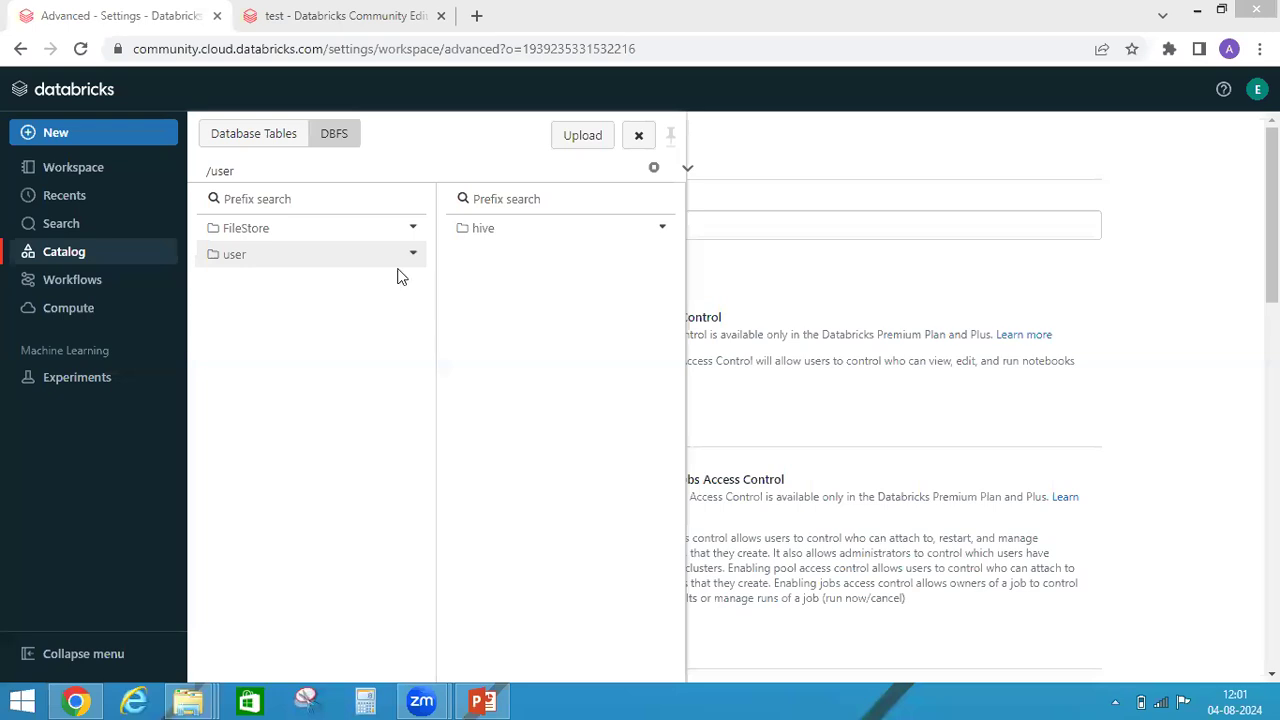
left_click(483, 227)
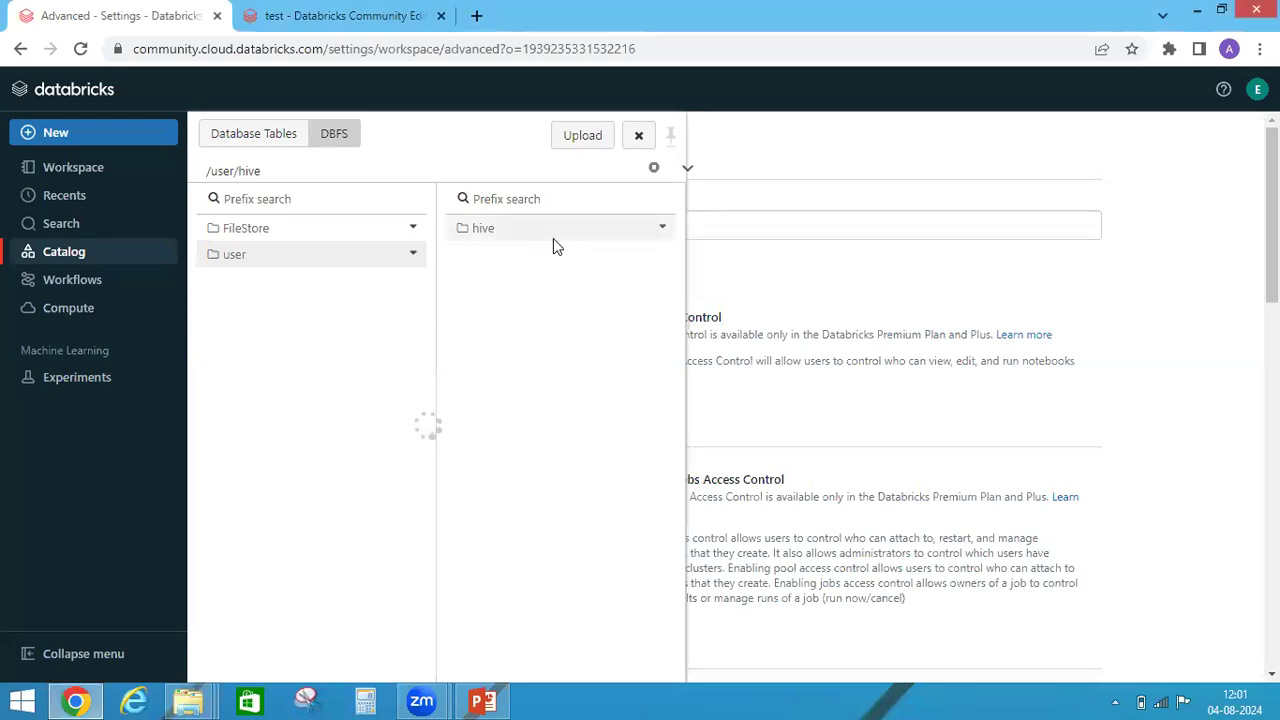
left_click(483, 227)
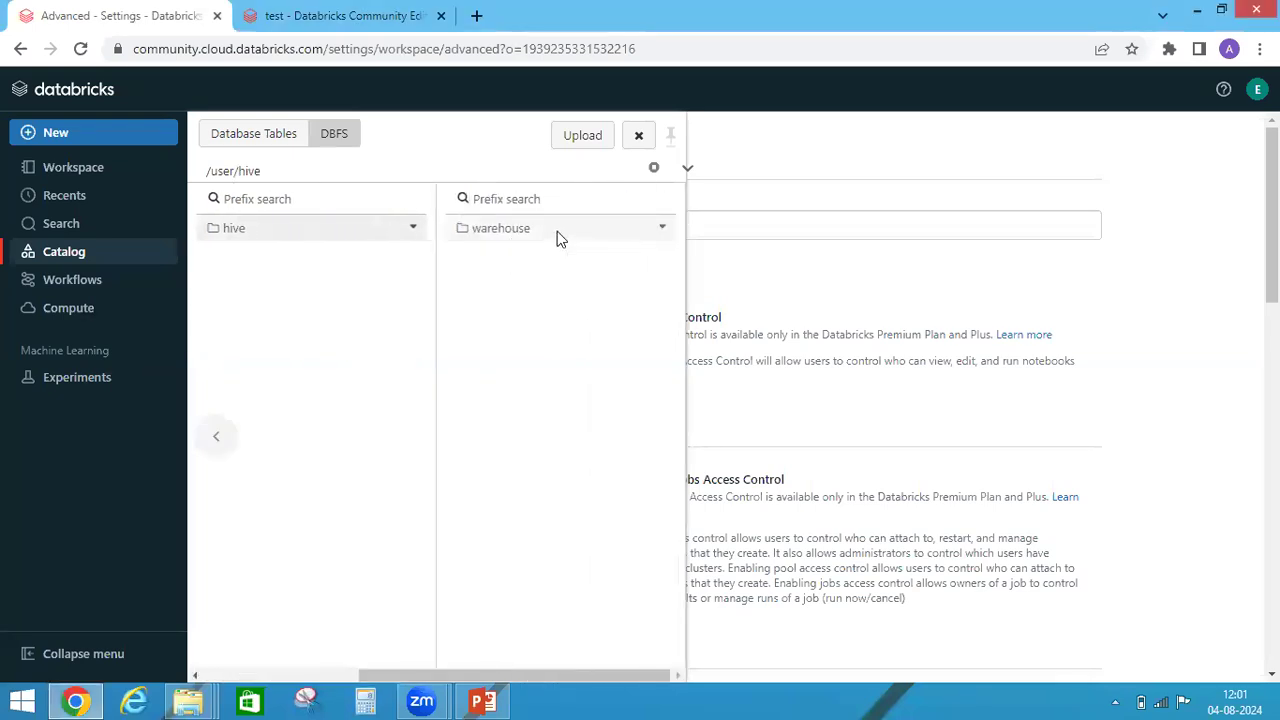
left_click(500, 228)
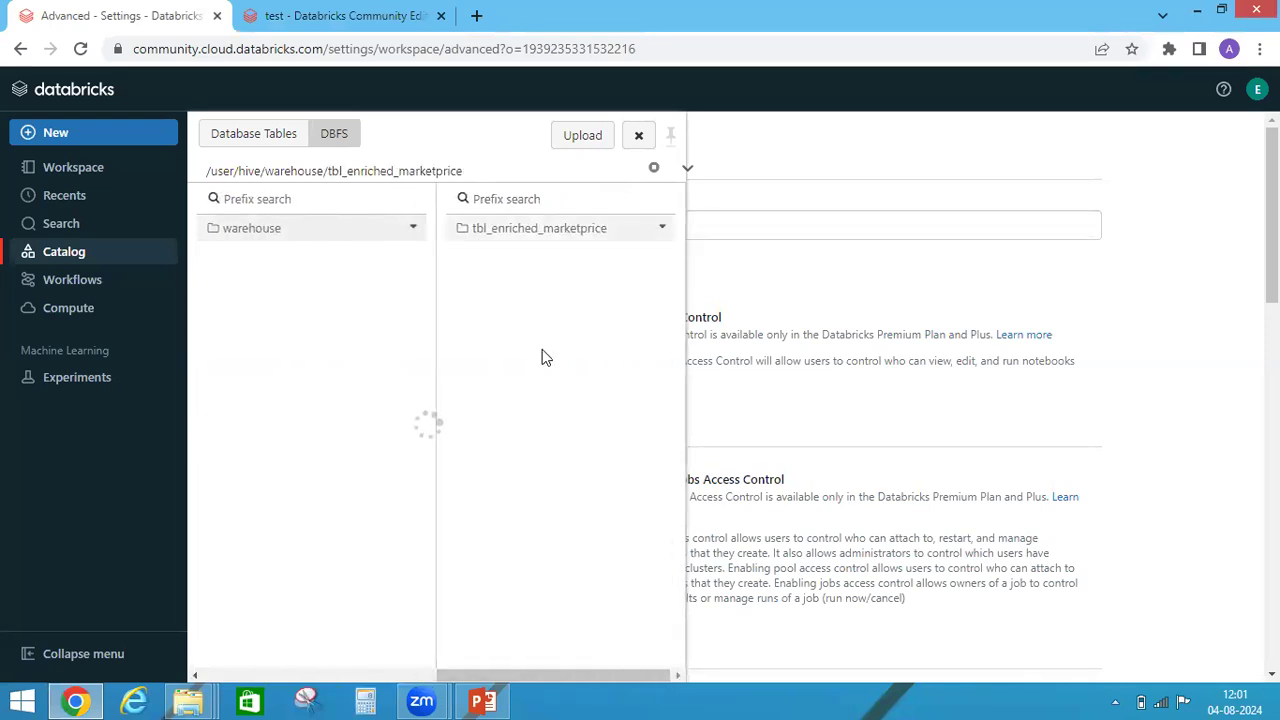
left_click(538, 227)
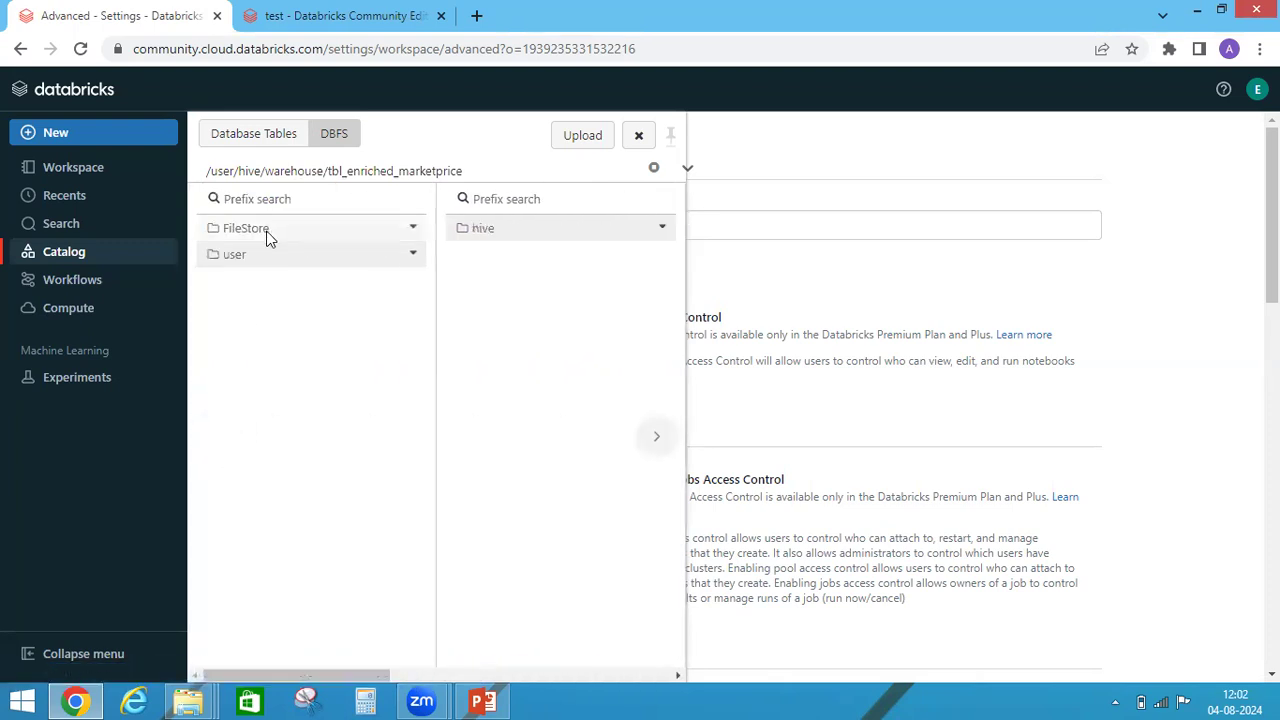
Show the copyable Spark and File API paths for RunningData_Rev02.csv, then view the test notebook.
left_click(246, 227)
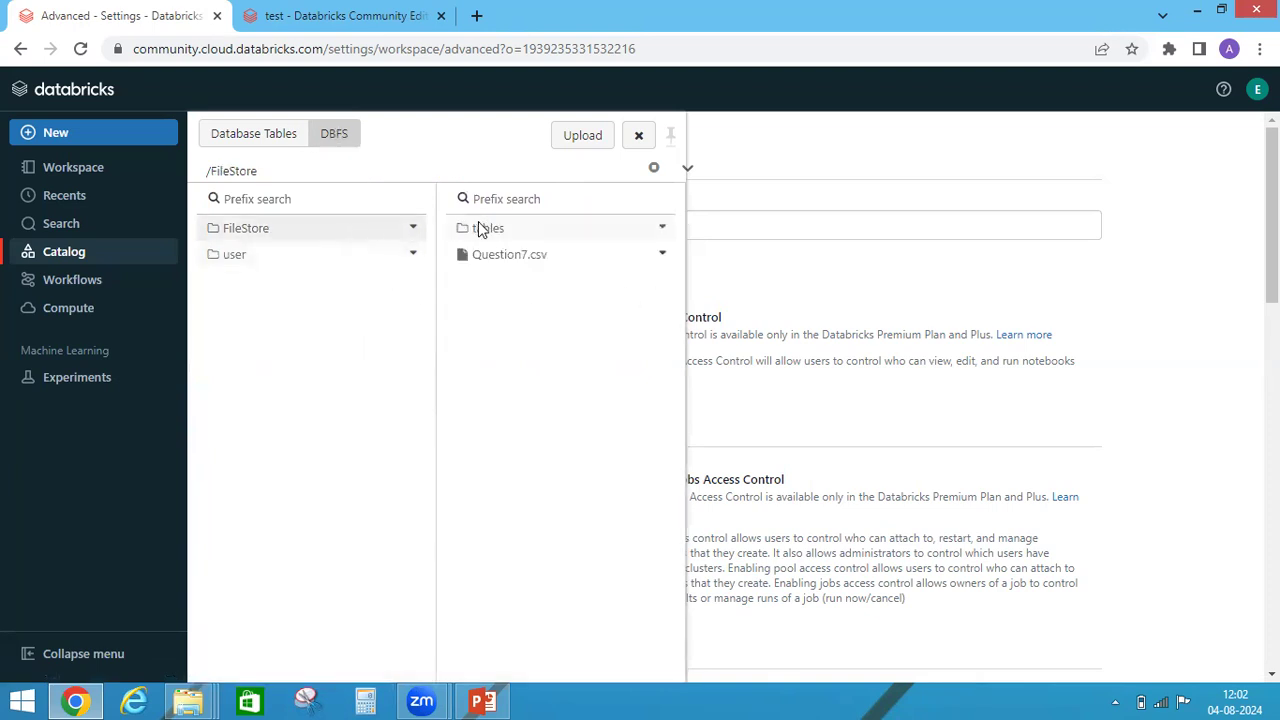
left_click(489, 228)
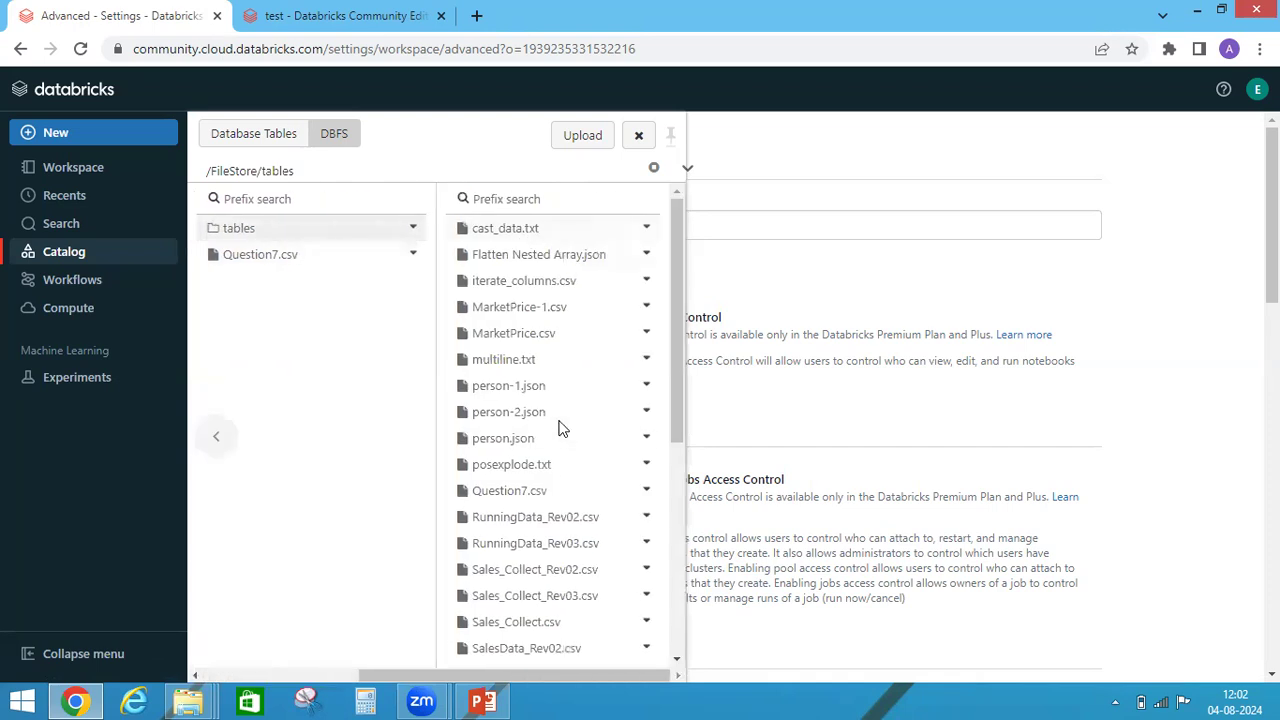
mouse_move(640, 437)
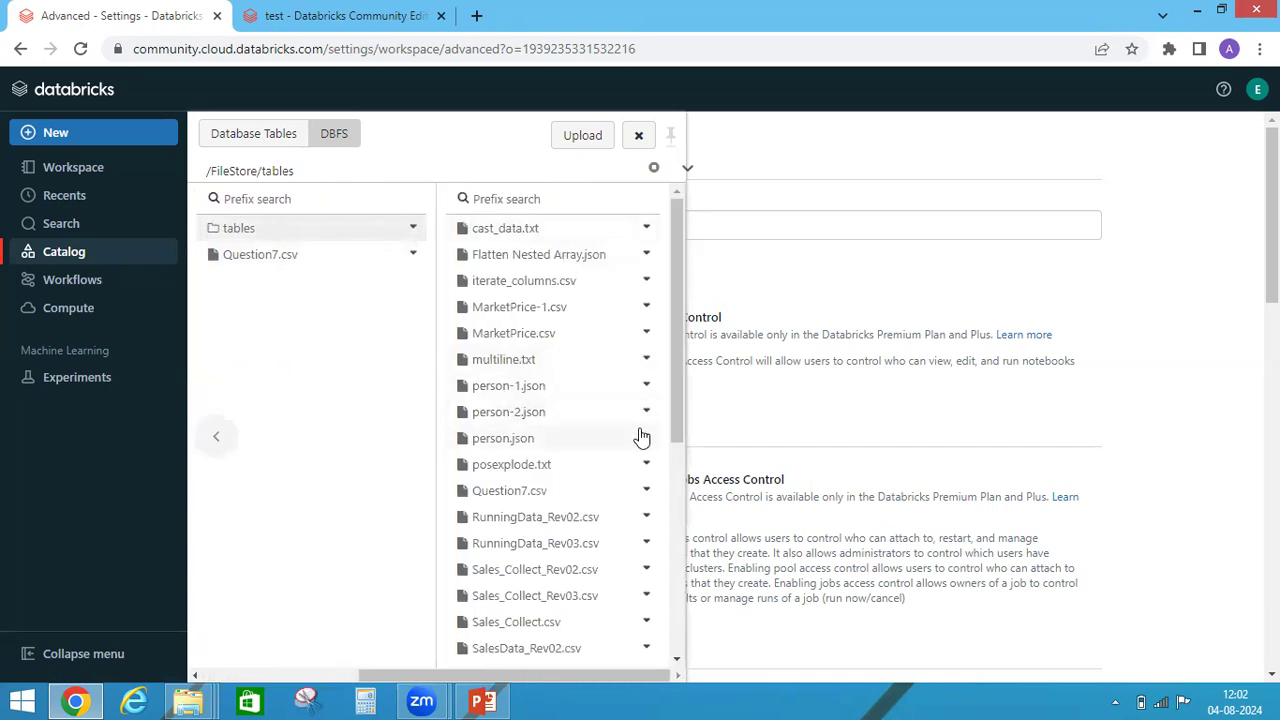
scroll("down", 3)
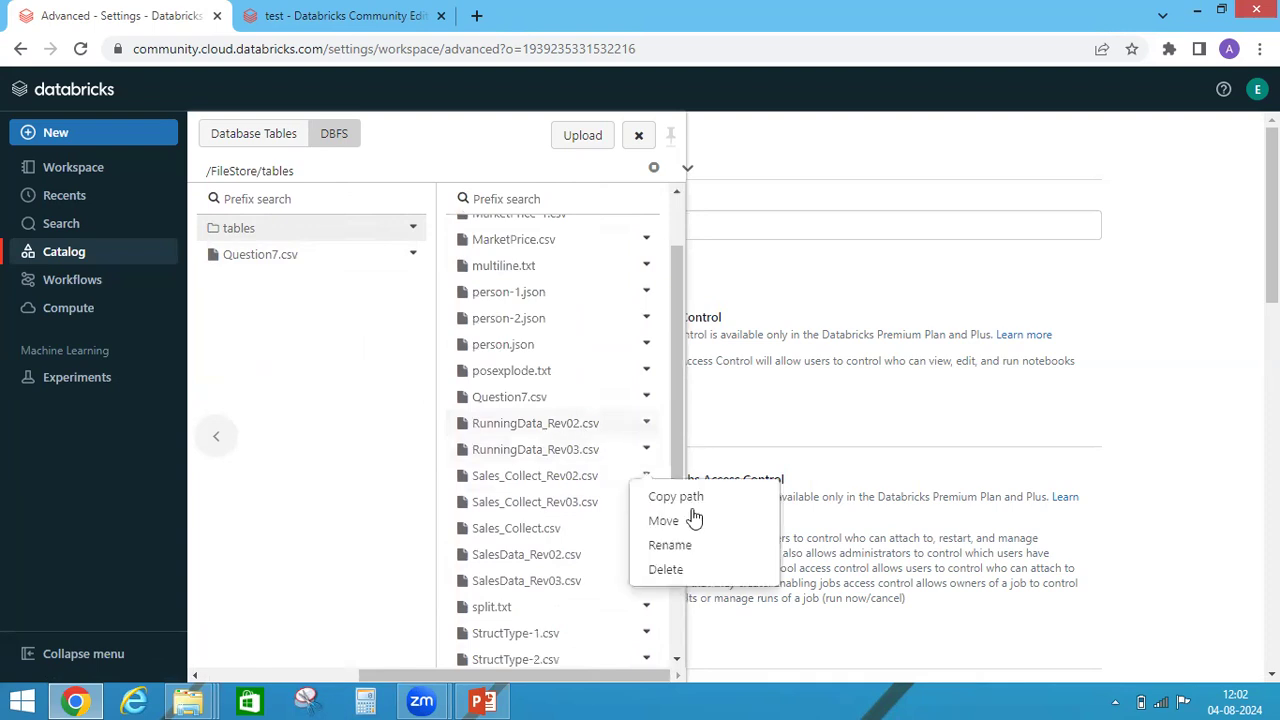
left_click(676, 496)
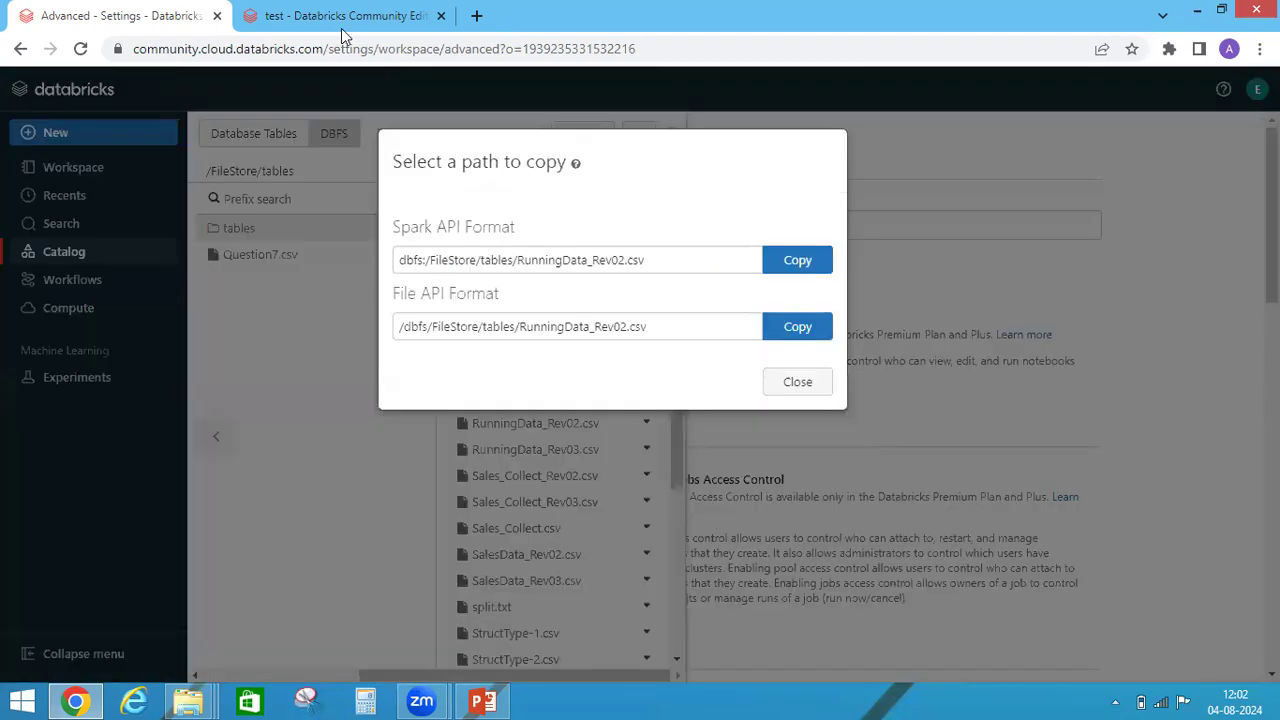
left_click(797, 326)
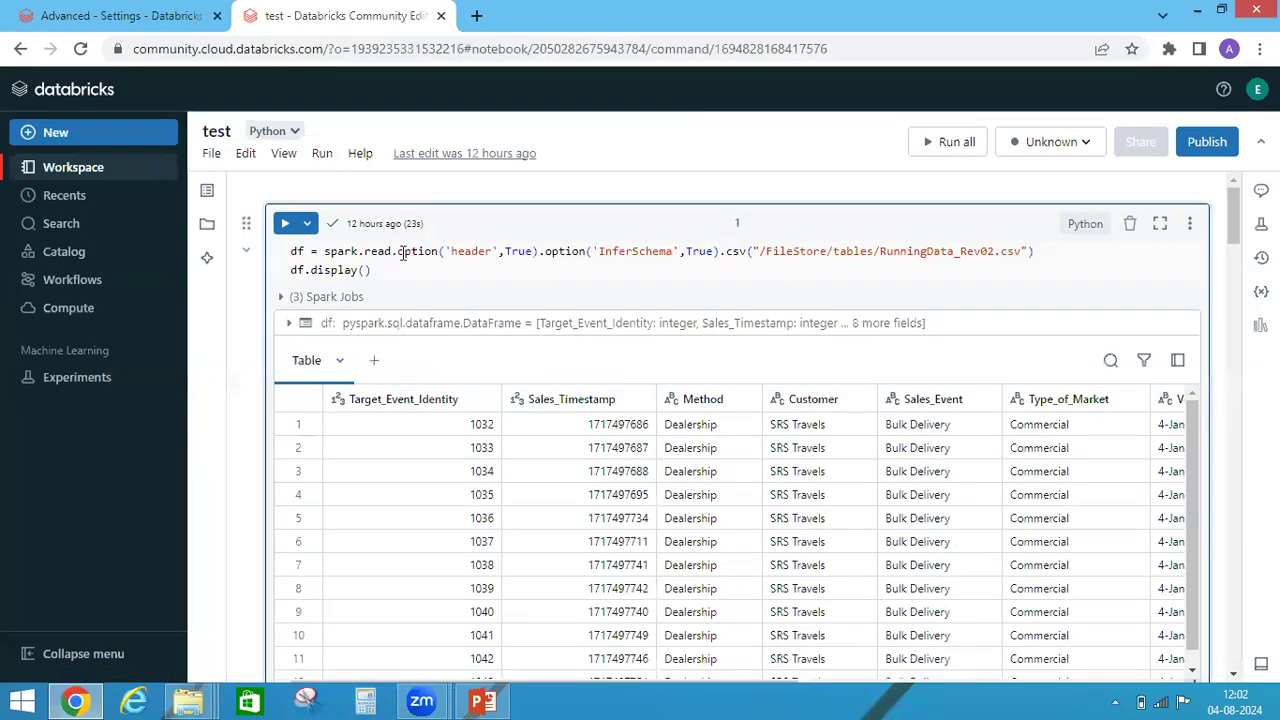
mouse_move(767, 260)
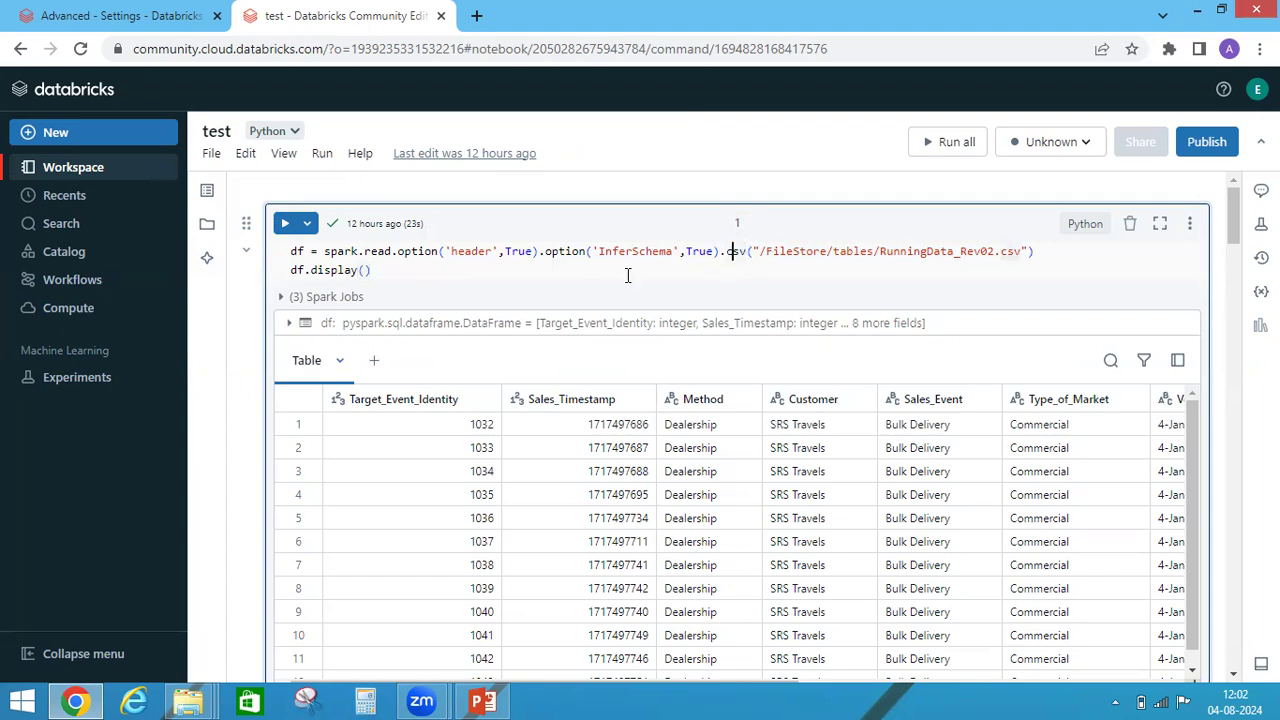
mouse_move(480, 699)
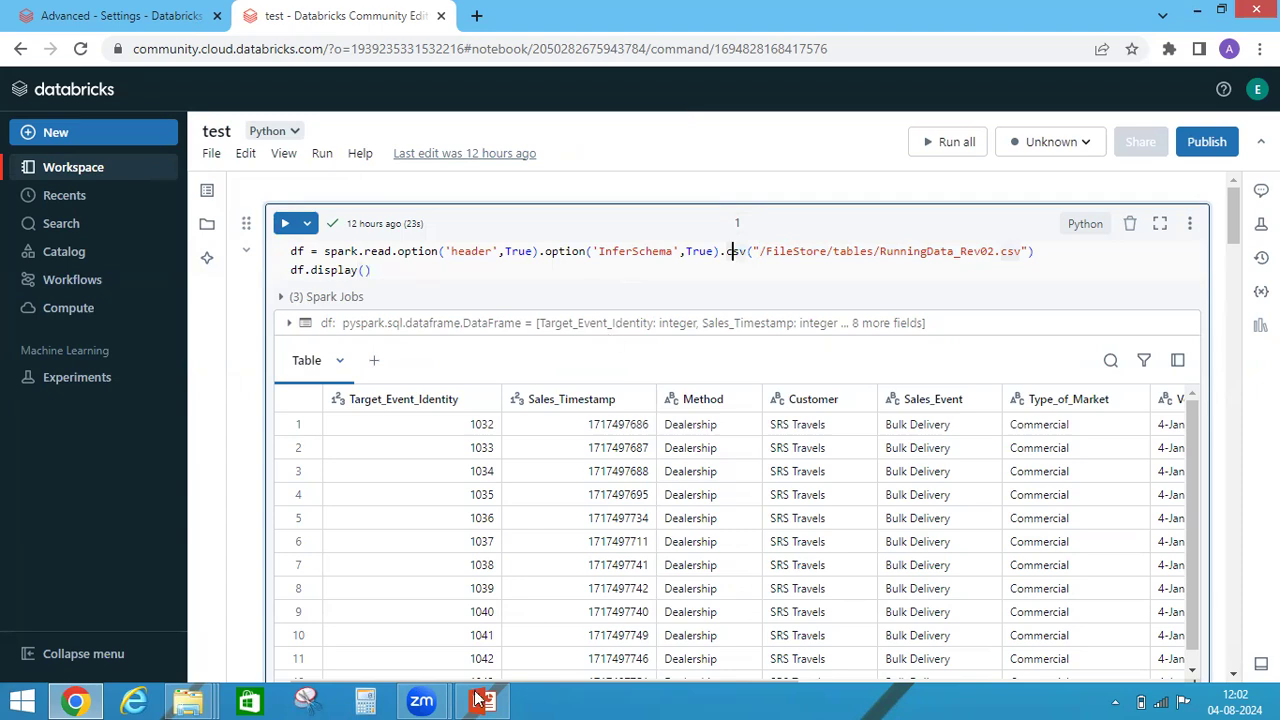
Switch between PowerPoint's 'Purpose' slide and the Databricks window via the taskbar.
left_click(481, 700)
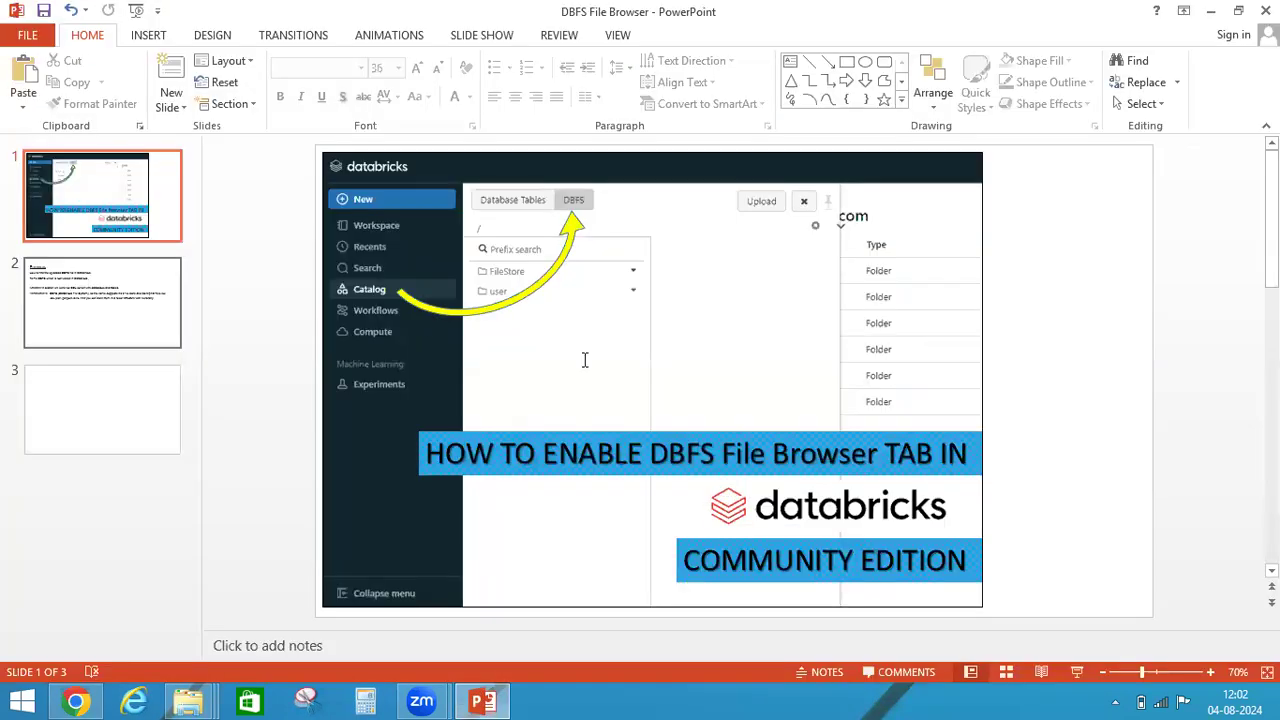
left_click(102, 302)
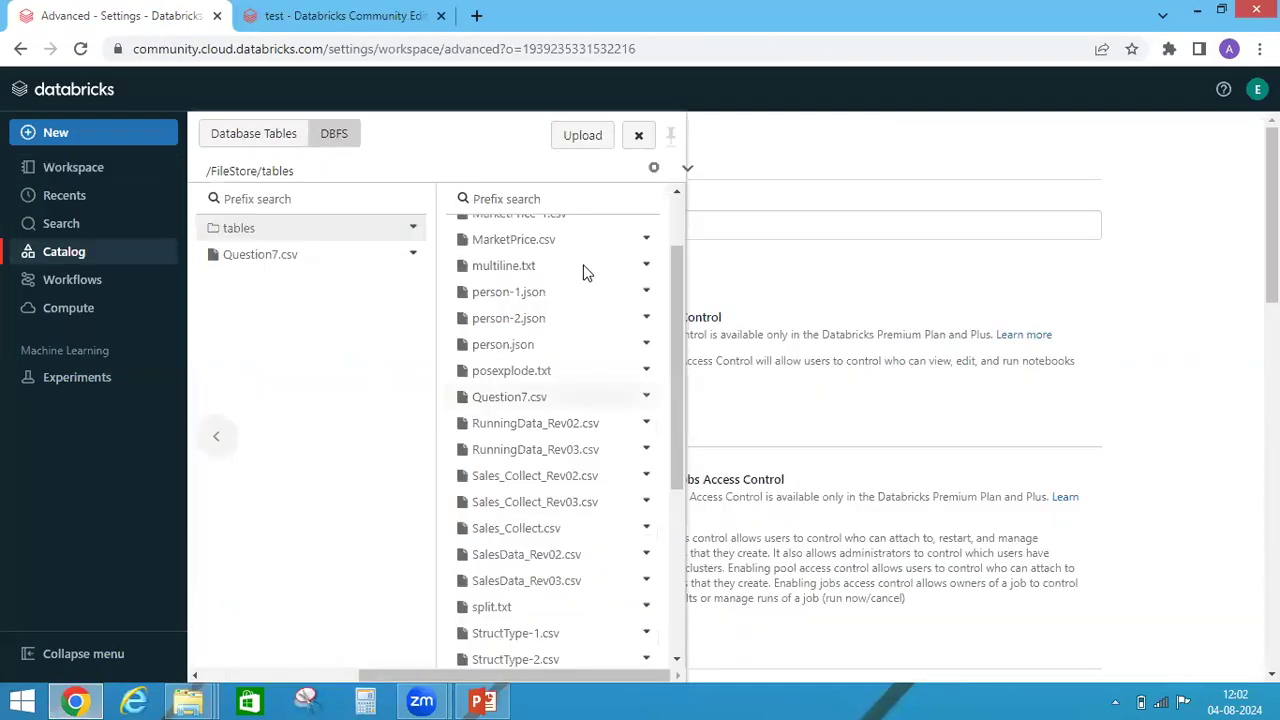
left_click(483, 700)
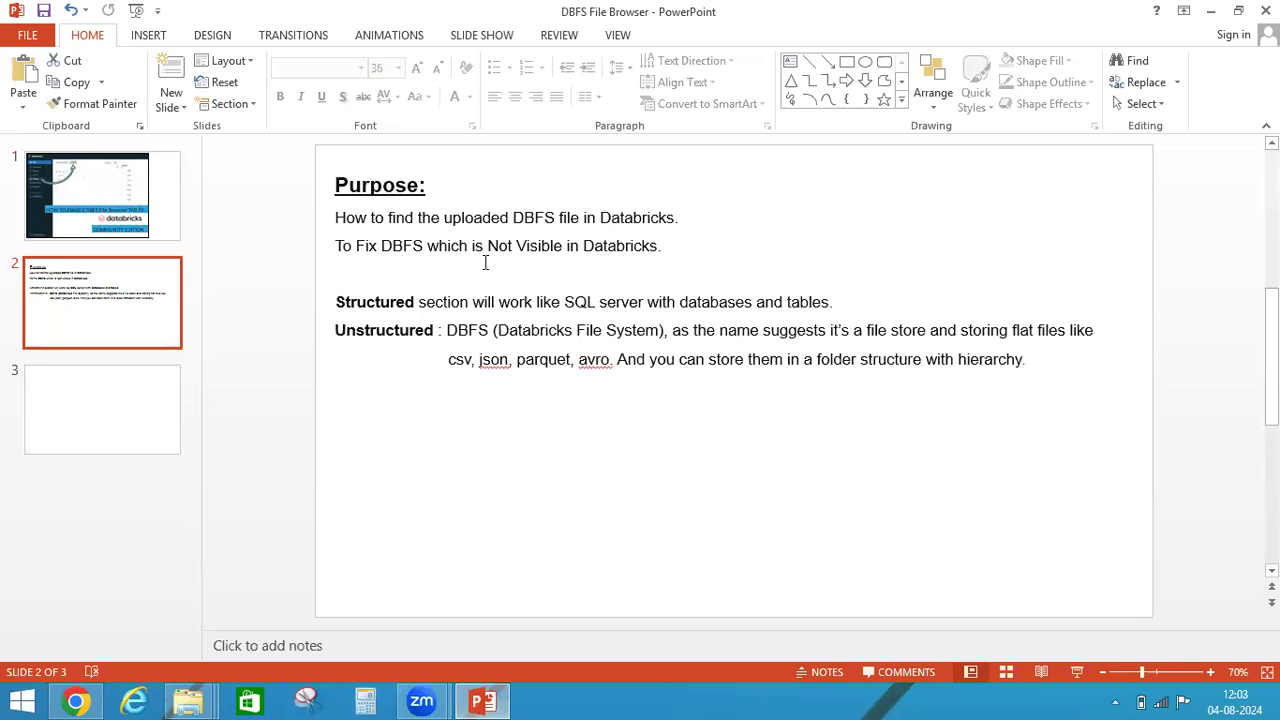
mouse_move(640, 247)
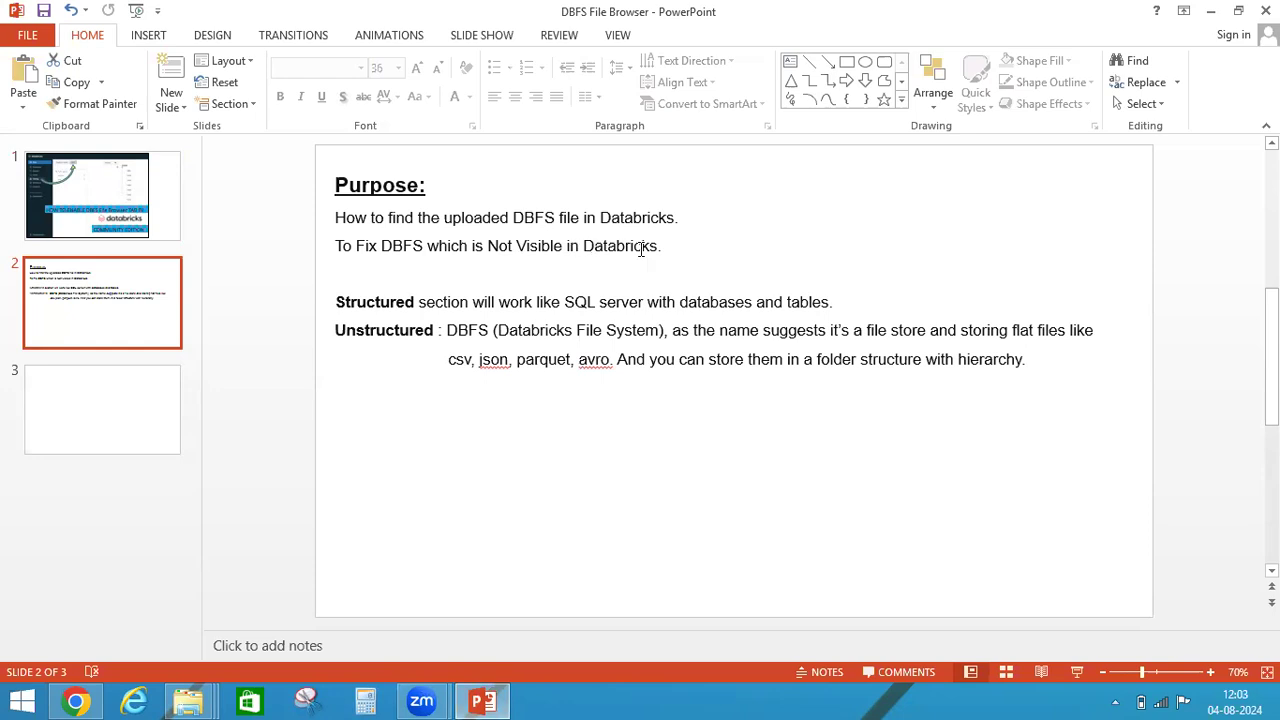
mouse_move(608, 494)
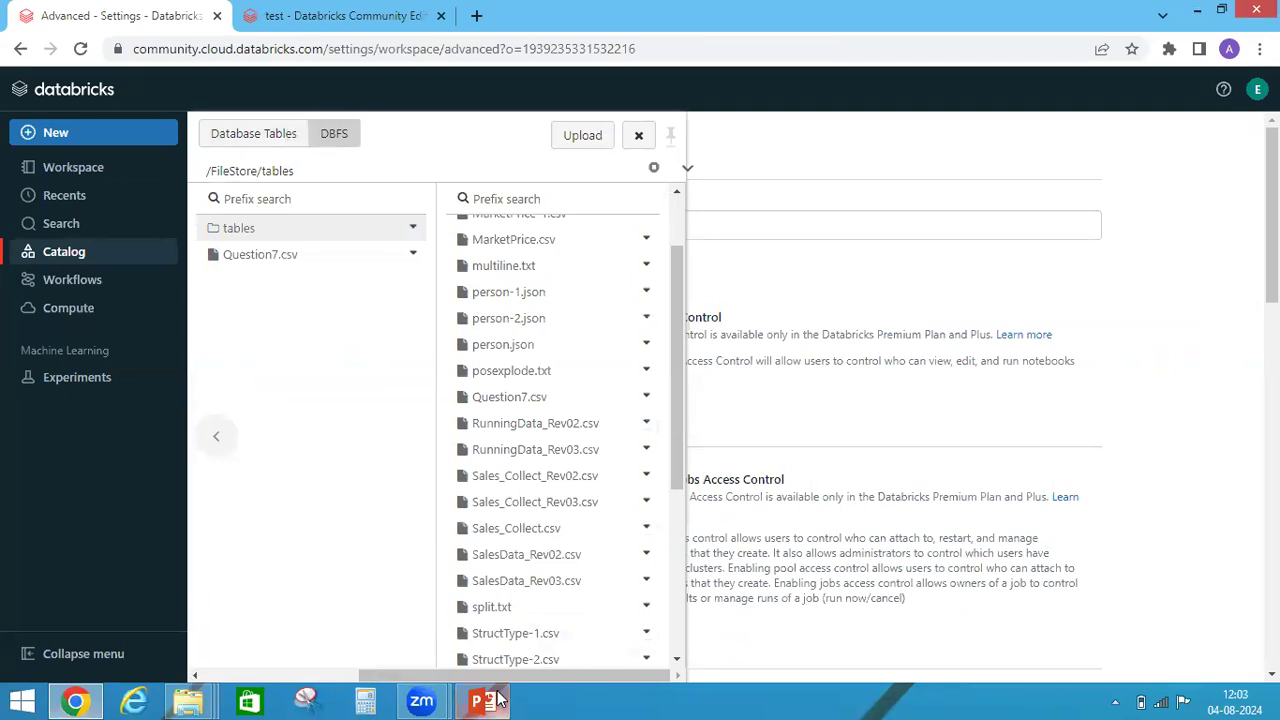
left_click(482, 700)
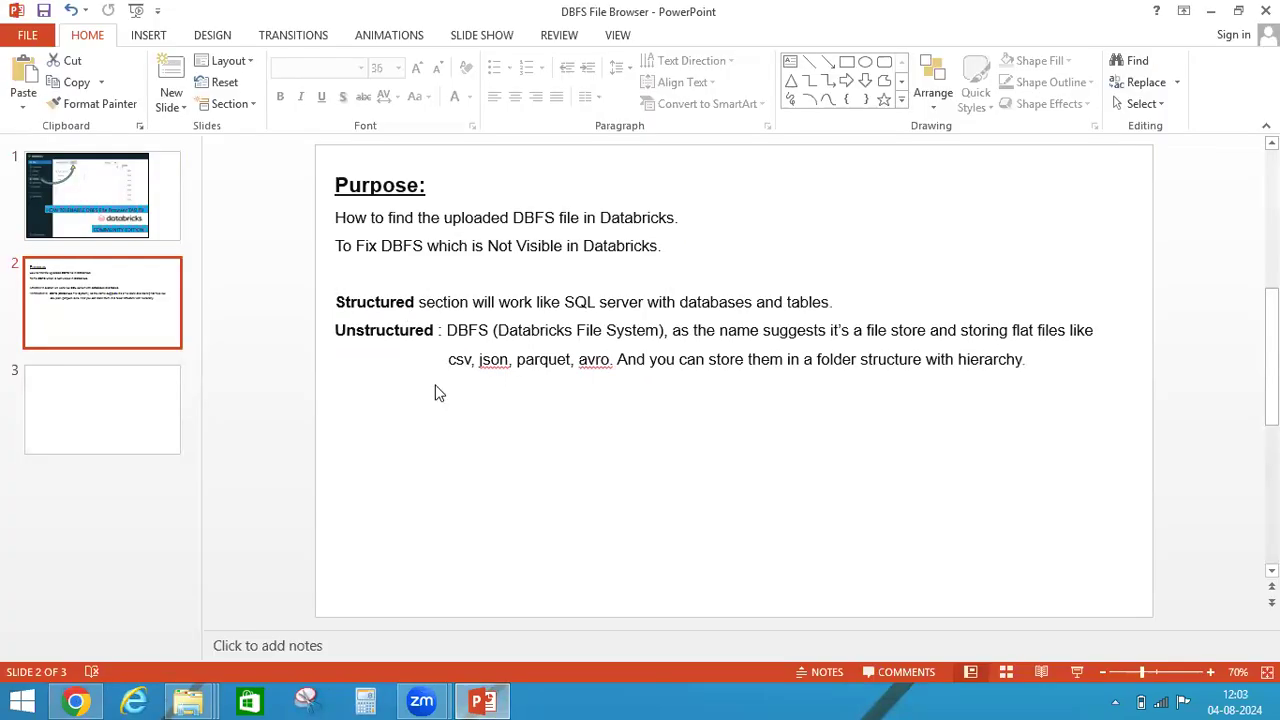
mouse_move(443, 393)
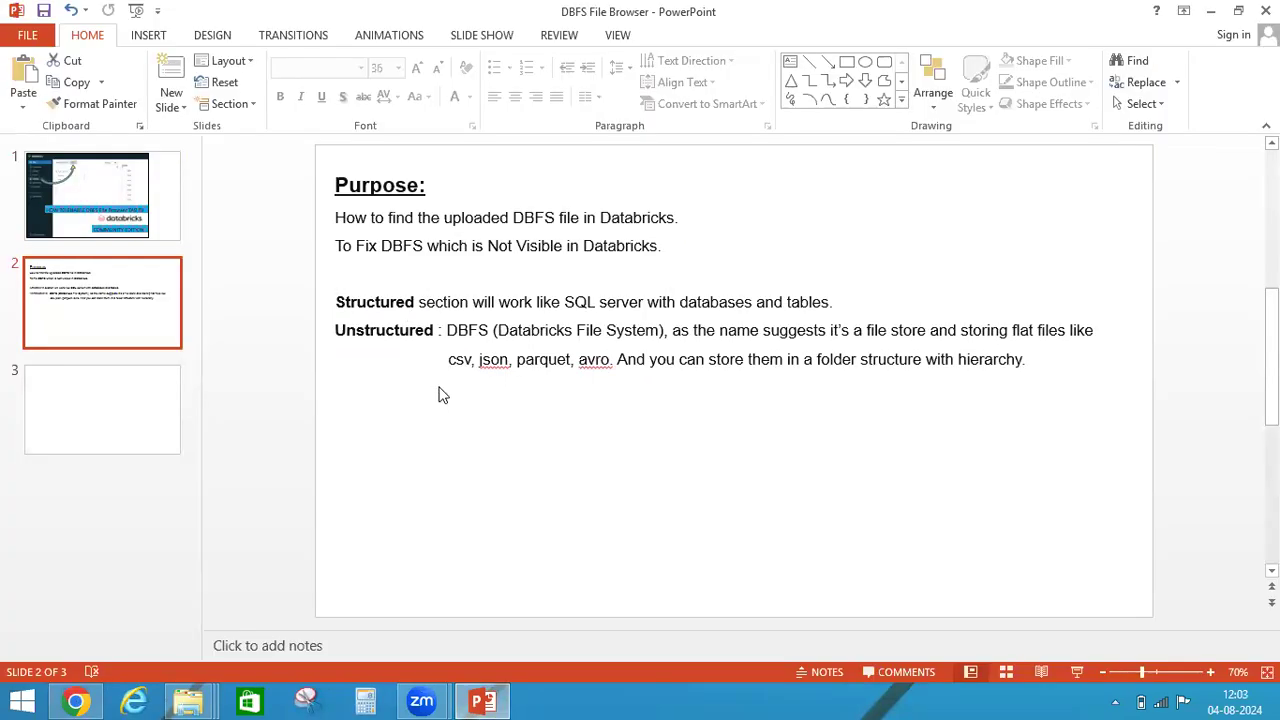
mouse_move(438, 393)
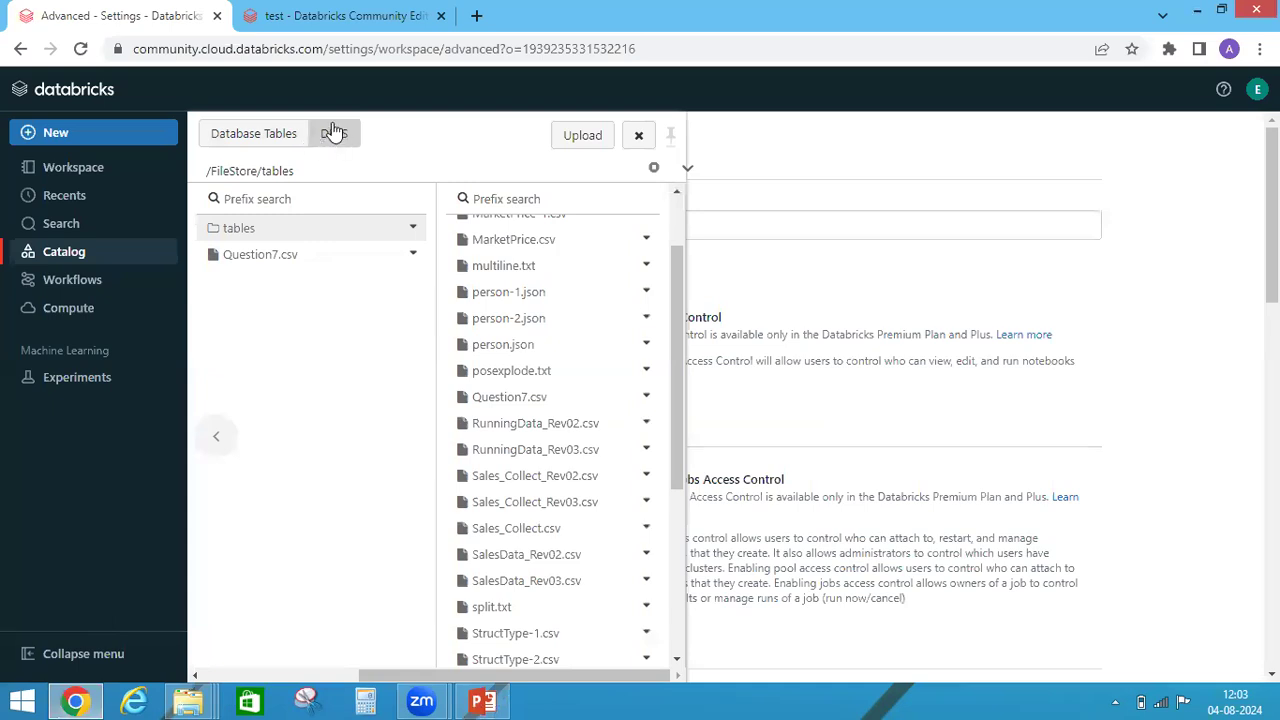
Check under Settings > Advanced that DBFS File Browser is On.
left_click(1257, 89)
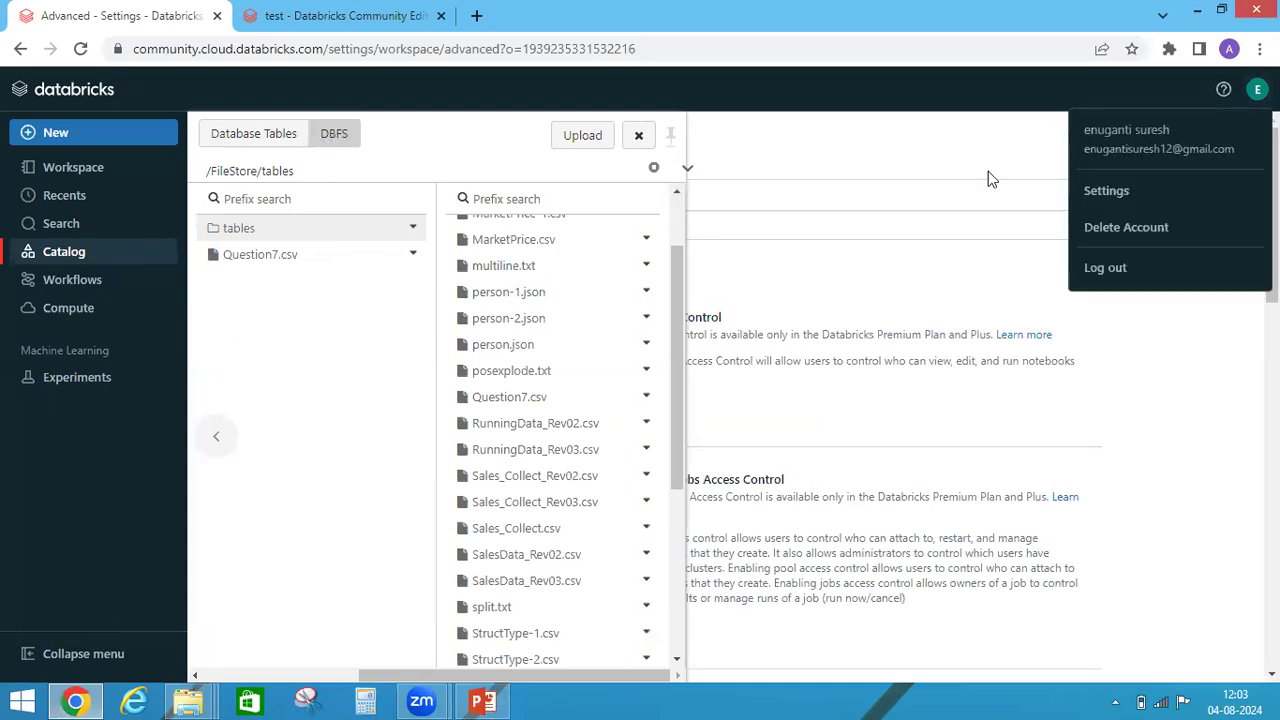
left_click(1106, 190)
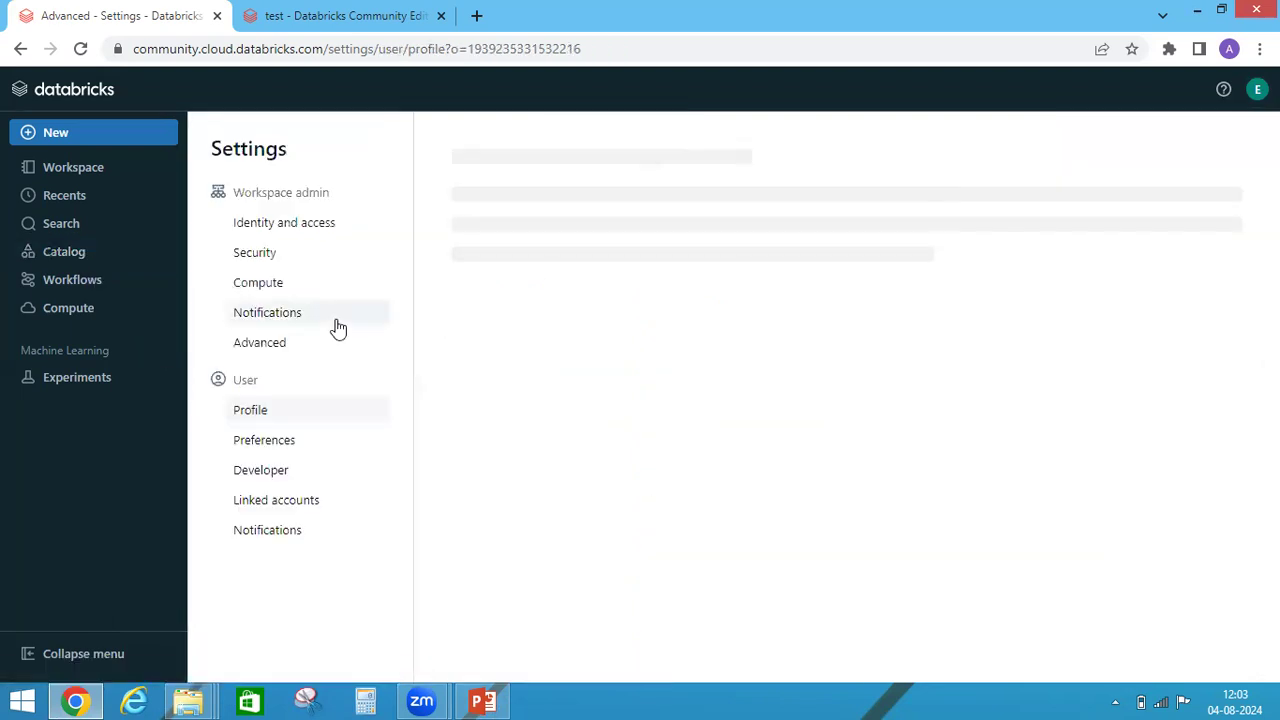
left_click(259, 342)
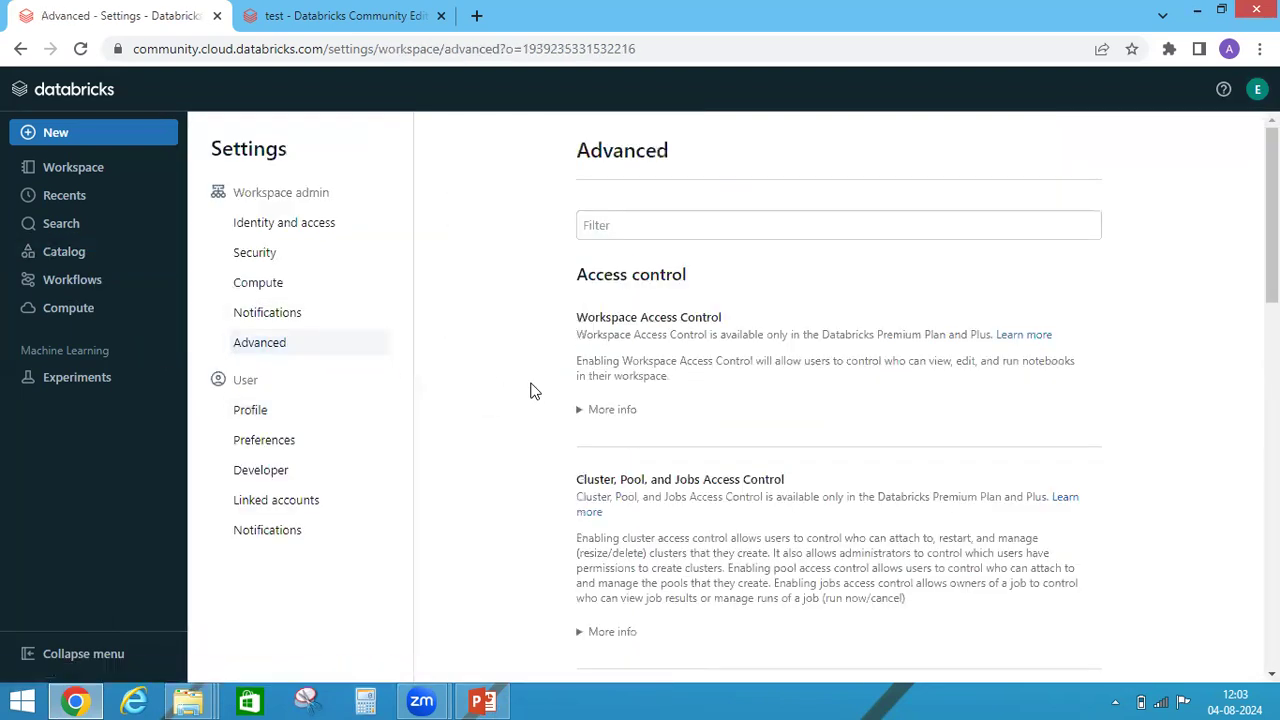
scroll("down", 3)
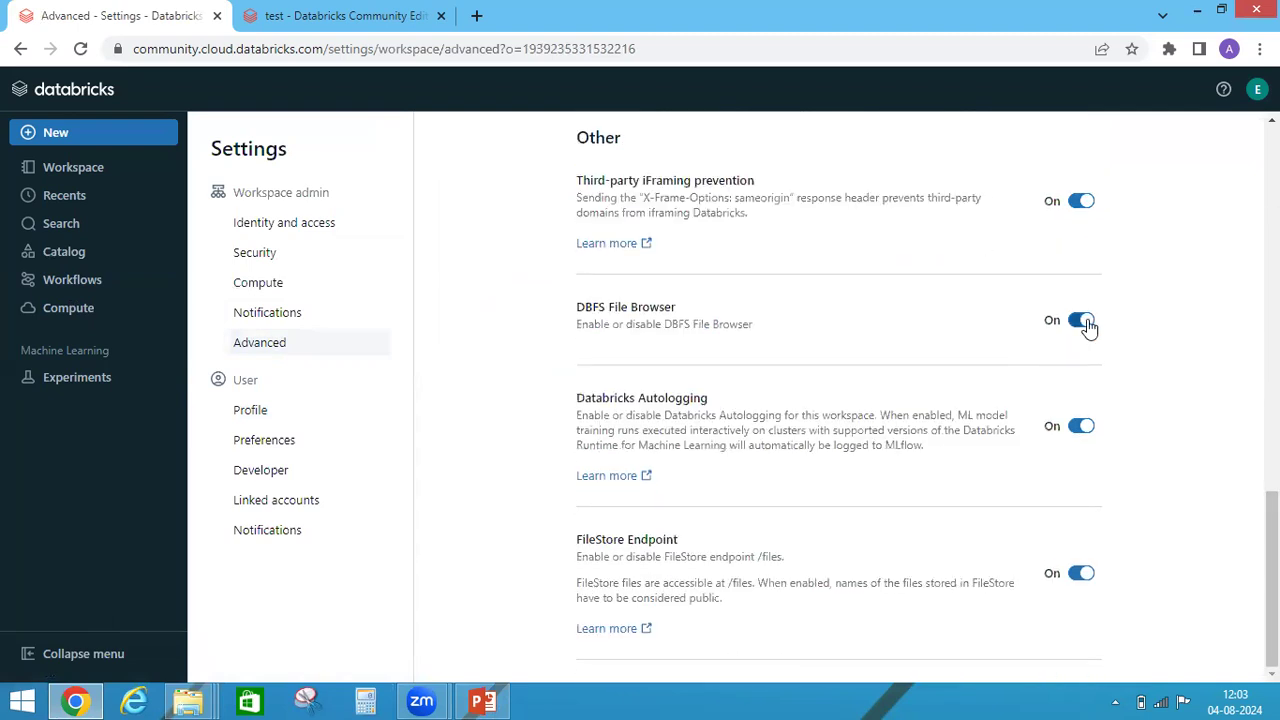
mouse_move(35, 228)
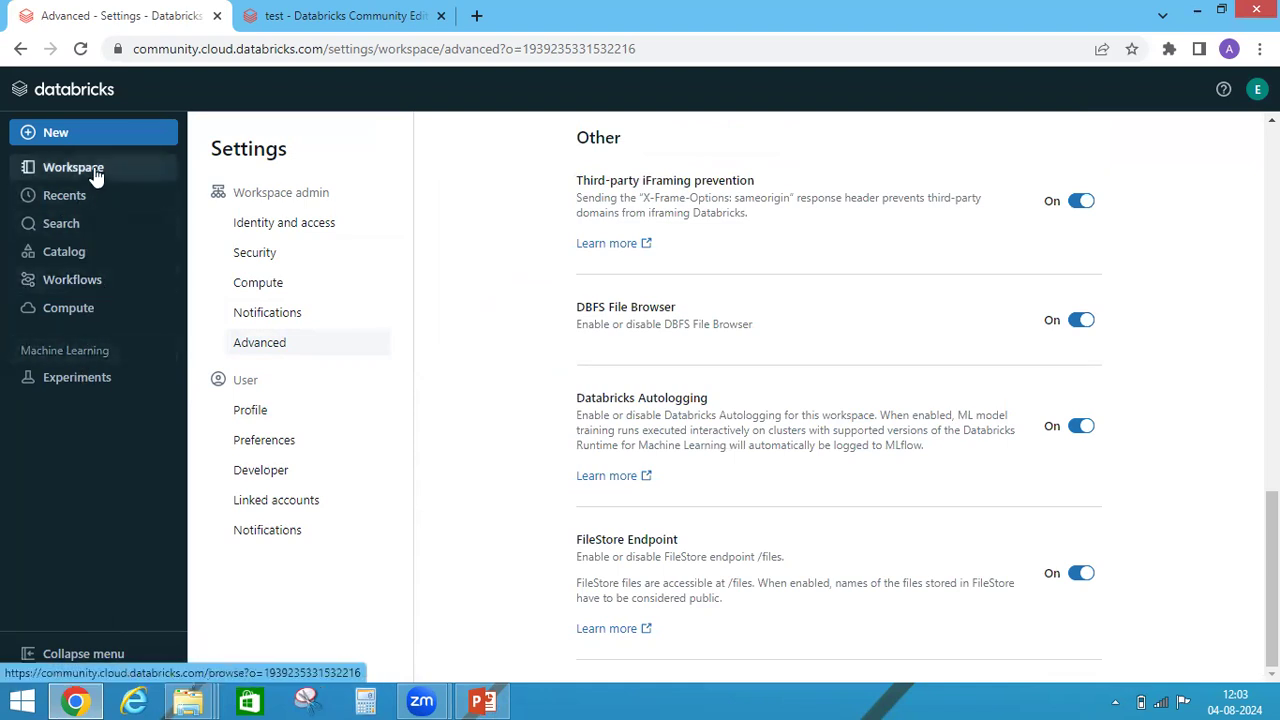
Return to Workspace and open Catalog, showing only the default database.
left_click(72, 167)
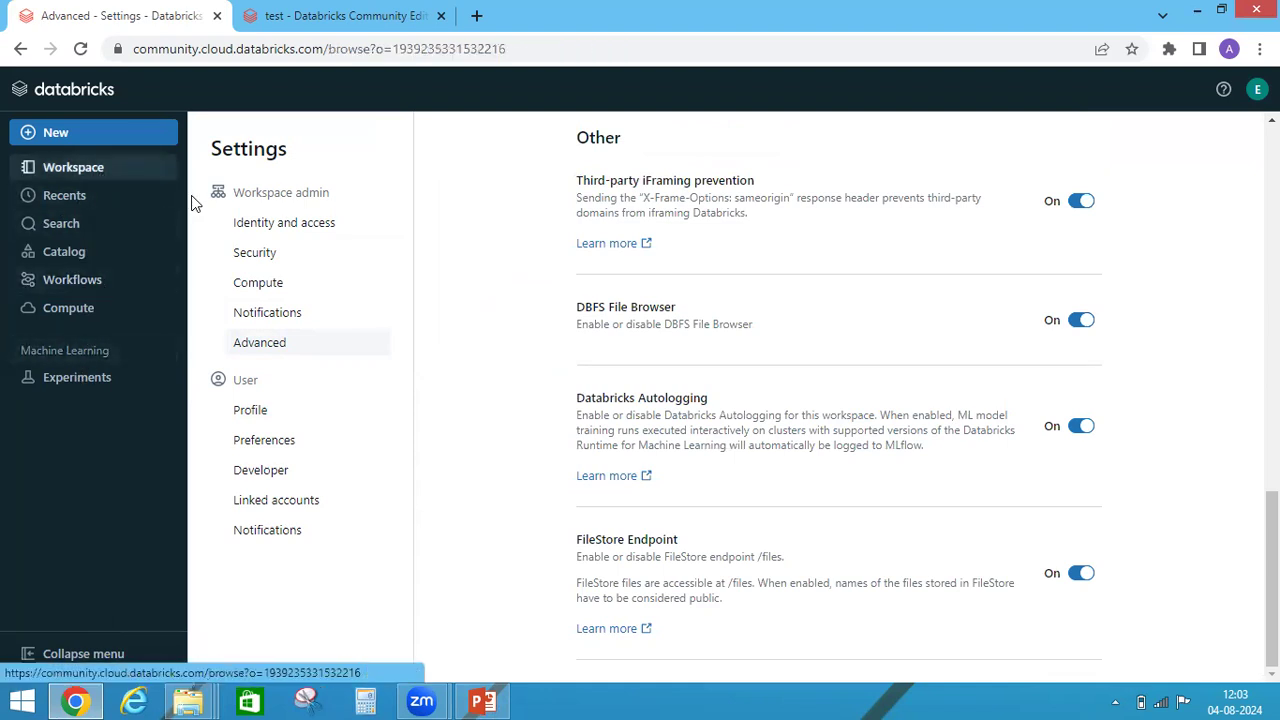
left_click(73, 167)
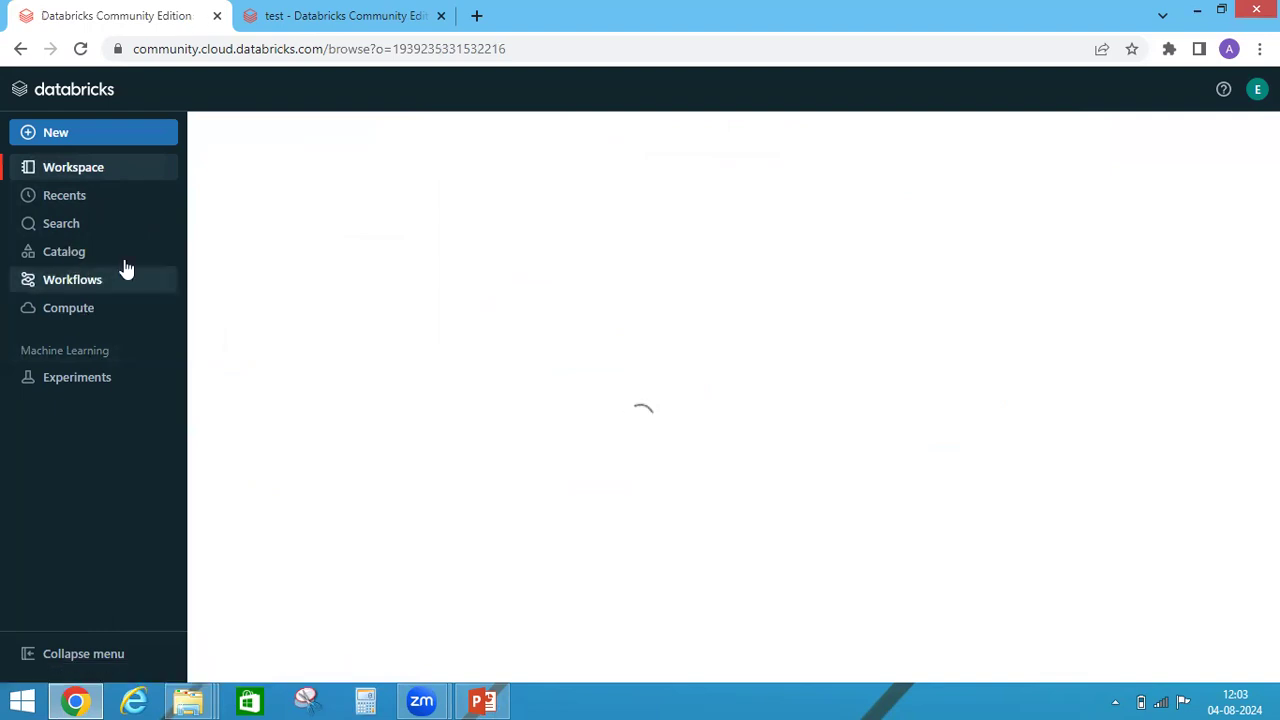
left_click(64, 251)
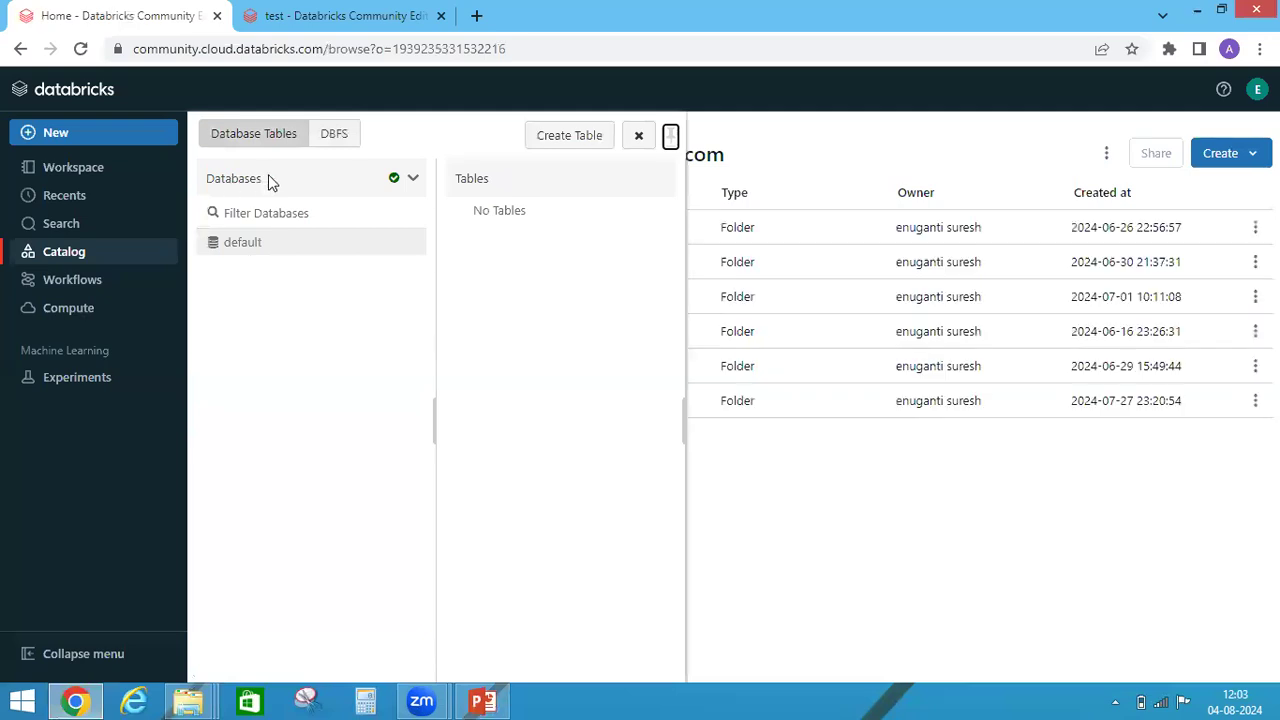
List /FileStore/tables on the DBFS tab, then bring the PowerPoint Purpose slide forward.
left_click(483, 700)
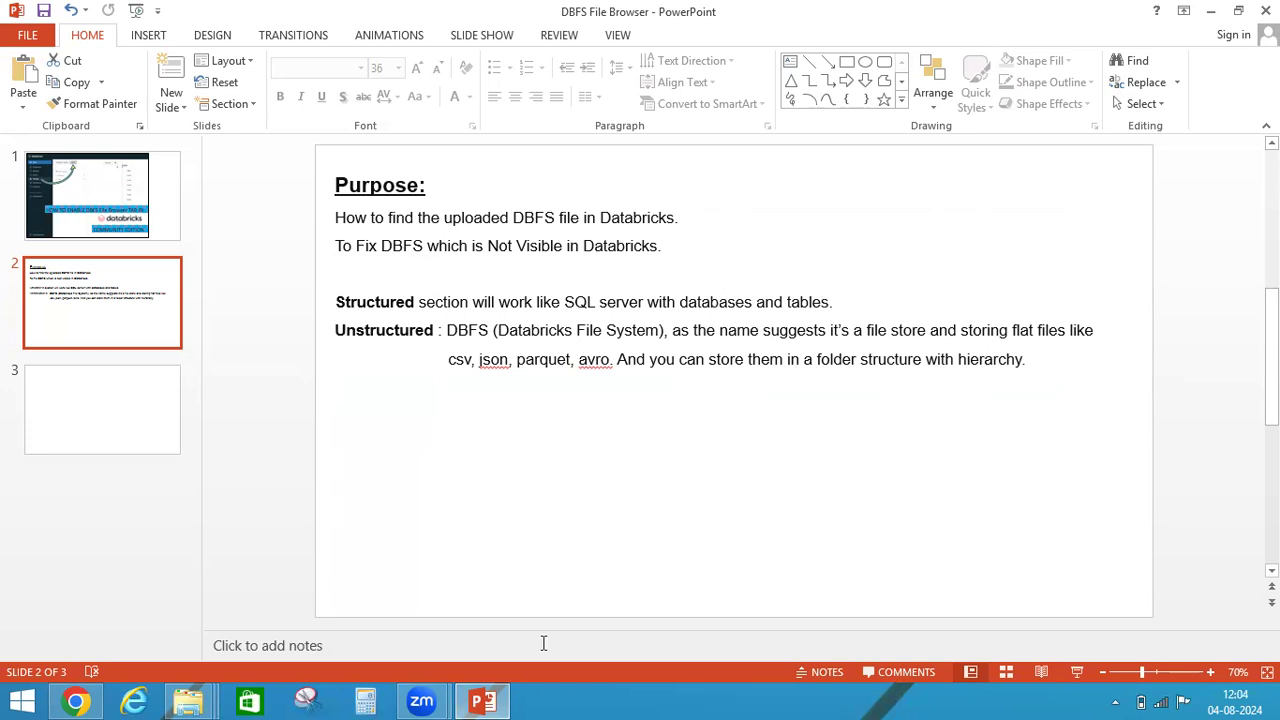
left_click(75, 700)
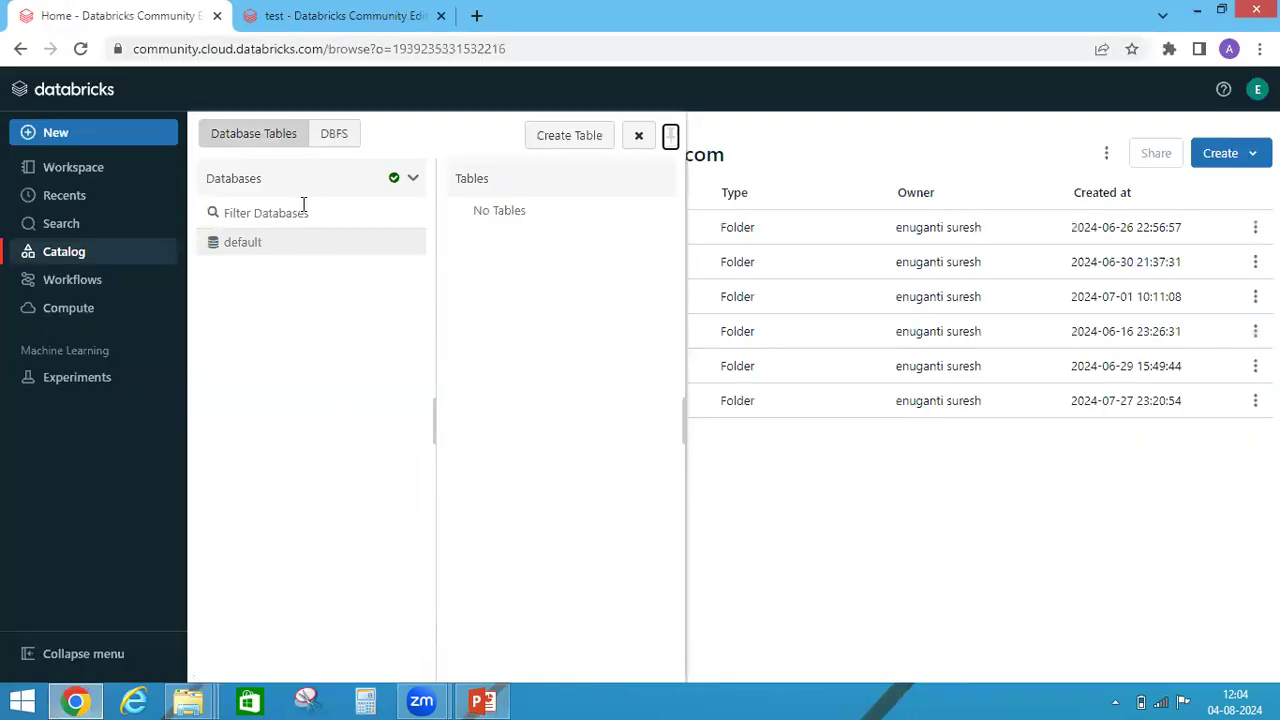
left_click(482, 700)
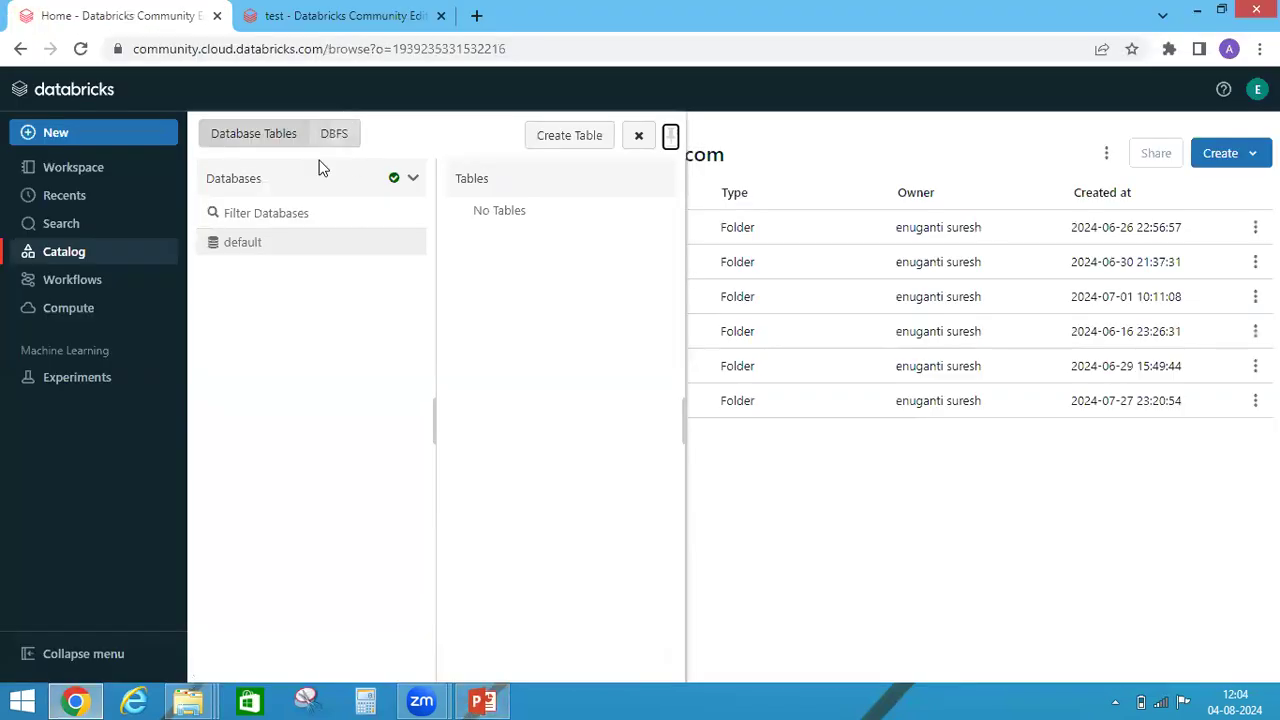
left_click(334, 133)
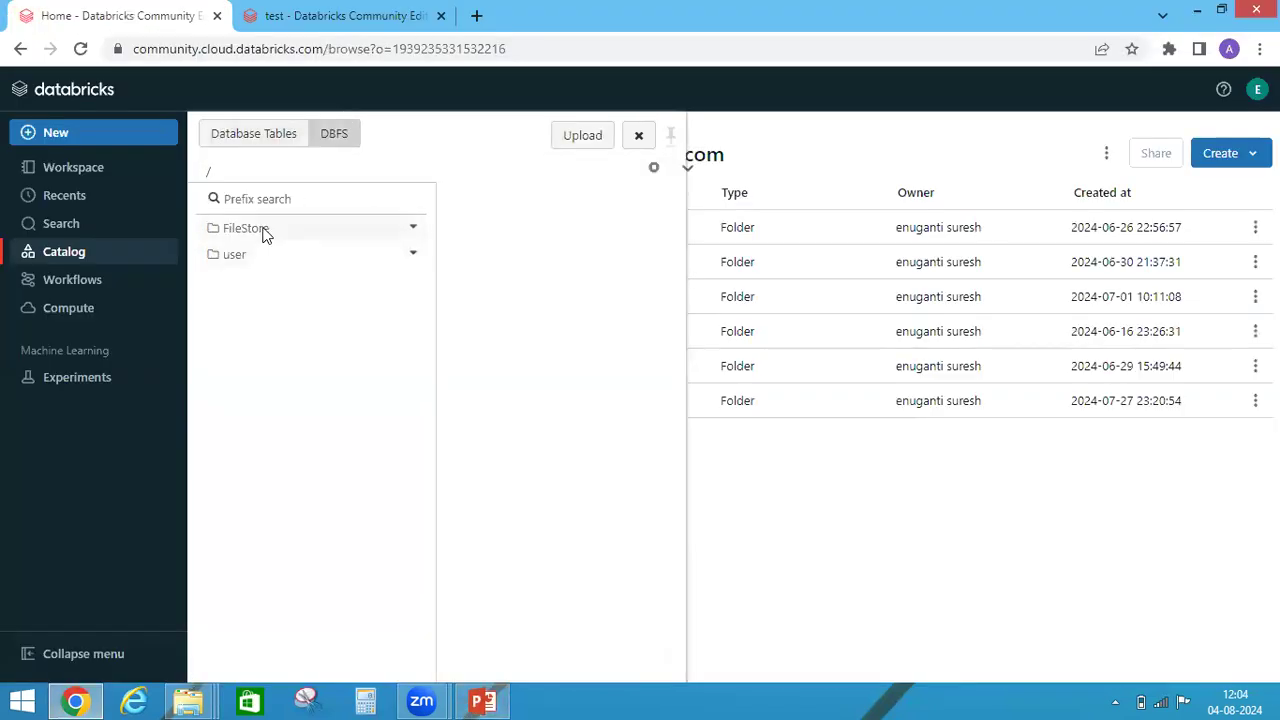
left_click(238, 228)
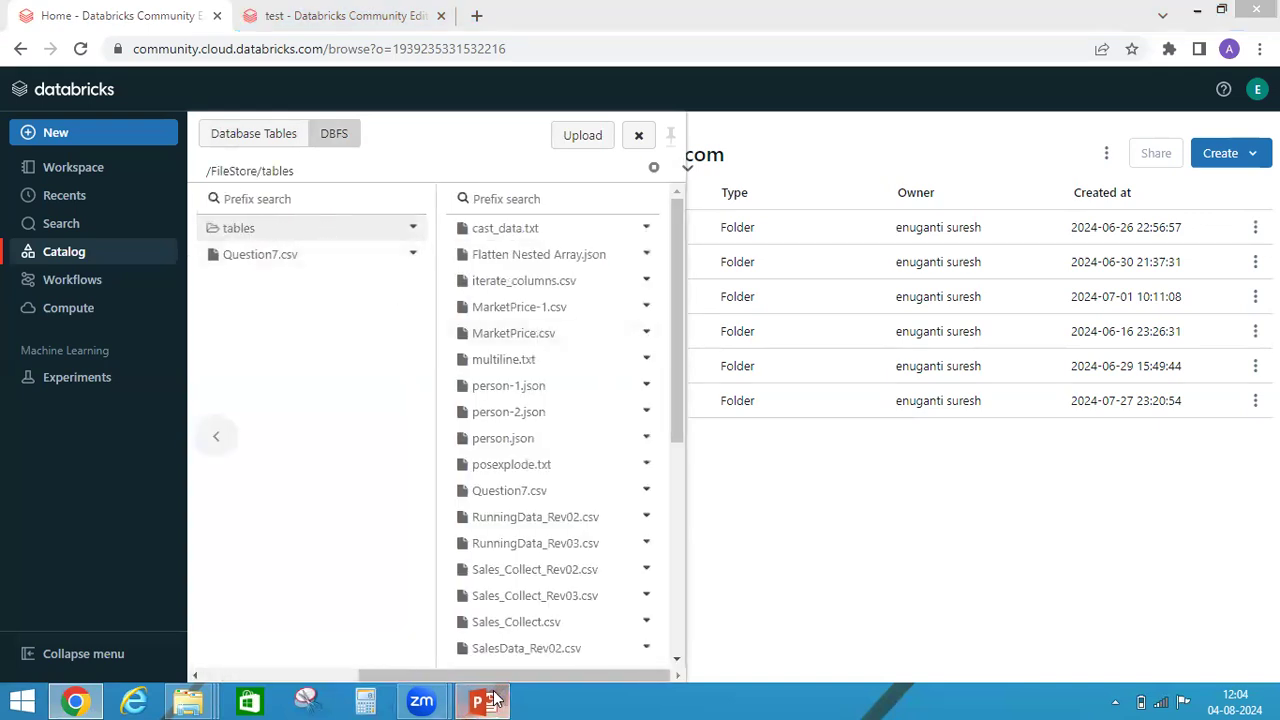
left_click(483, 700)
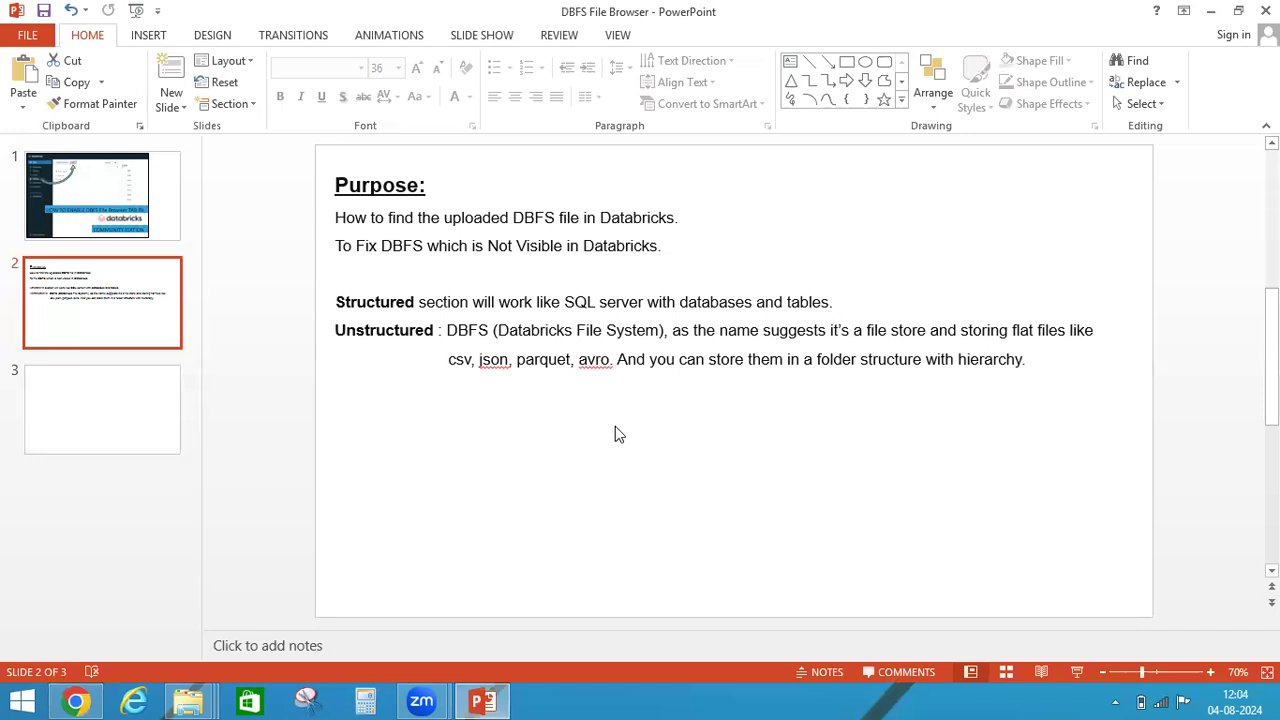
mouse_move(473, 387)
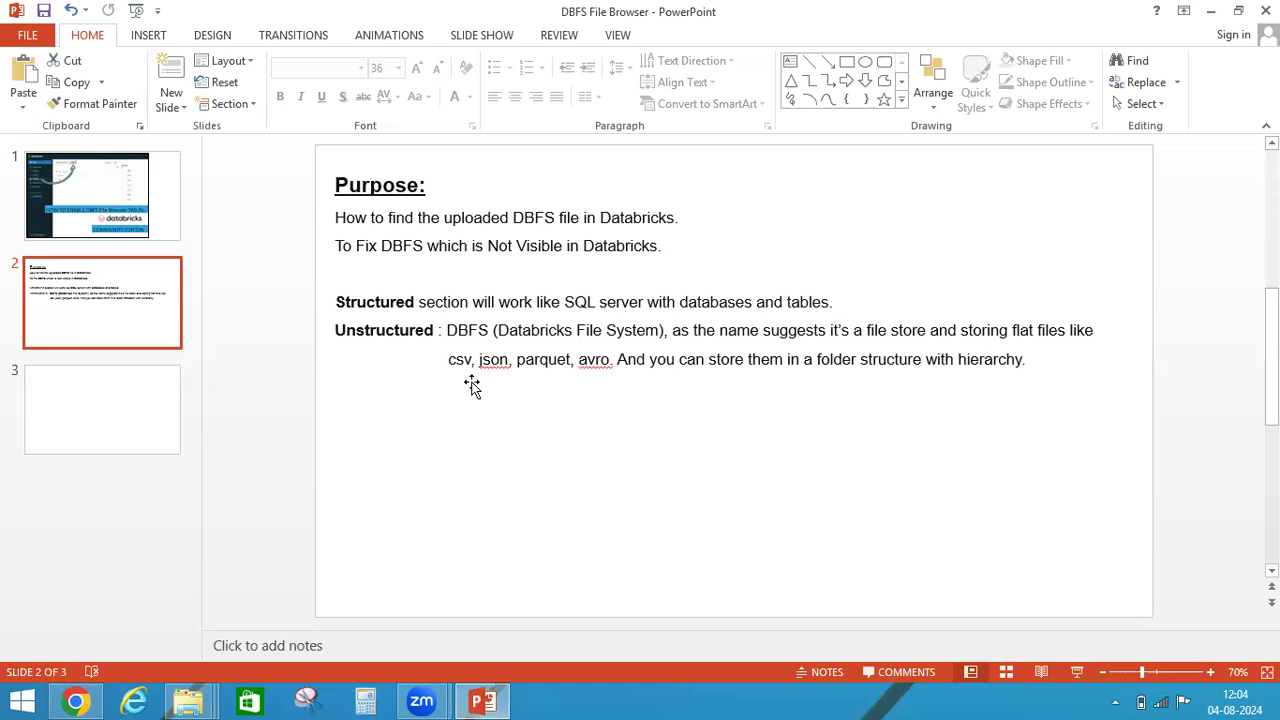
mouse_move(585, 385)
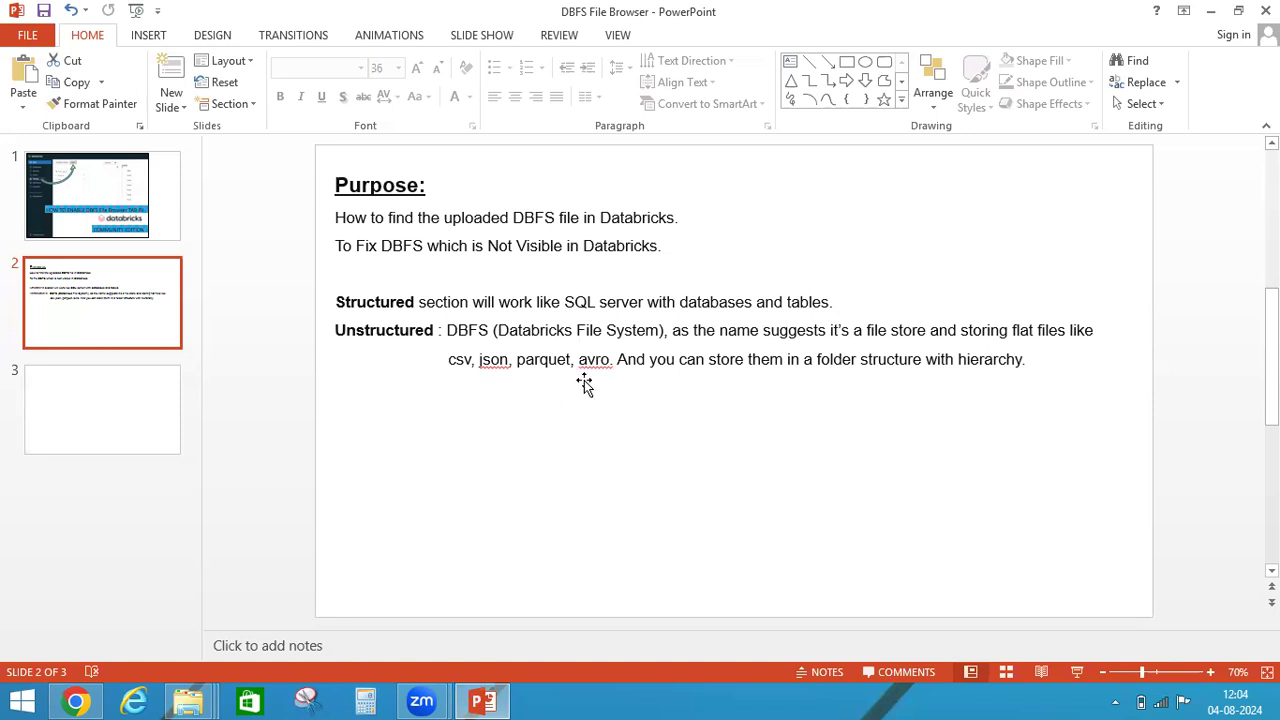
mouse_move(629, 427)
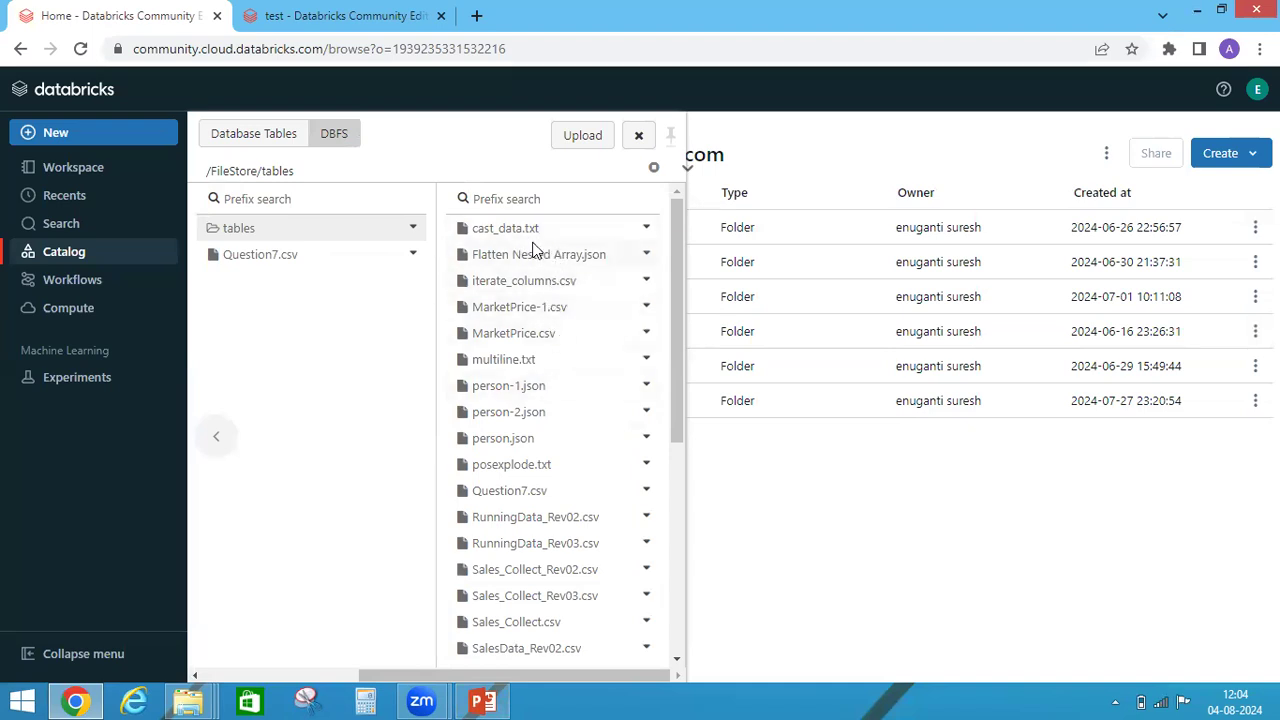
mouse_move(600, 265)
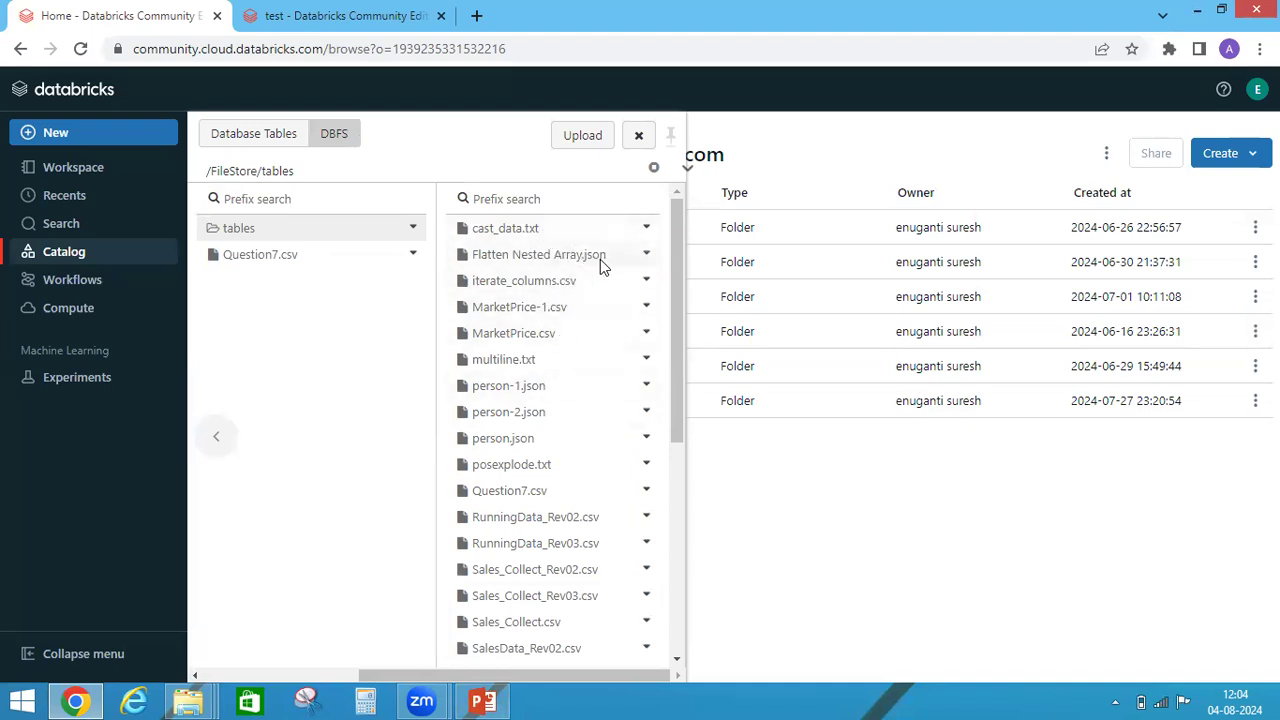
mouse_move(563, 430)
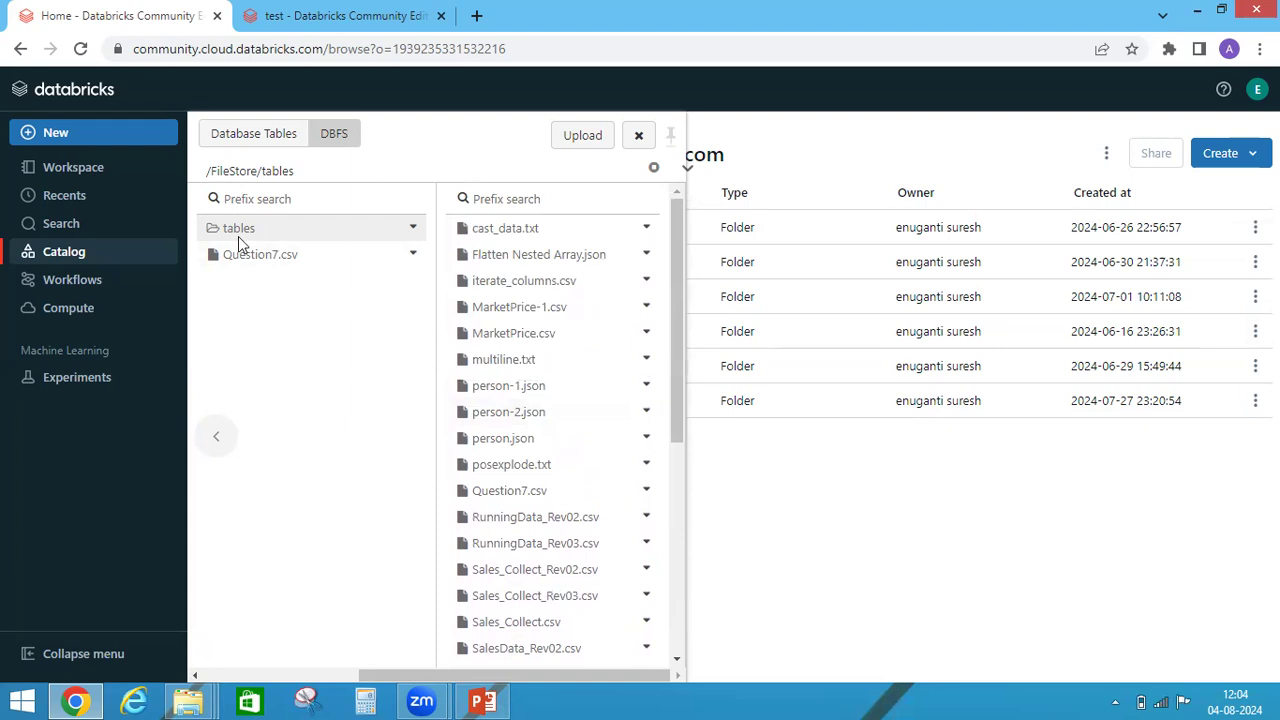
scroll("down", 3)
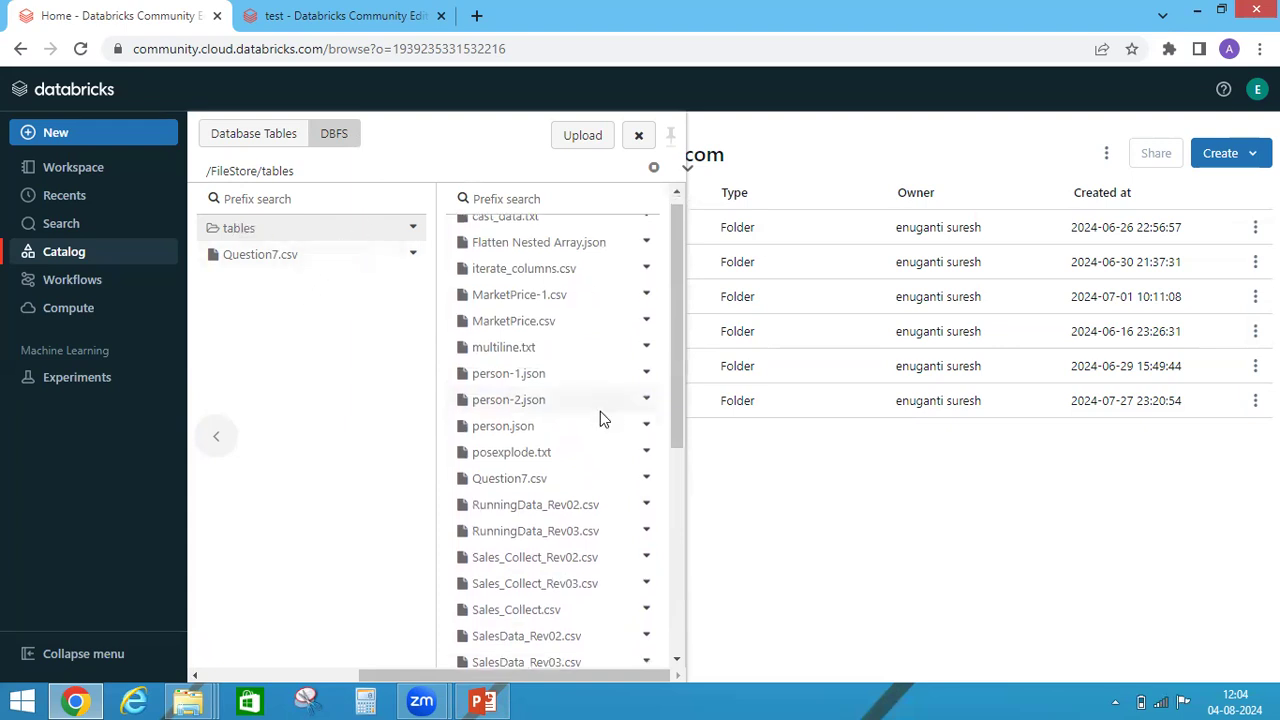
left_click(483, 700)
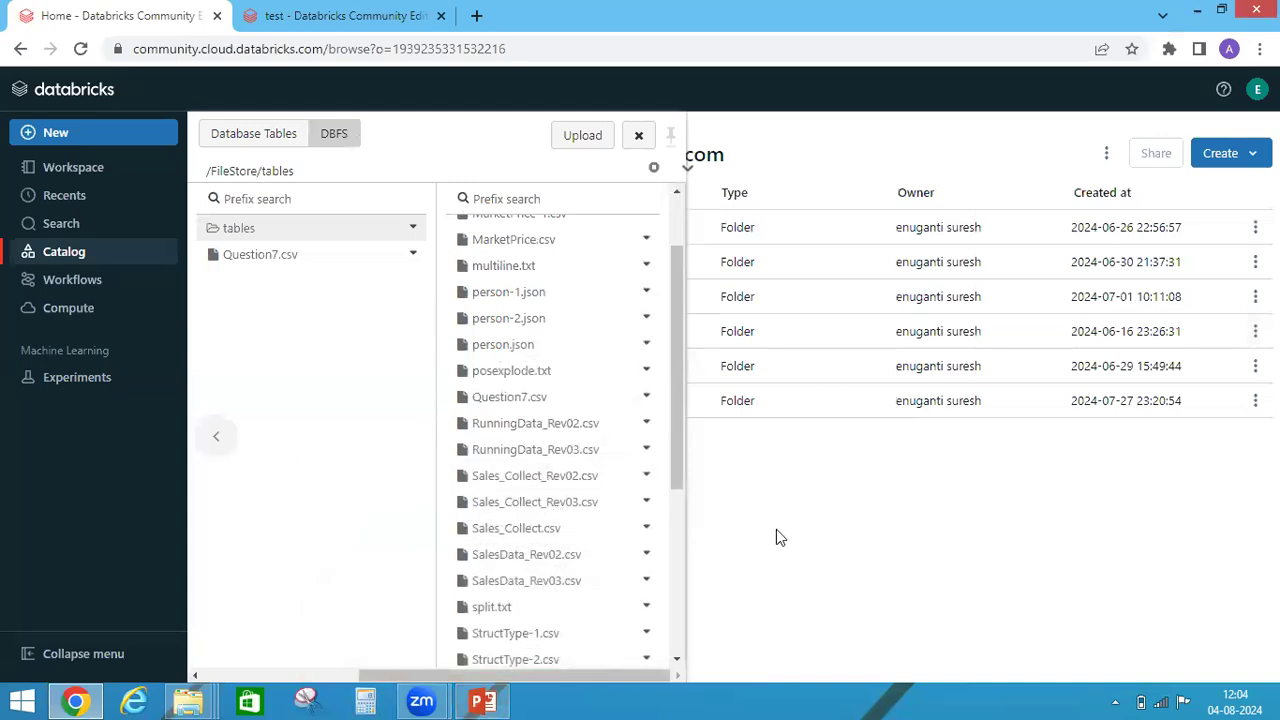
mouse_move(770, 554)
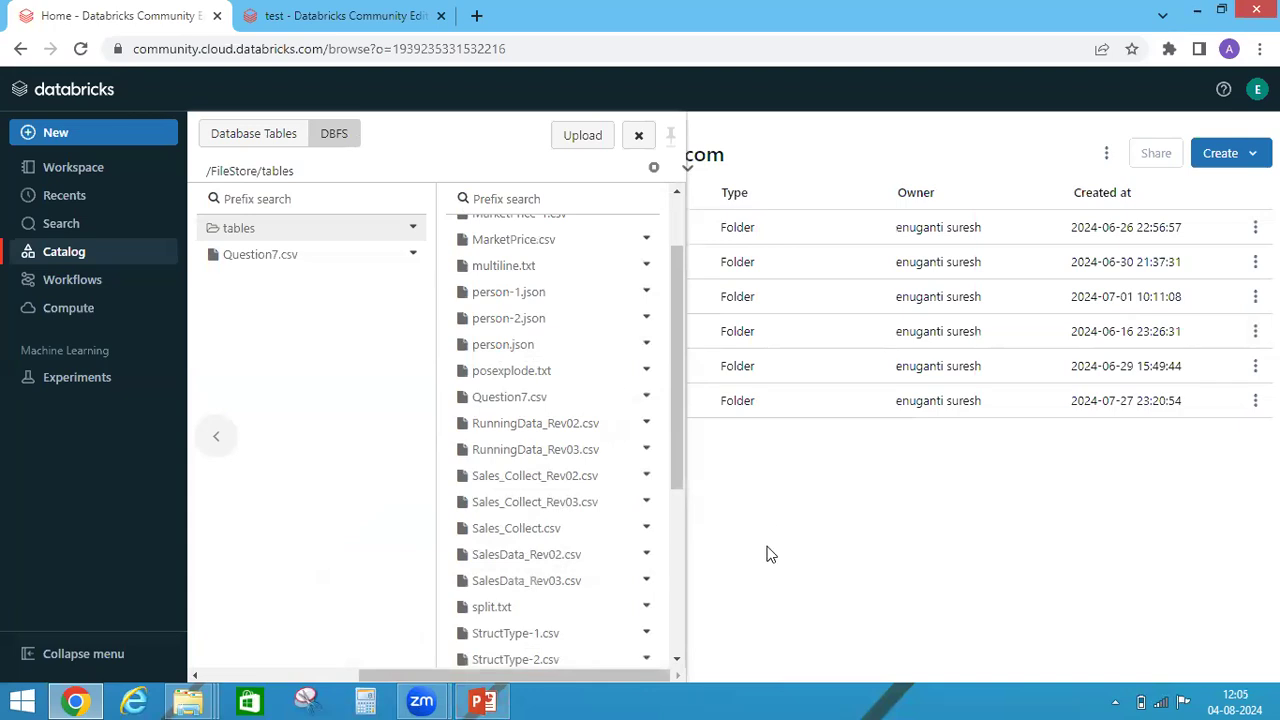